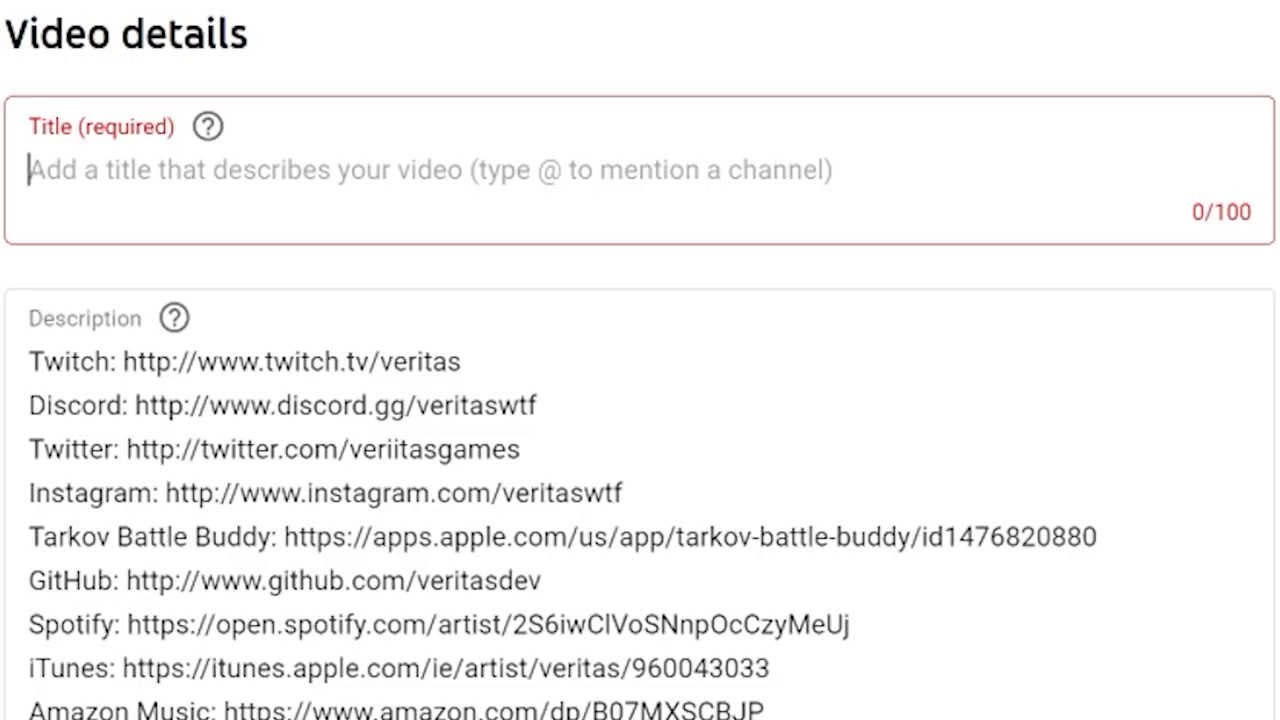
Step: Draft working titles such as 'How To Create A Video Essay | Ultimate ... Start-to-Finish Guide'
type("How To Create A V")
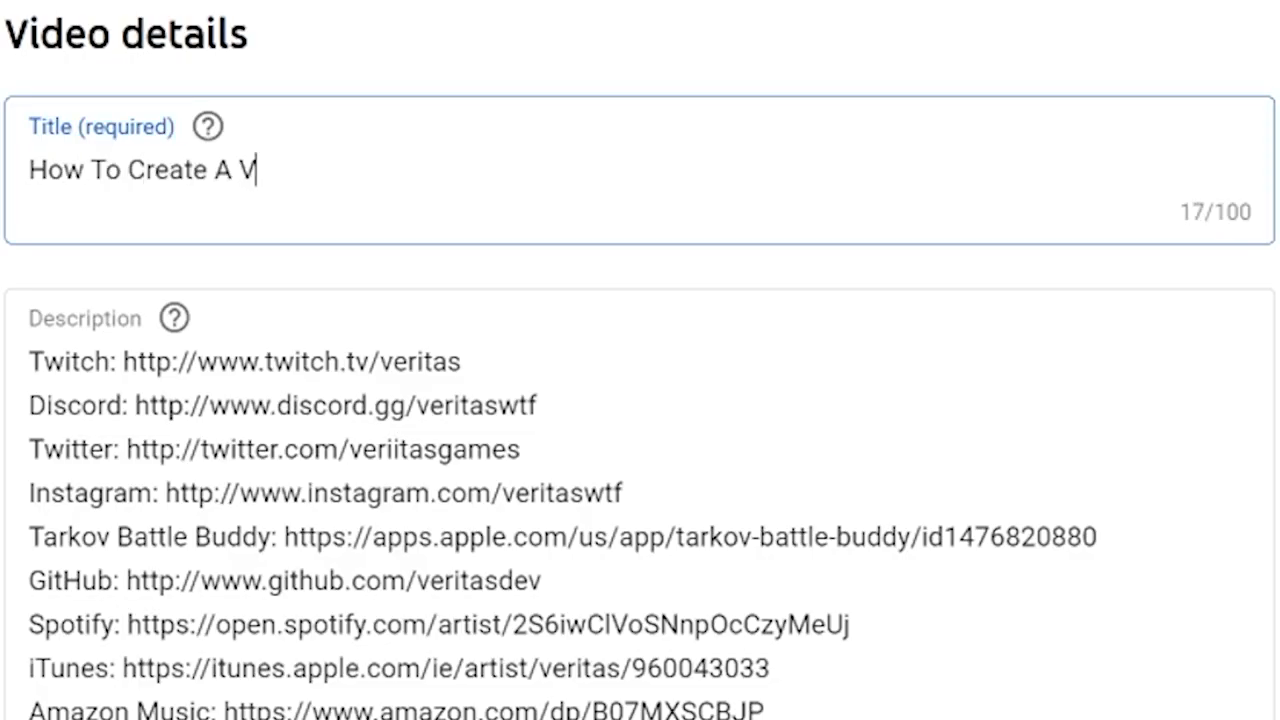
type("ideo Essay")
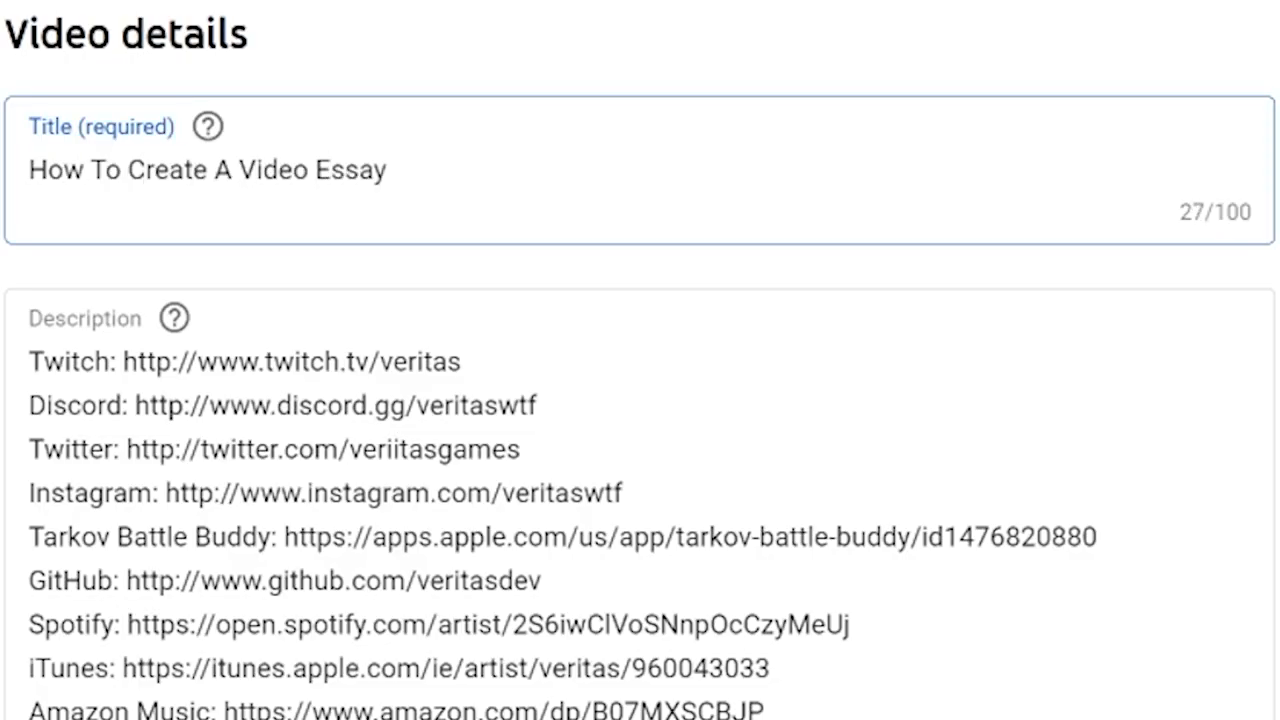
type("|")
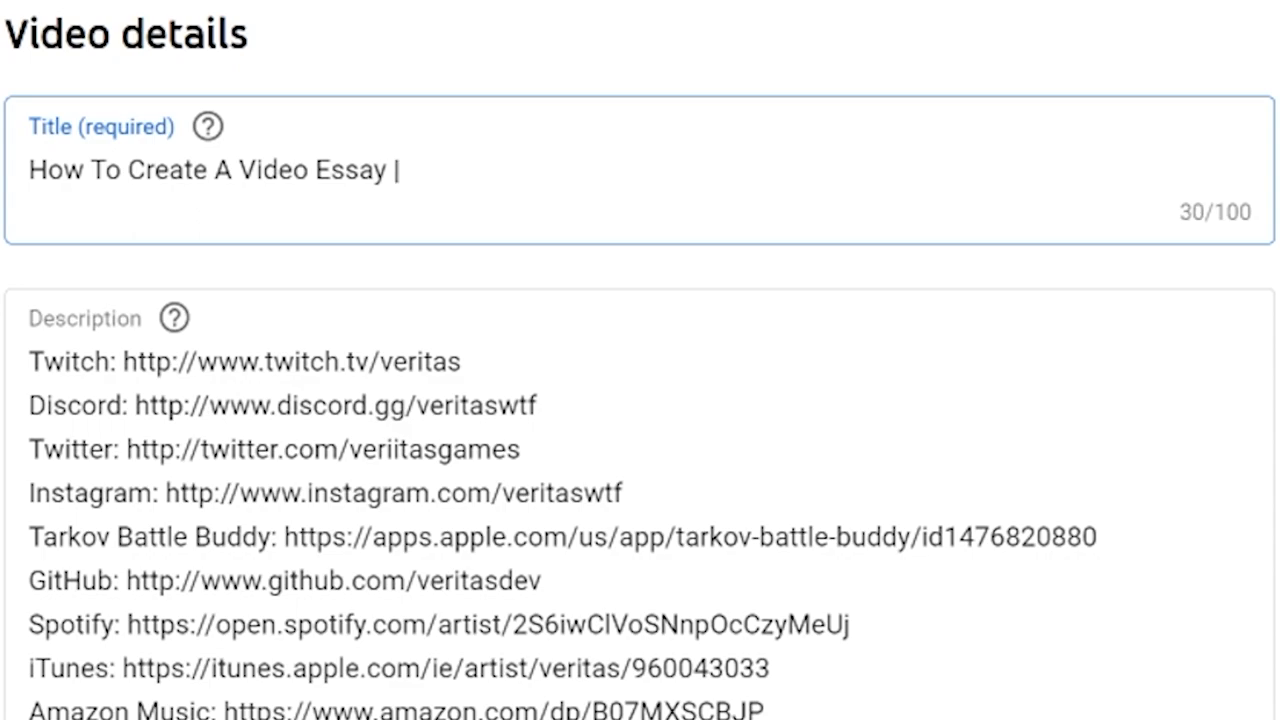
type("Ult")
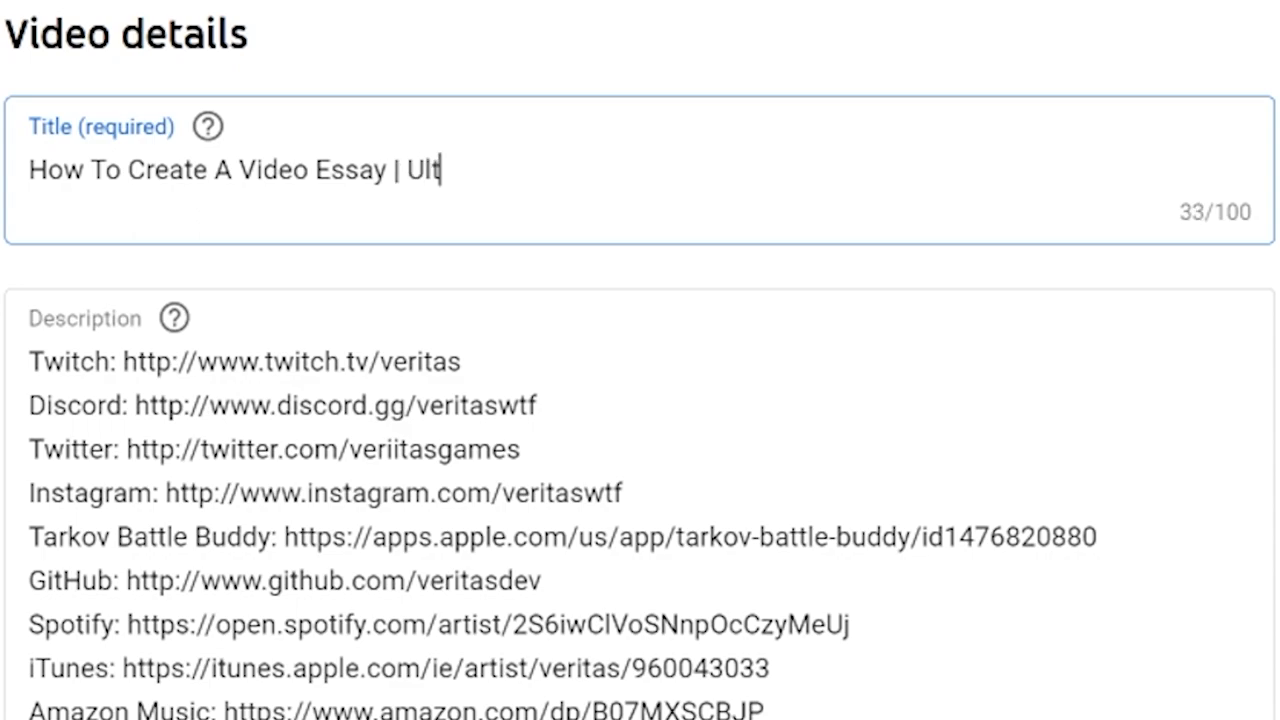
type("imate")
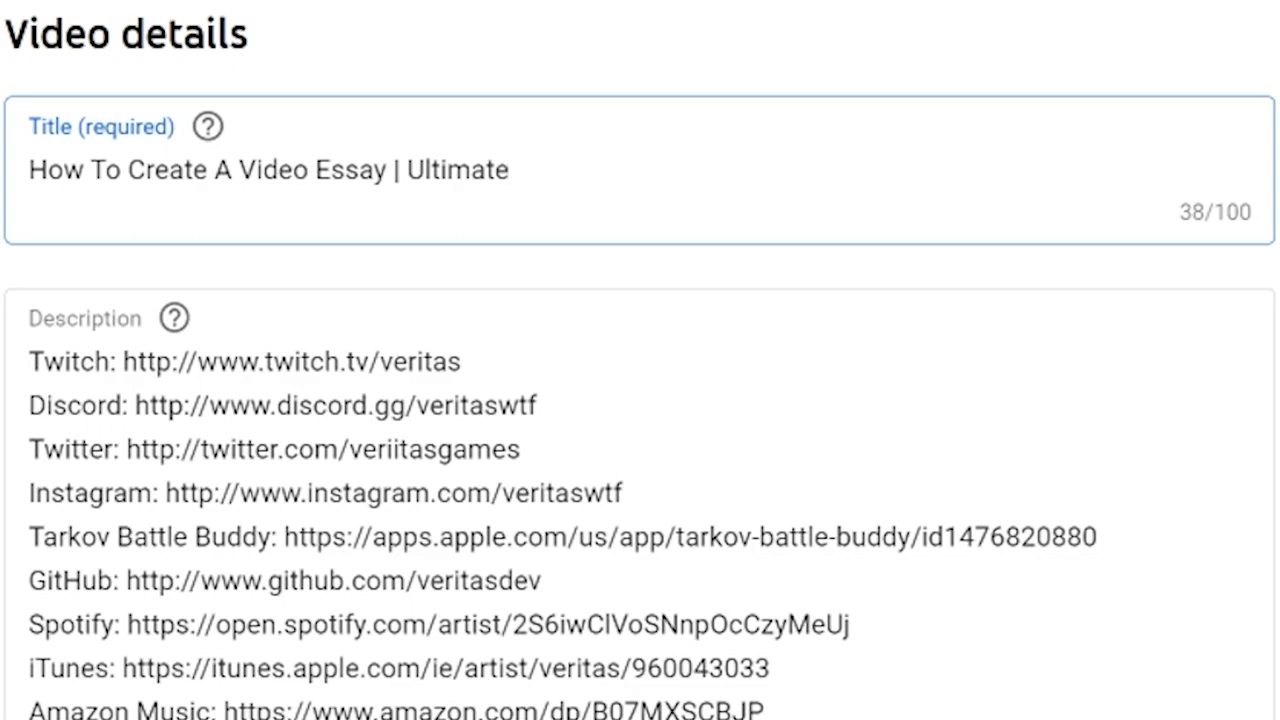
type("From")
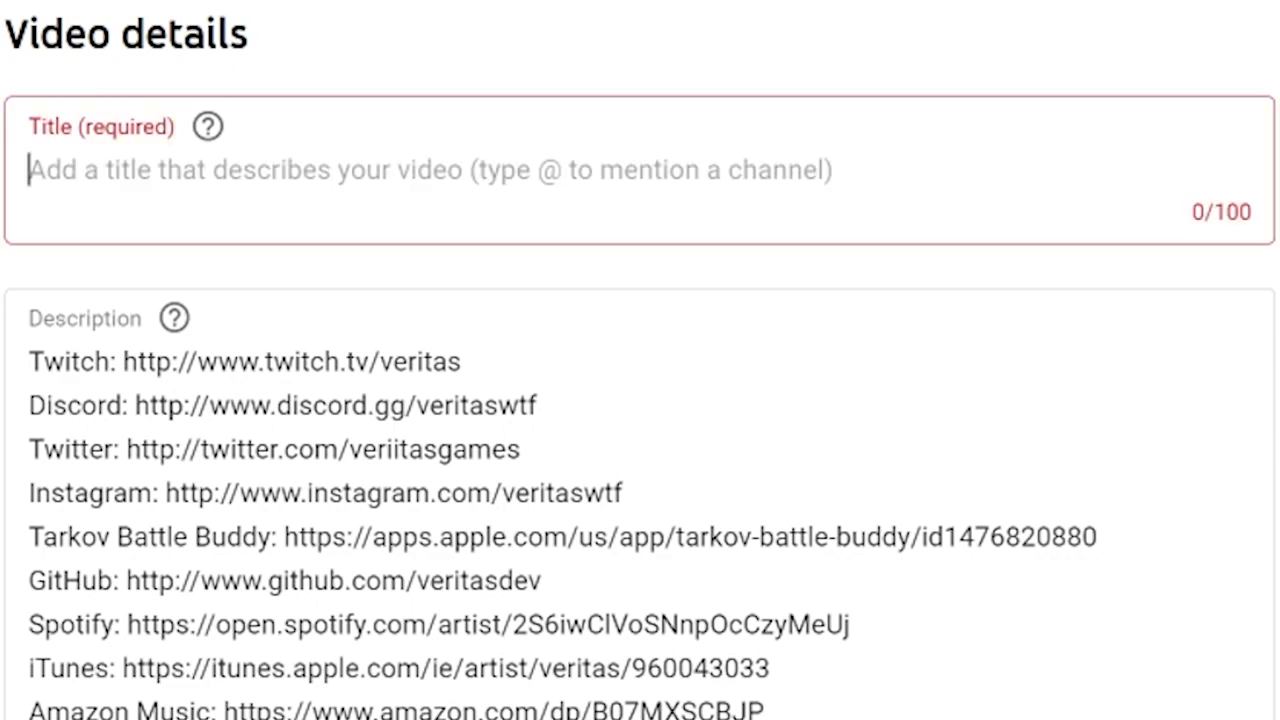
type("How T")
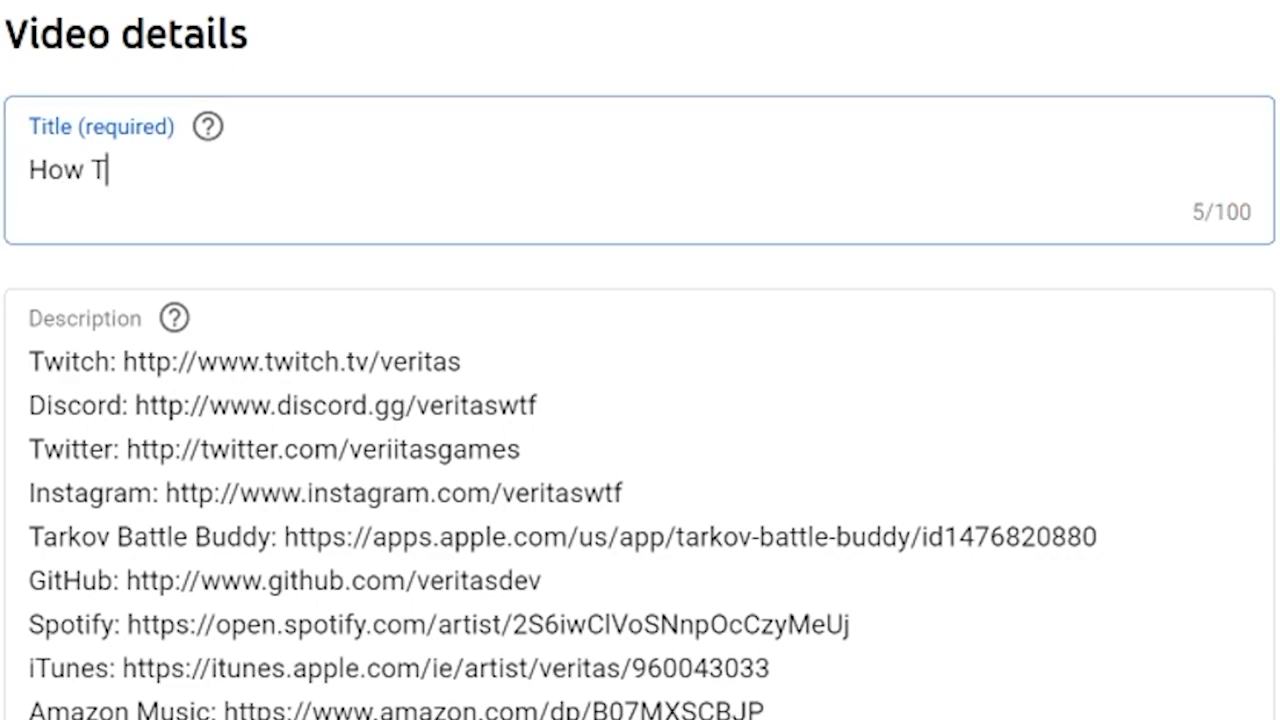
type("o Turn An Idea Into A Video")
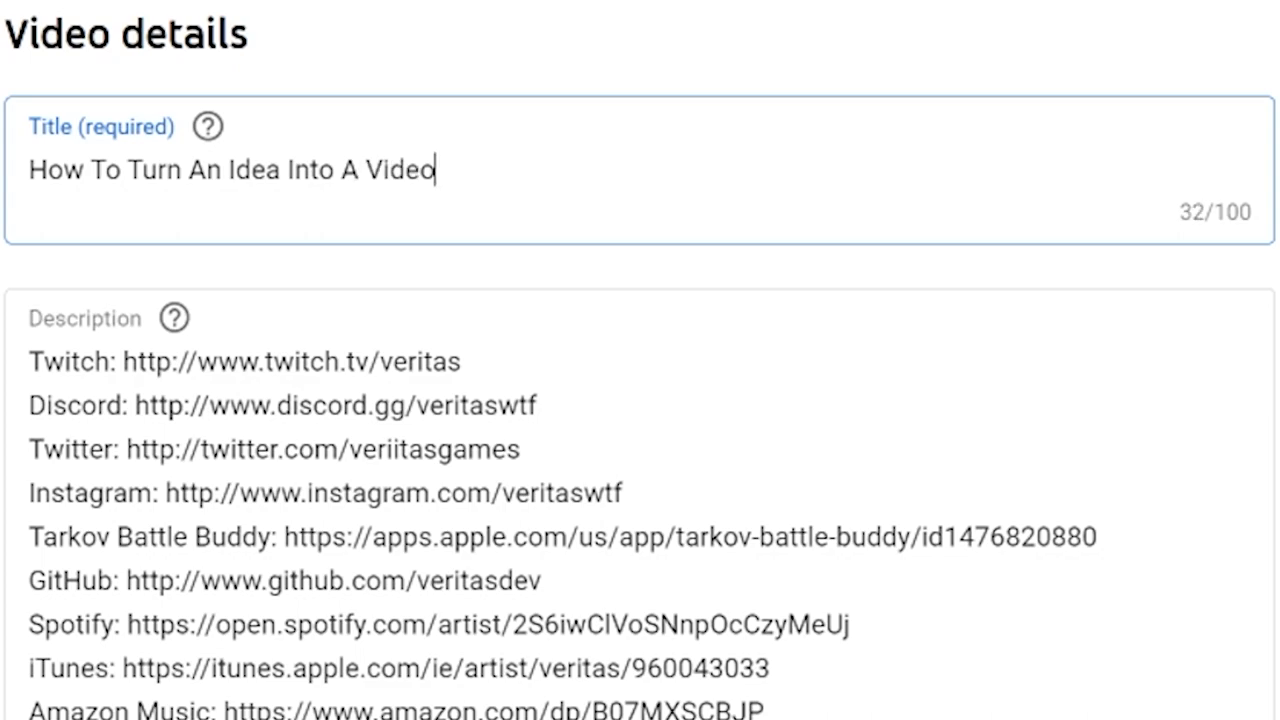
type("Essay | Start")
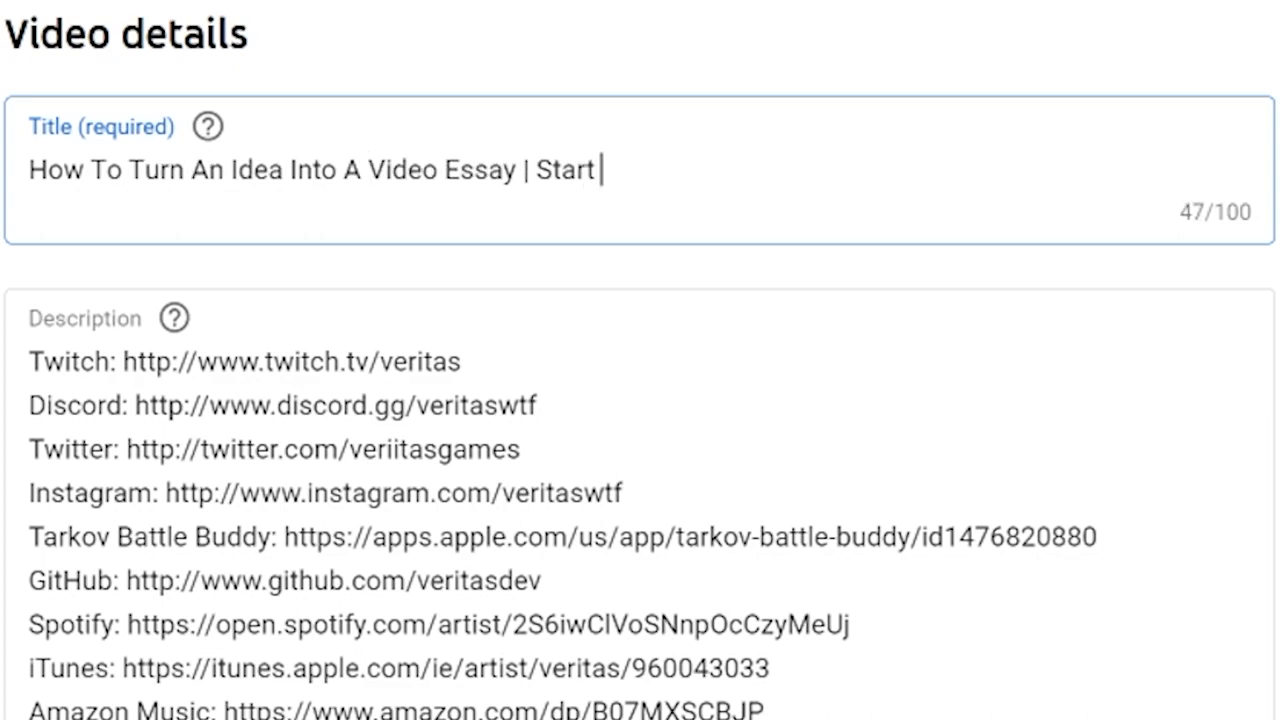
type("-to-Finish Guide")
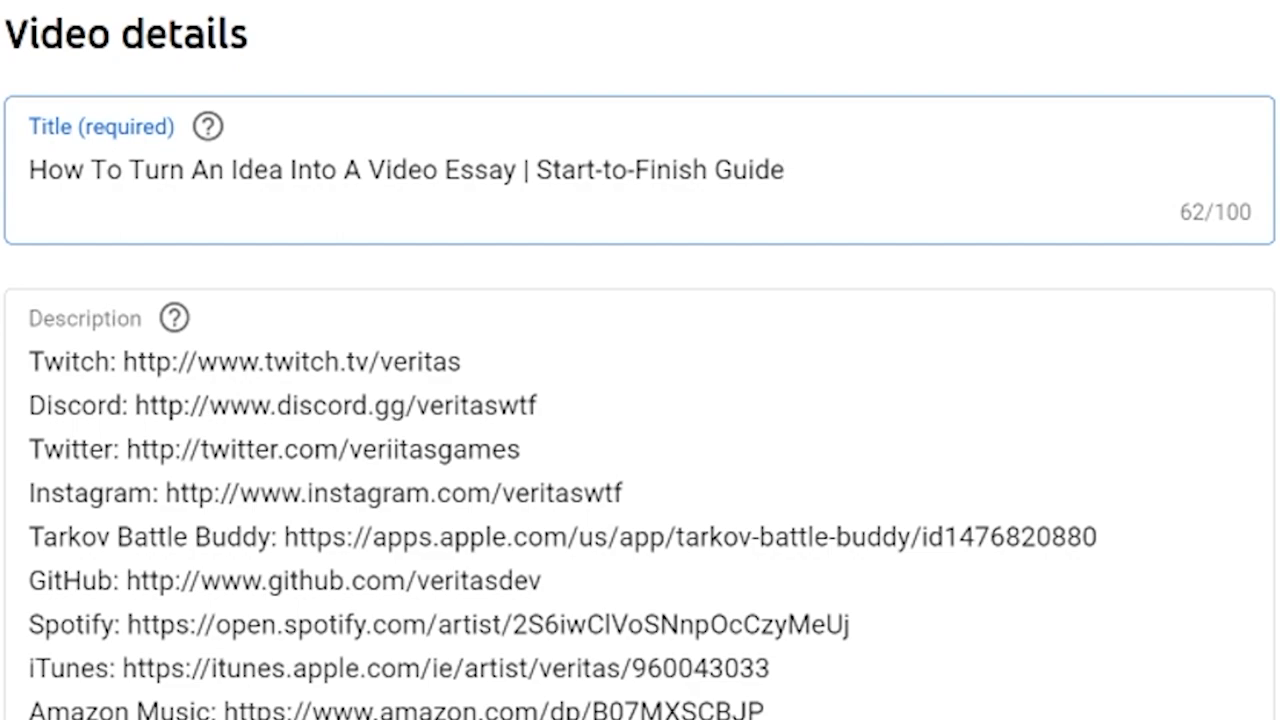
type("From Out")
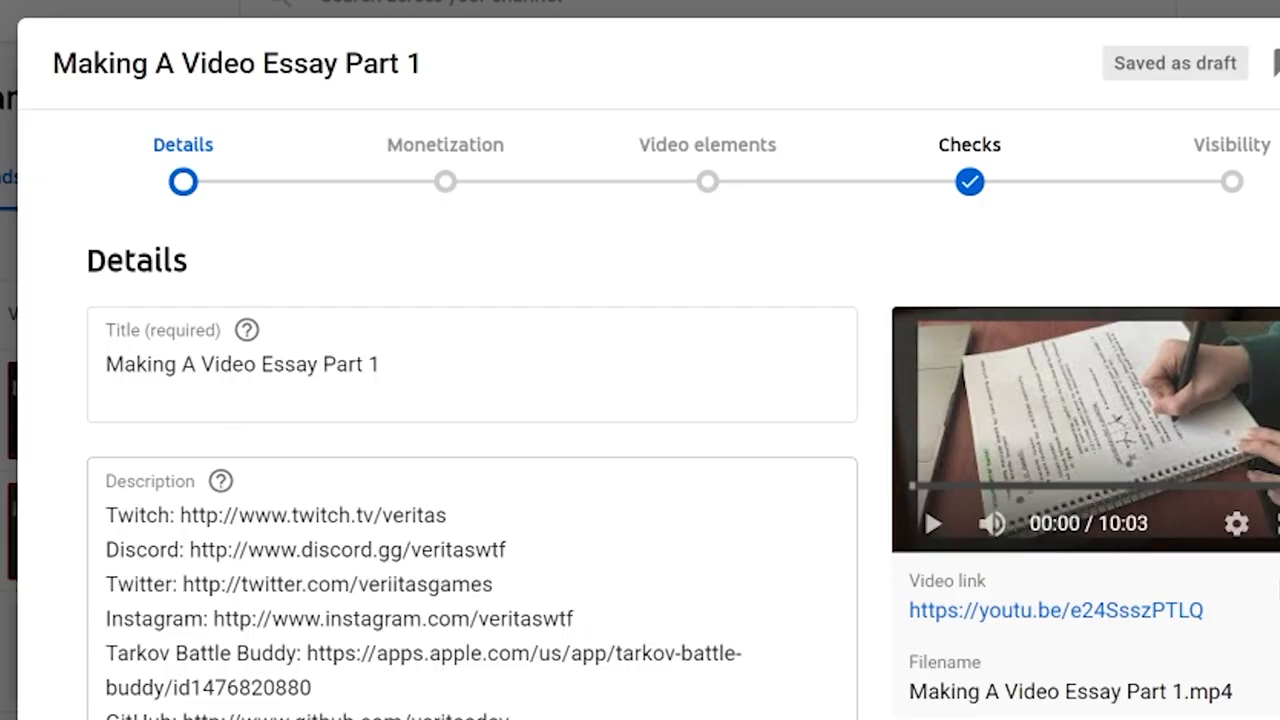
Step: Settle on the title 'Turning An Idea Into A Story | How To Make A Video Essay - Part 1'
type("Turning An Idea Into | How To Make A Video Essay - Part 1")
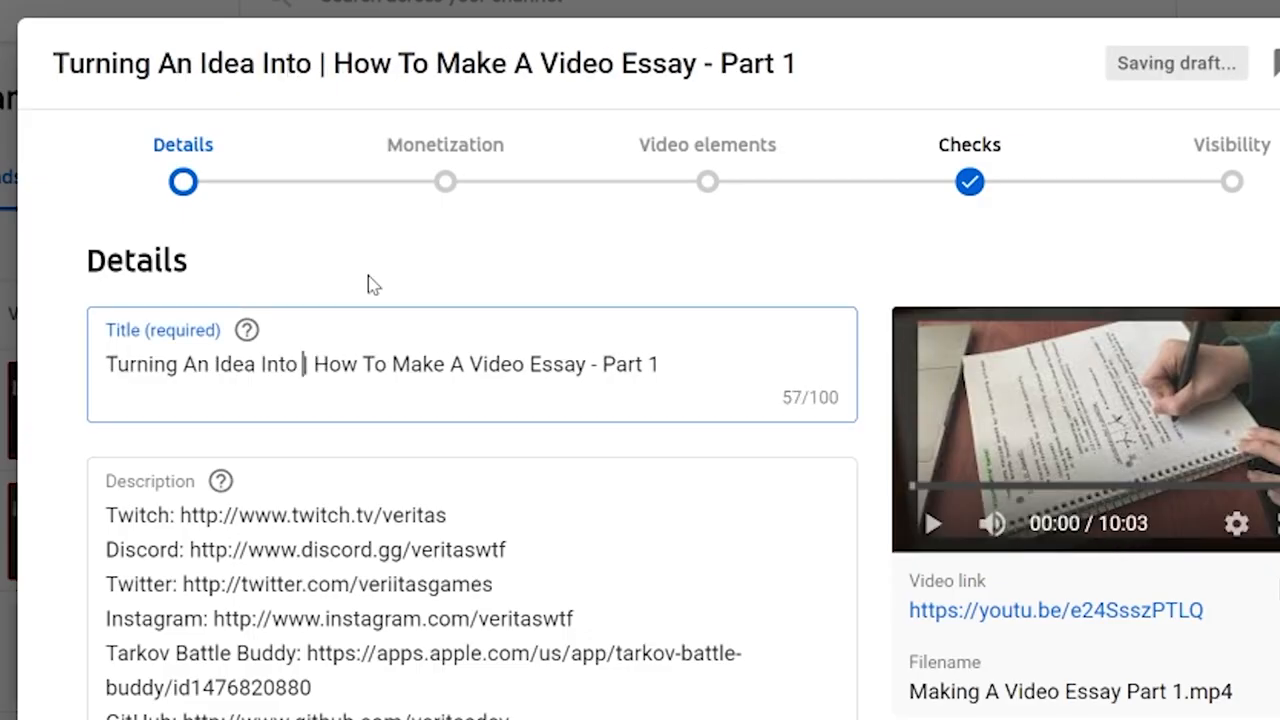
type("A Story")
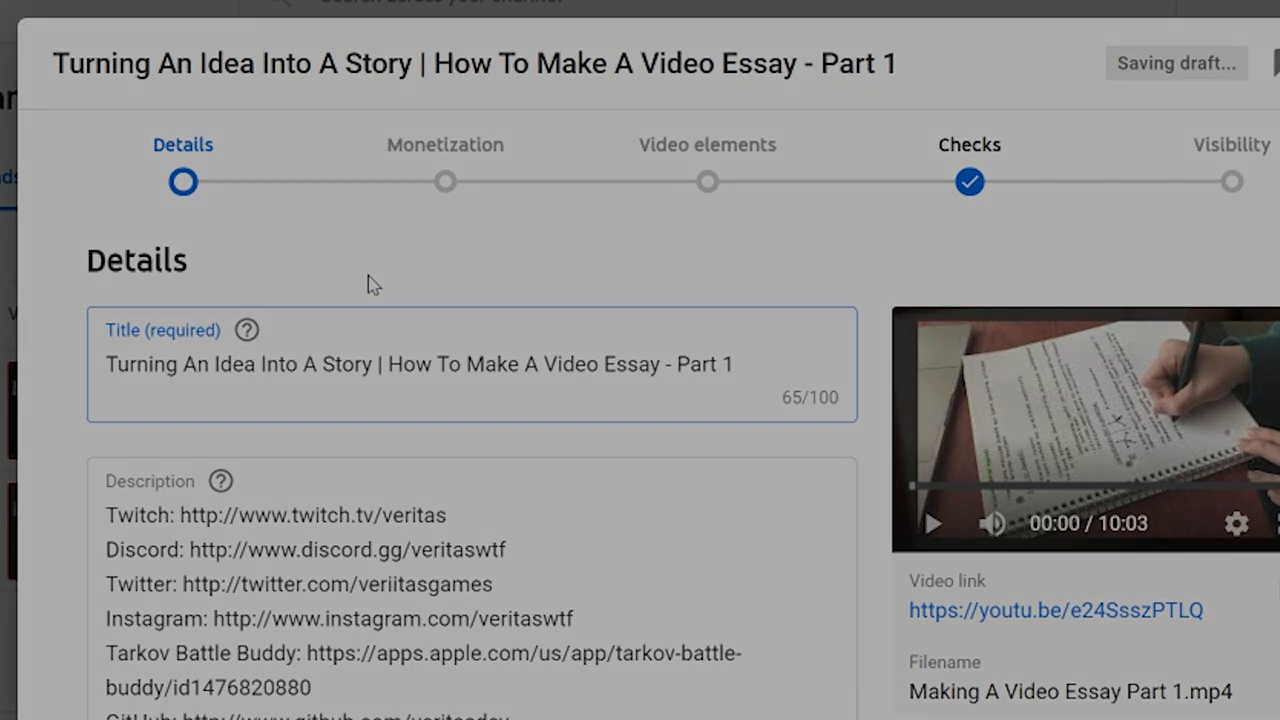
scroll("down", 3)
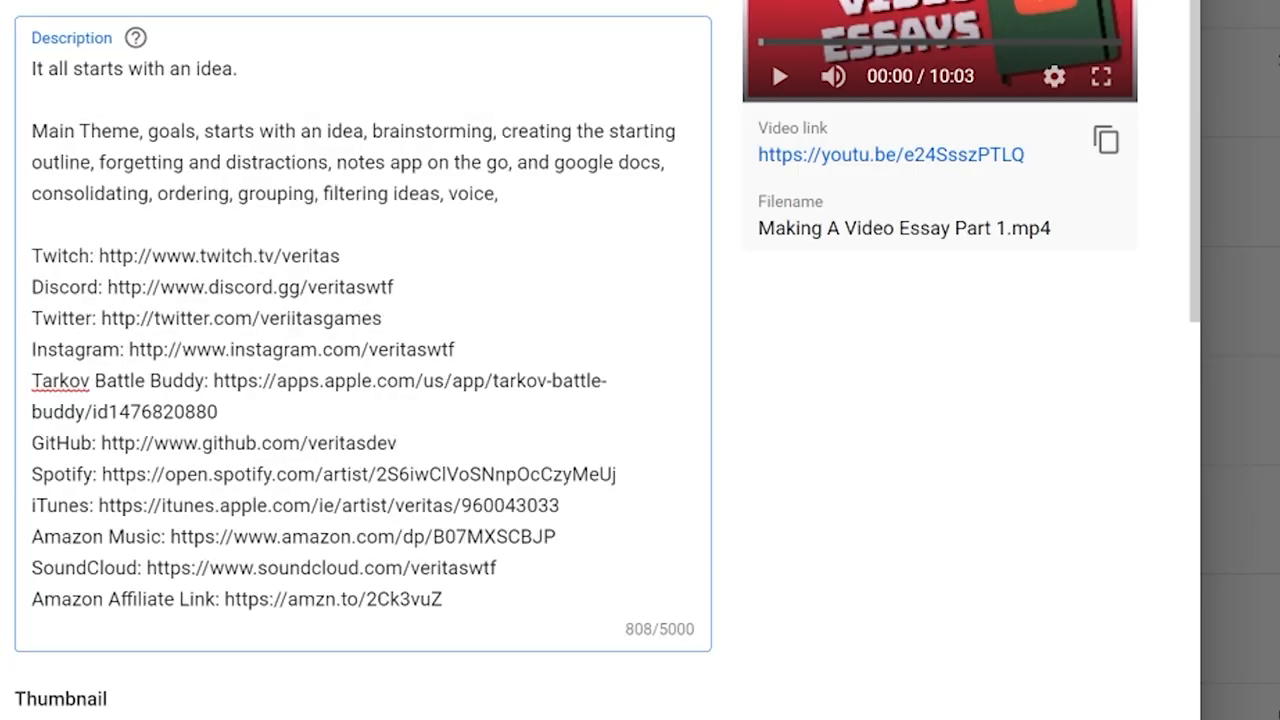
Step: Write the description's intro paragraph welcoming viewers to part 1 and summarising the episode's topics
type("Welcome to part 1 of my series on how to make a video essay. In this episode I discuss my goals for this series, how to go about brainstorming ideas, keeping track of your thoughts and")
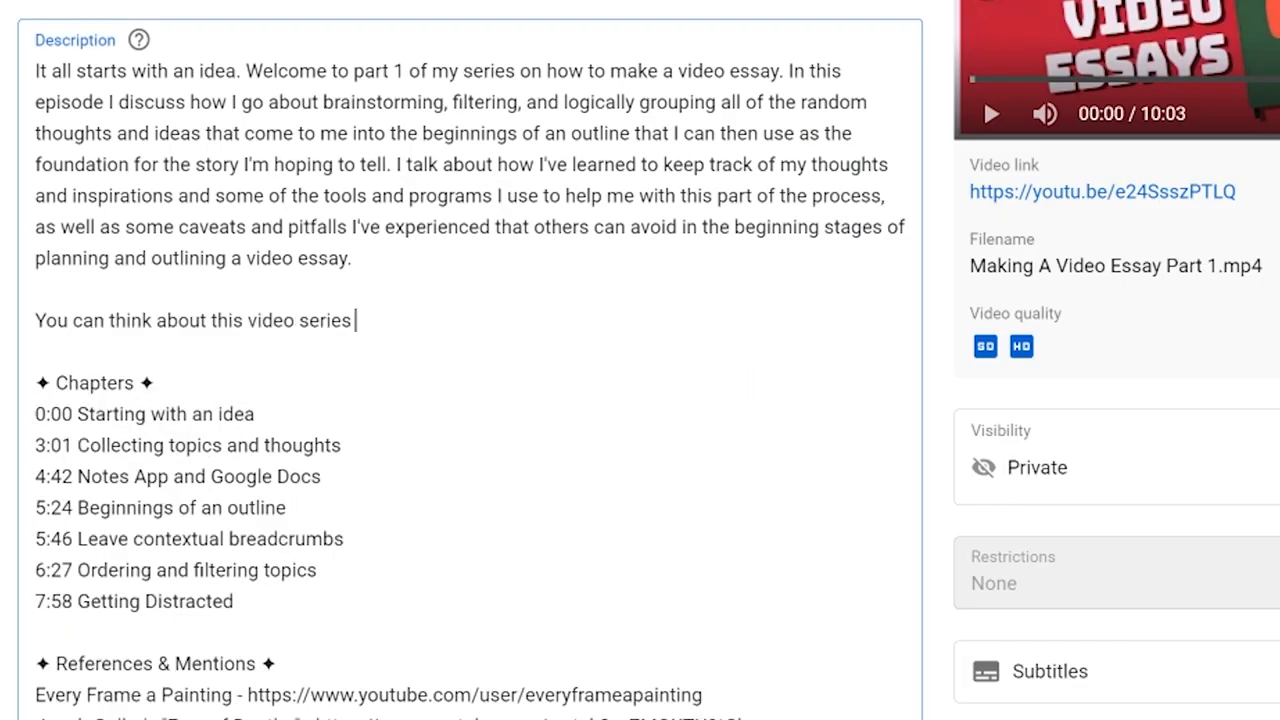
type("as a bunch of how-to beginner guides, tutorials, and tips & tricks about all sorts of things from keeping track of ideas and writing a script in Google docs, re editing")
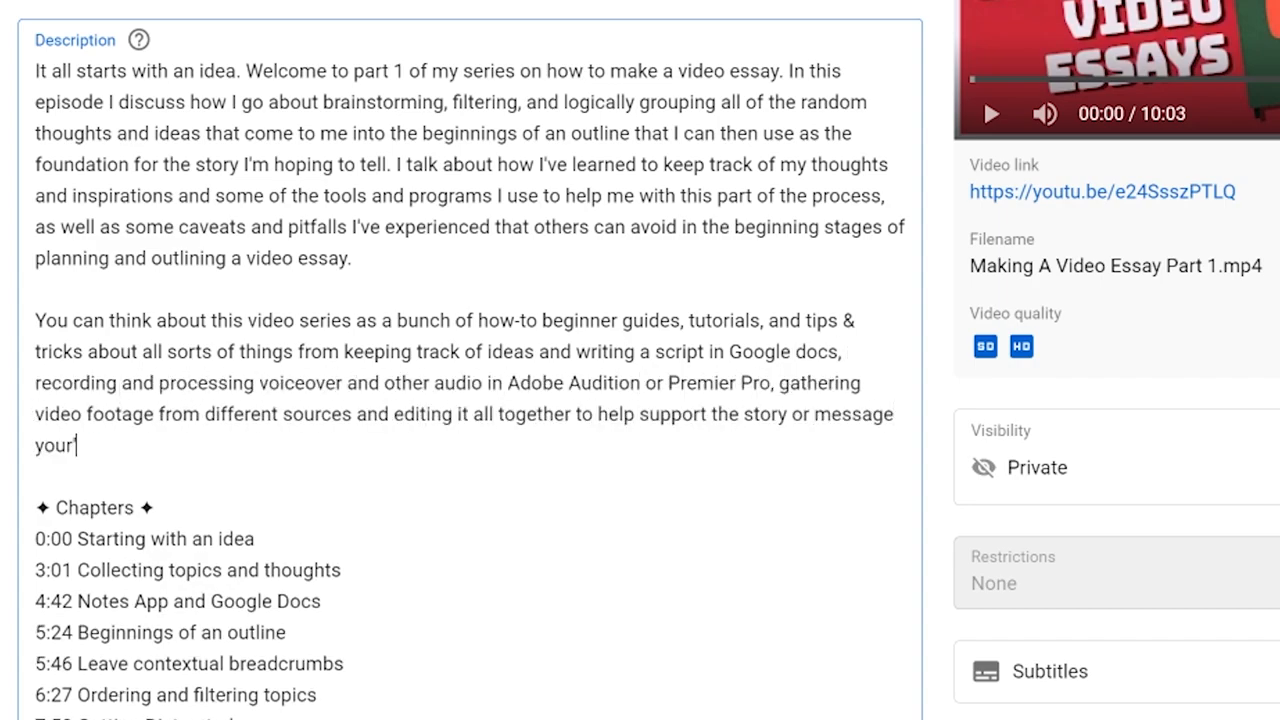
type("you're trying to communicate. I also touch on different challenges and struggles you might face along the way, like getting into a creative rut, getting inspired, and collecting constructive feedback, and")
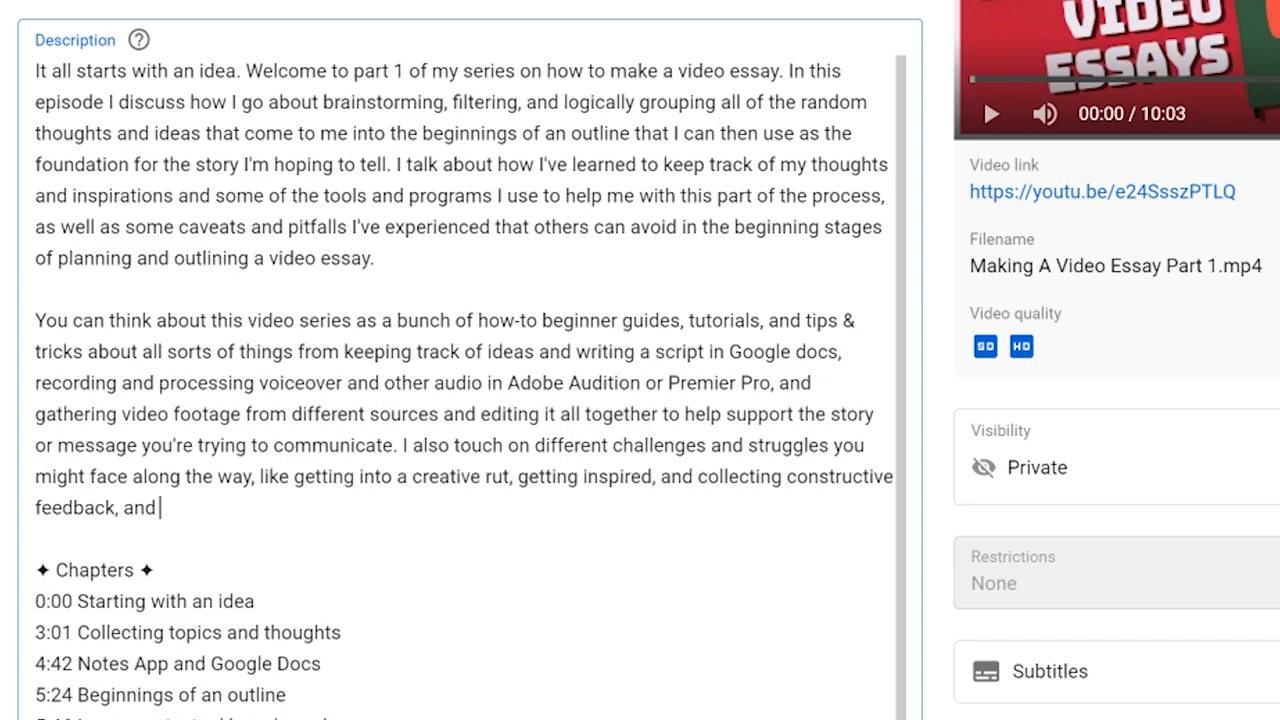
type("learning from all sorts of other mediums, like cinematography, traditional or digital art, architecture, literature, and more. Finally, I touch on everything I know about exporting your video using tools like Adobe")
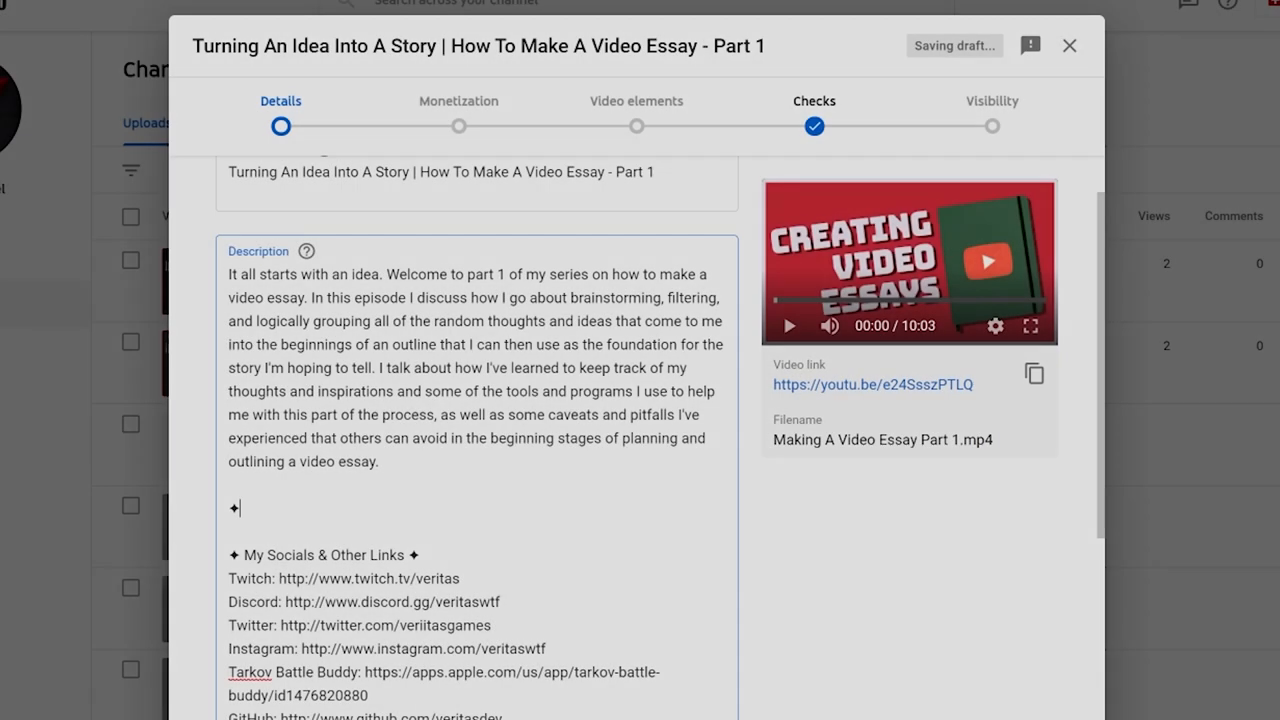
Step: Add a 'References & Mentions' heading with a satisfying handwriting note-taking clip and its YouTube link
type("References ✦")
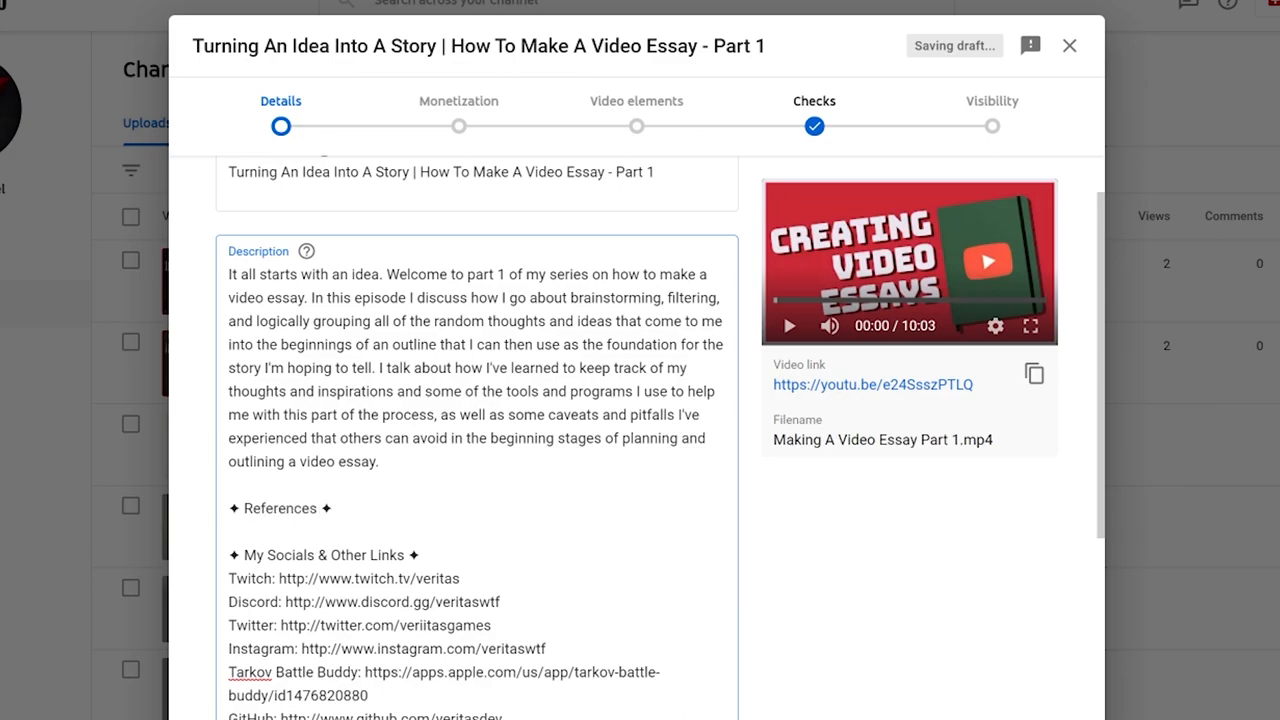
type("& Mentions")
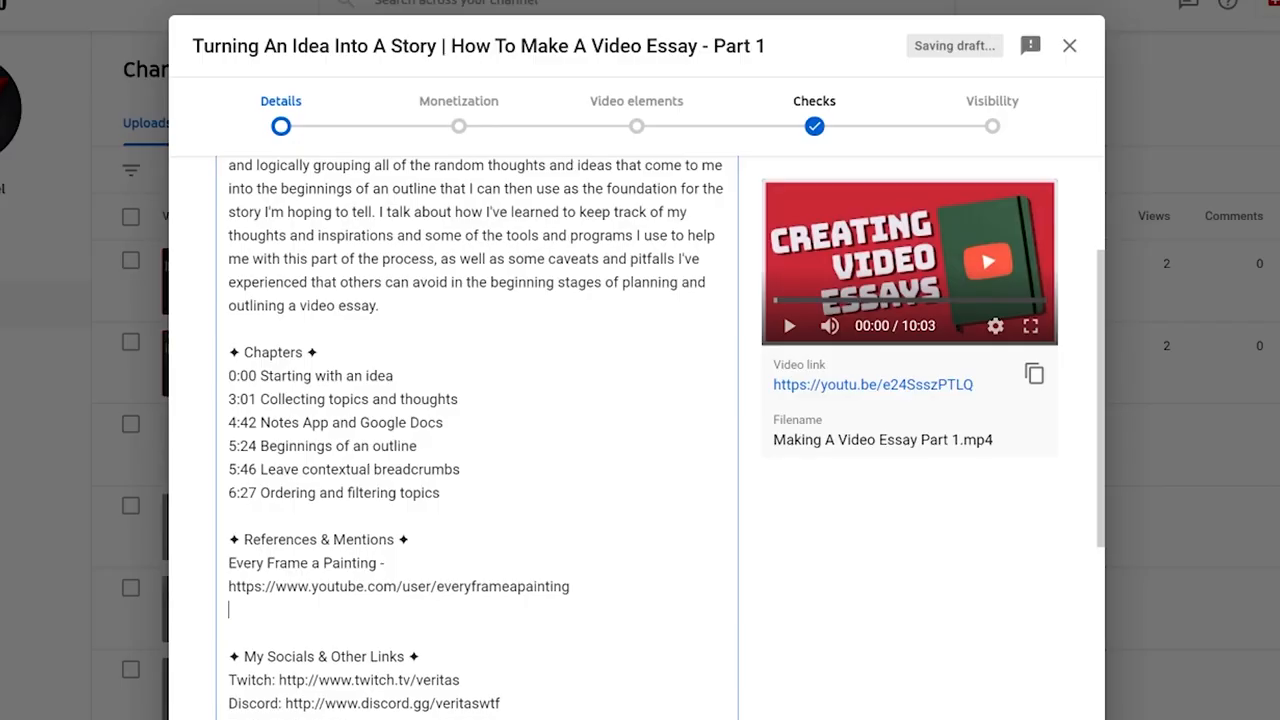
type("Nice")
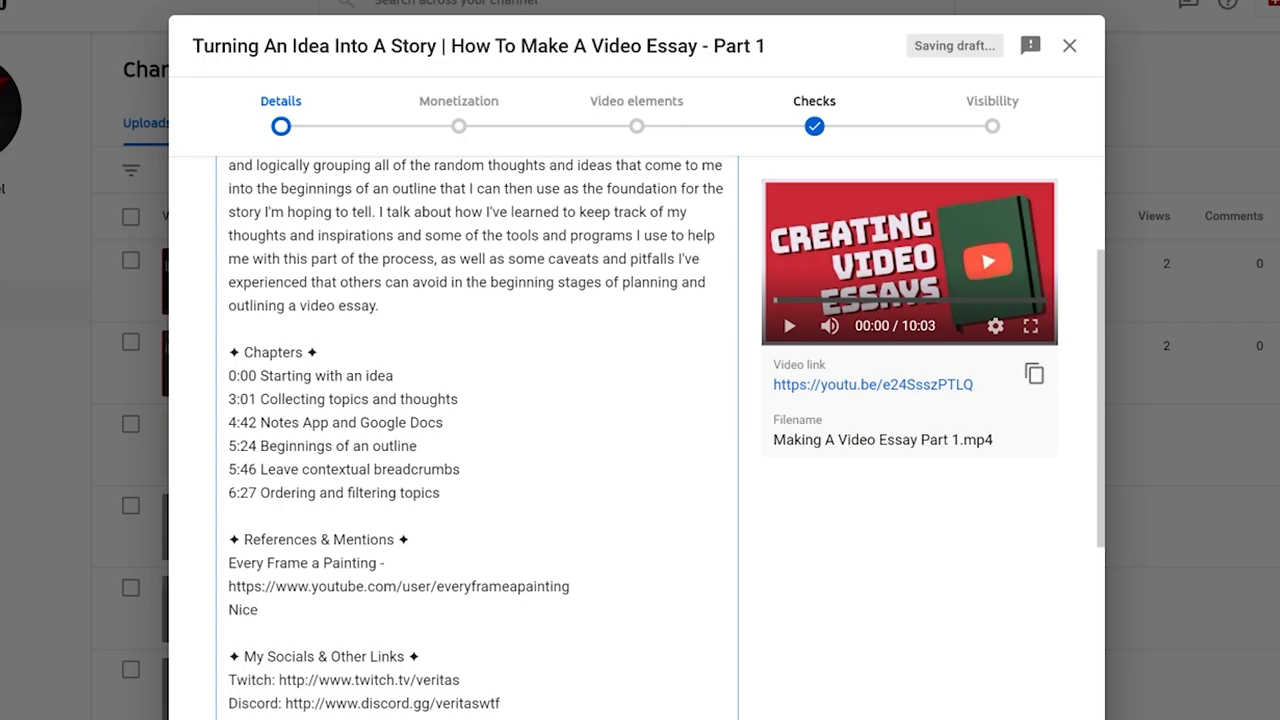
type("Satisfying note")
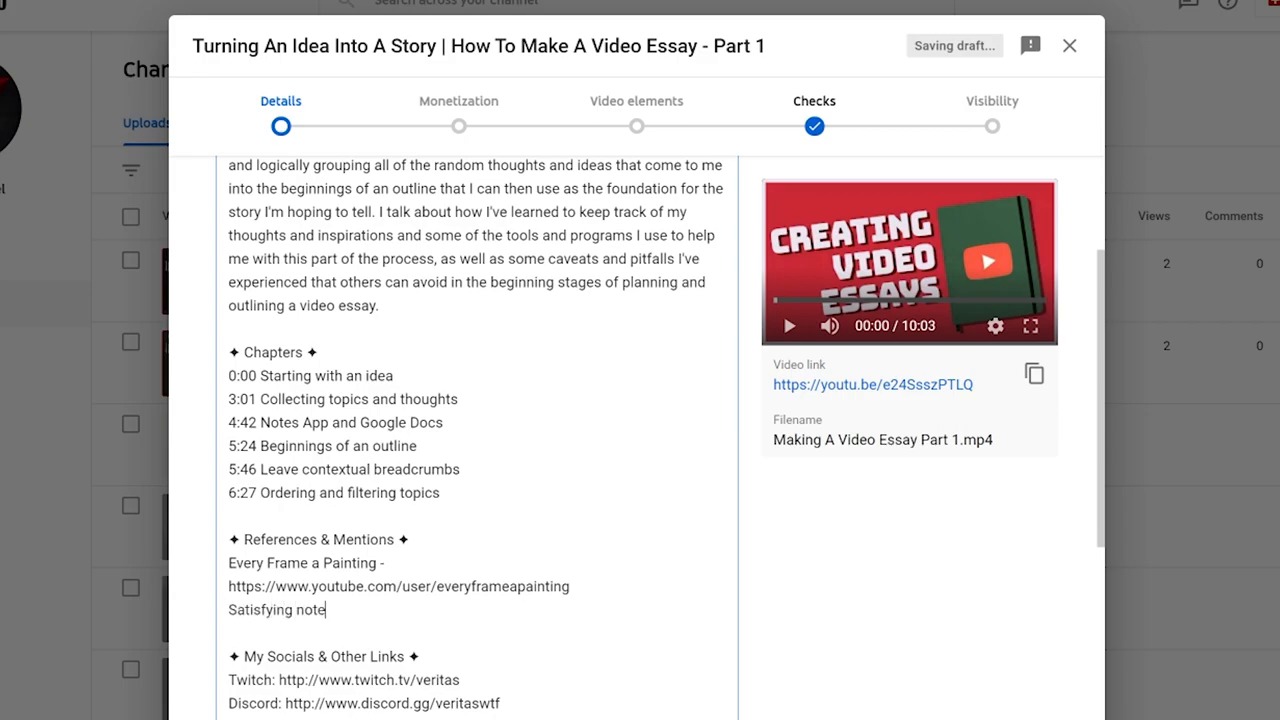
type("-taking clip - https://www.youtube.com/watch?v=l0N670hvSdI")
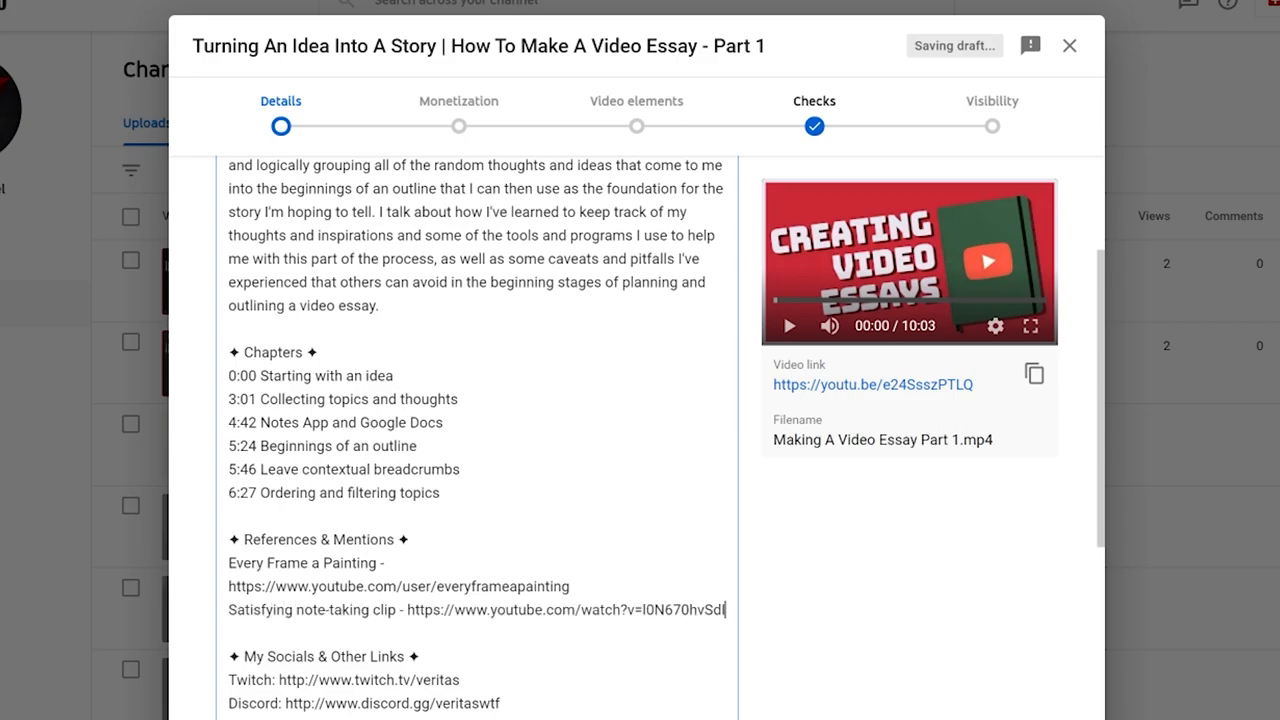
type("handwriting")
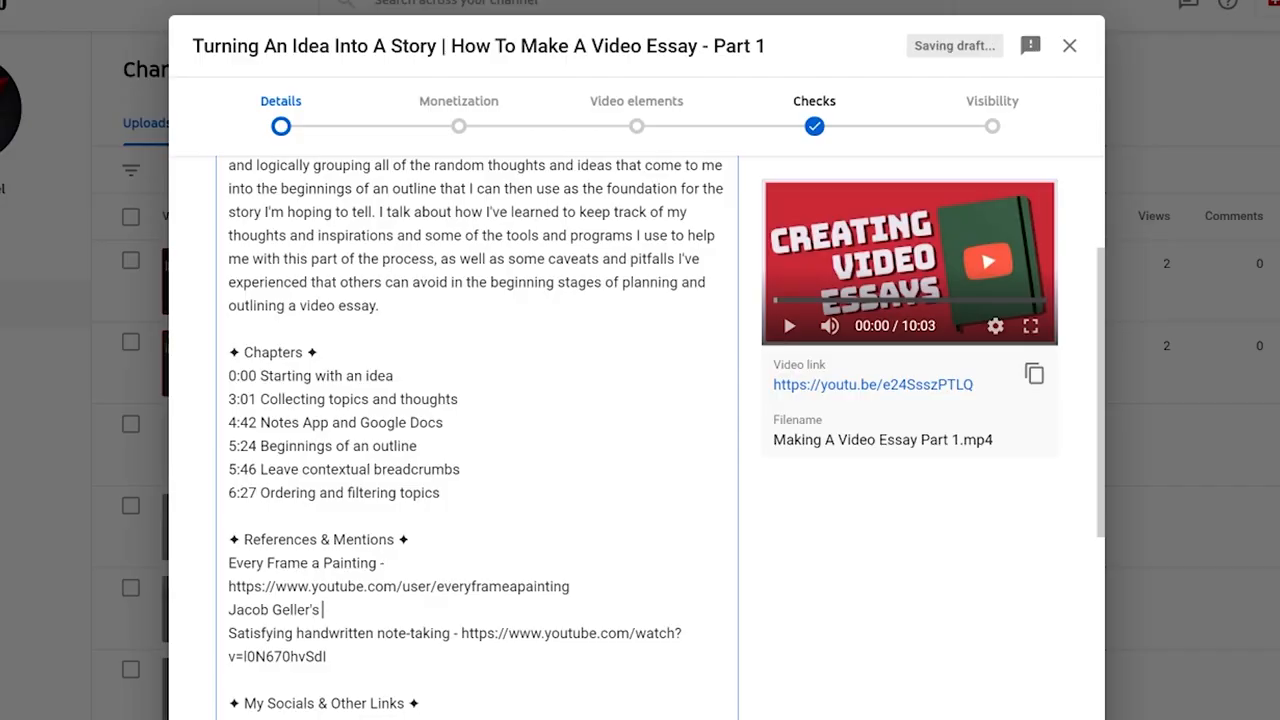
Step: List the "Fear of Depths" video essay with its YouTube link
type("\"Fear")
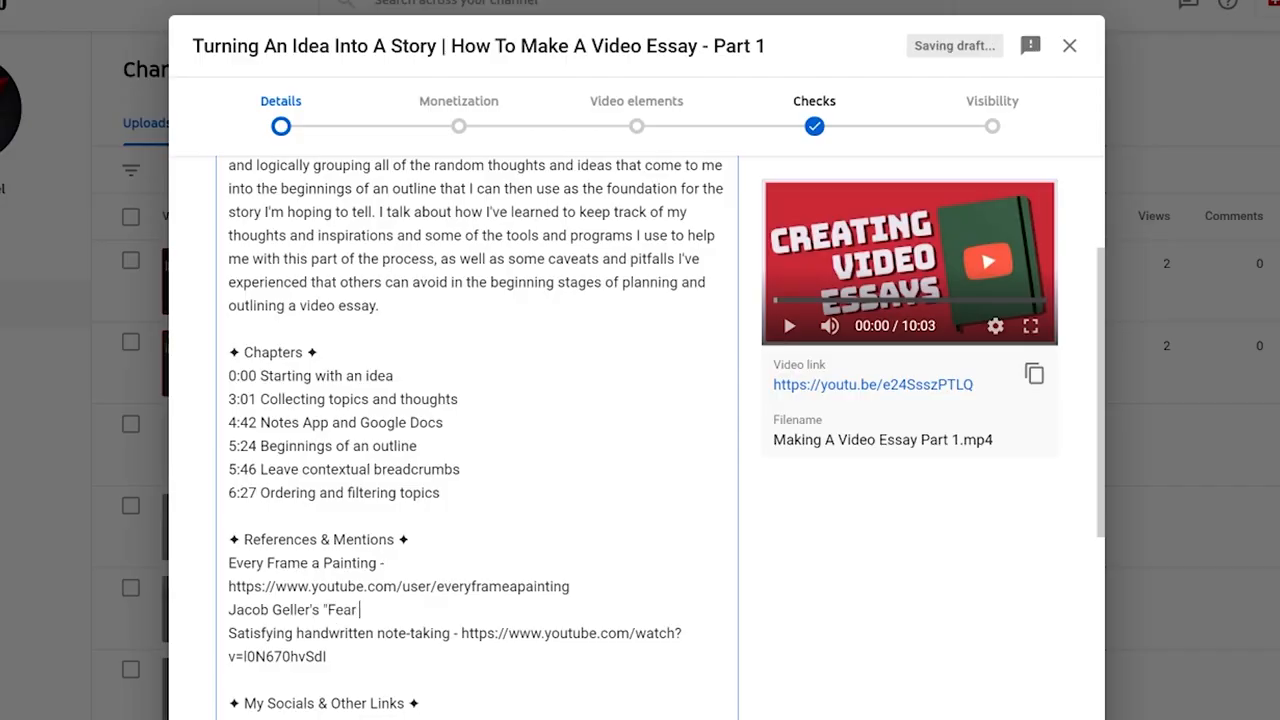
type("of Depths\" - https://www.youtube.com/watch?v=7MOKTU9tCbw")
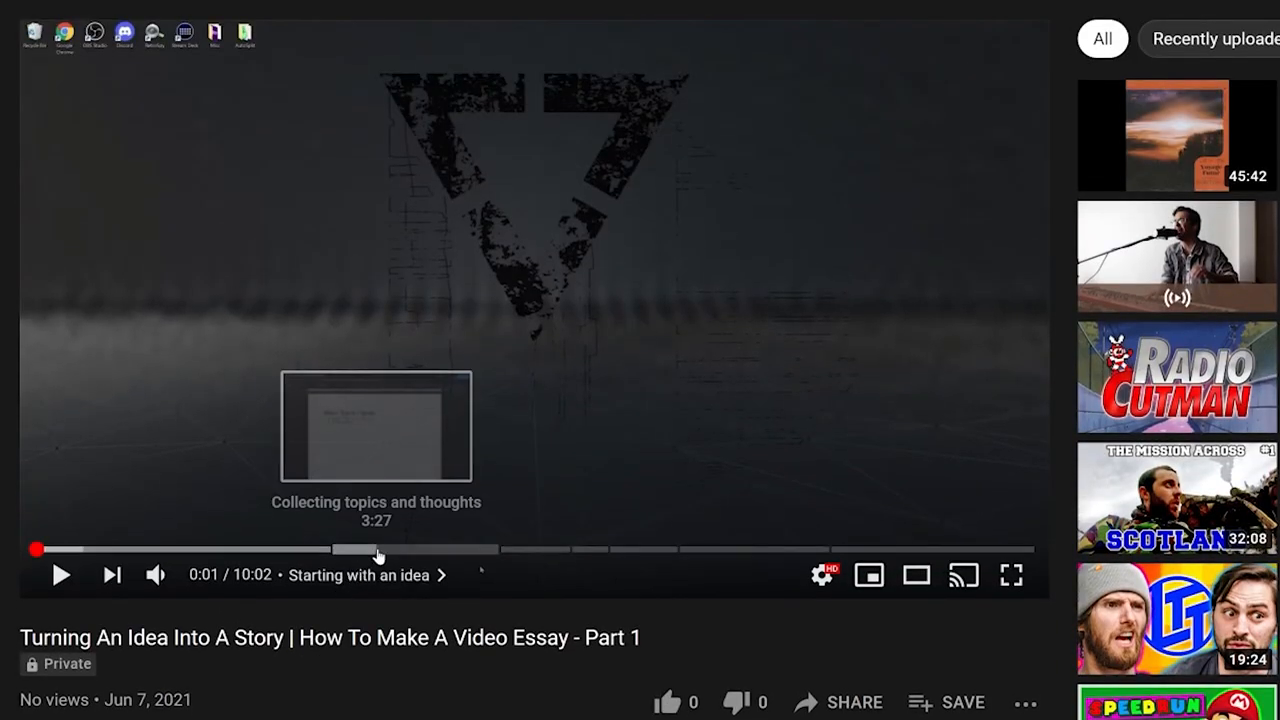
mouse_move(548, 550)
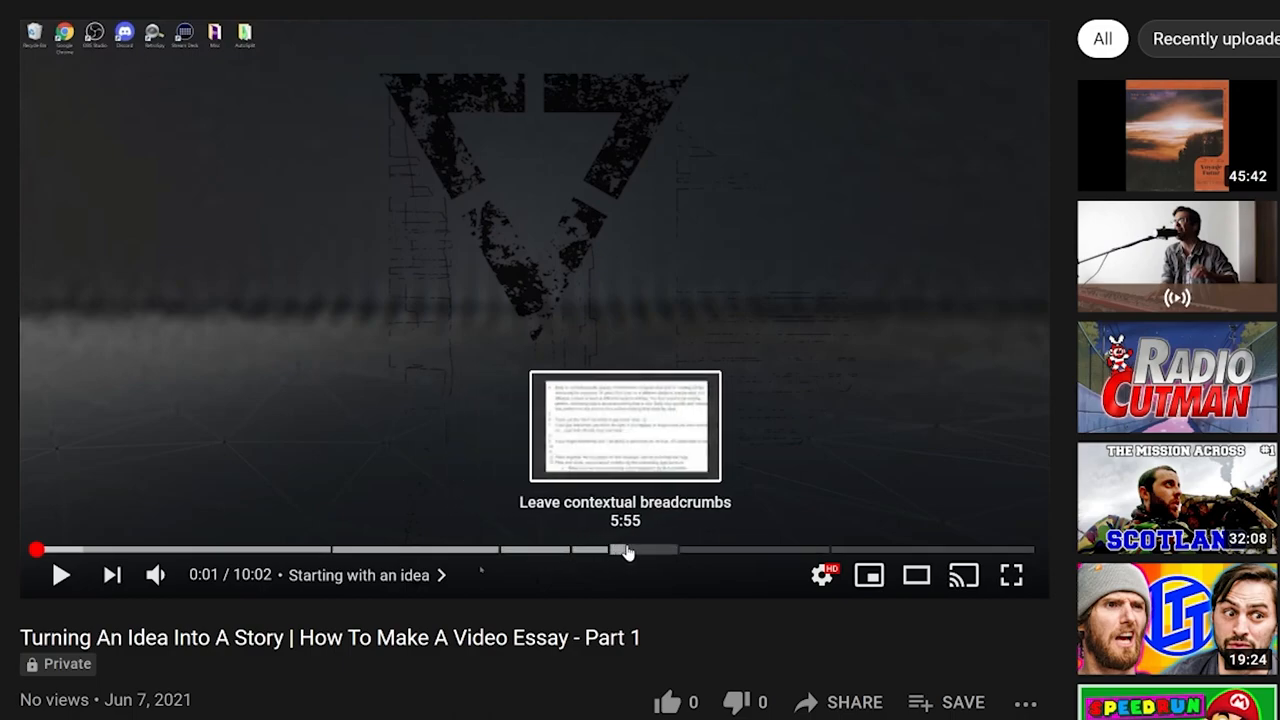
mouse_move(697, 549)
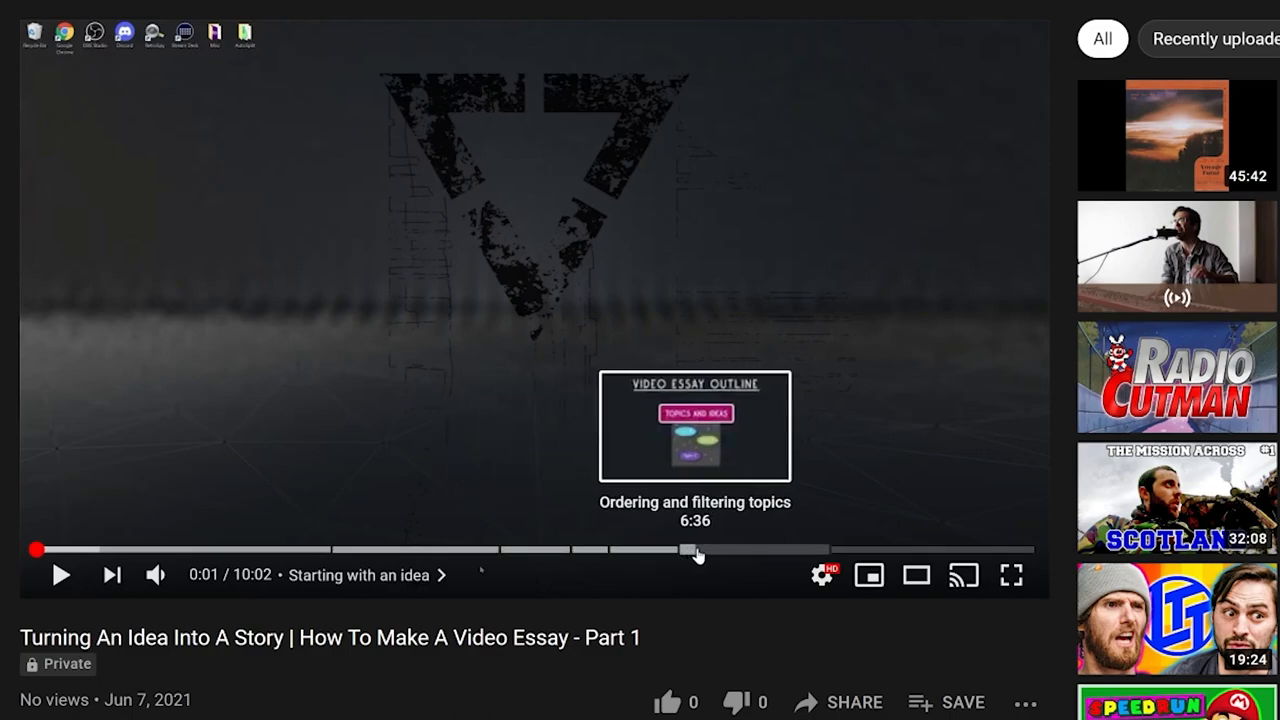
mouse_move(935, 549)
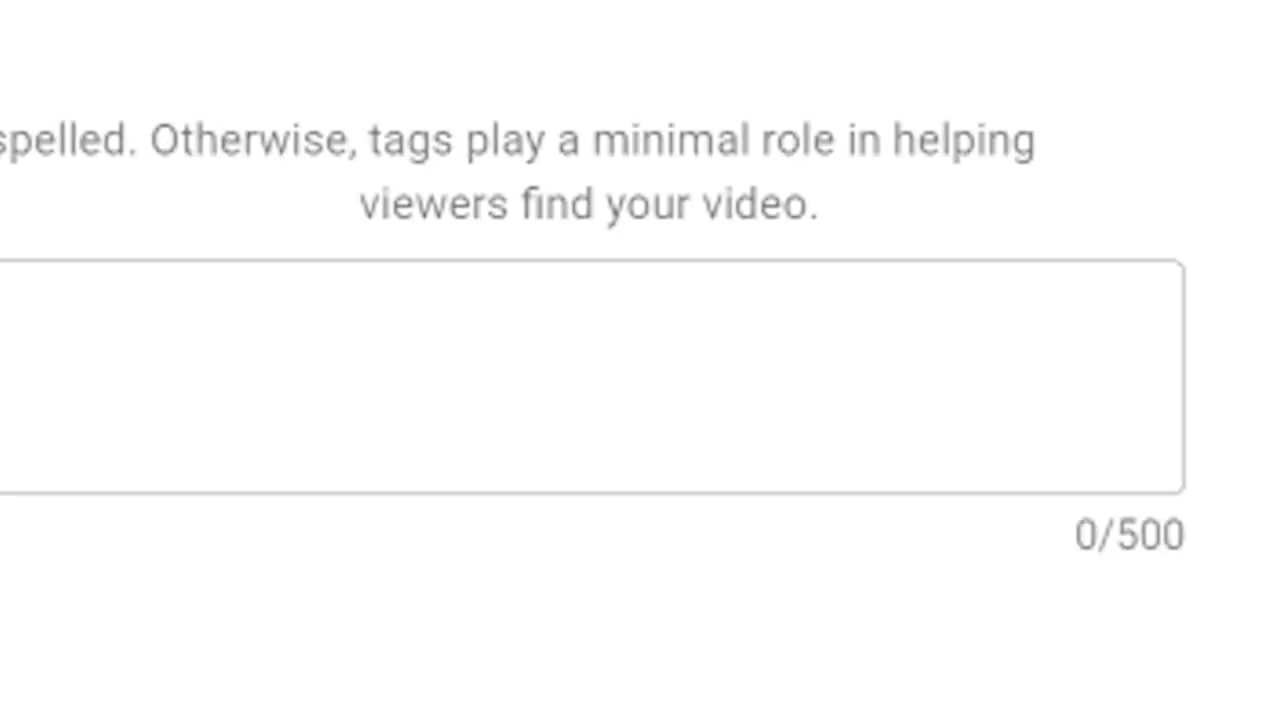
Step: Add the Part 1 video to the How To Make A Video Essay playlist
scroll("down", 3)
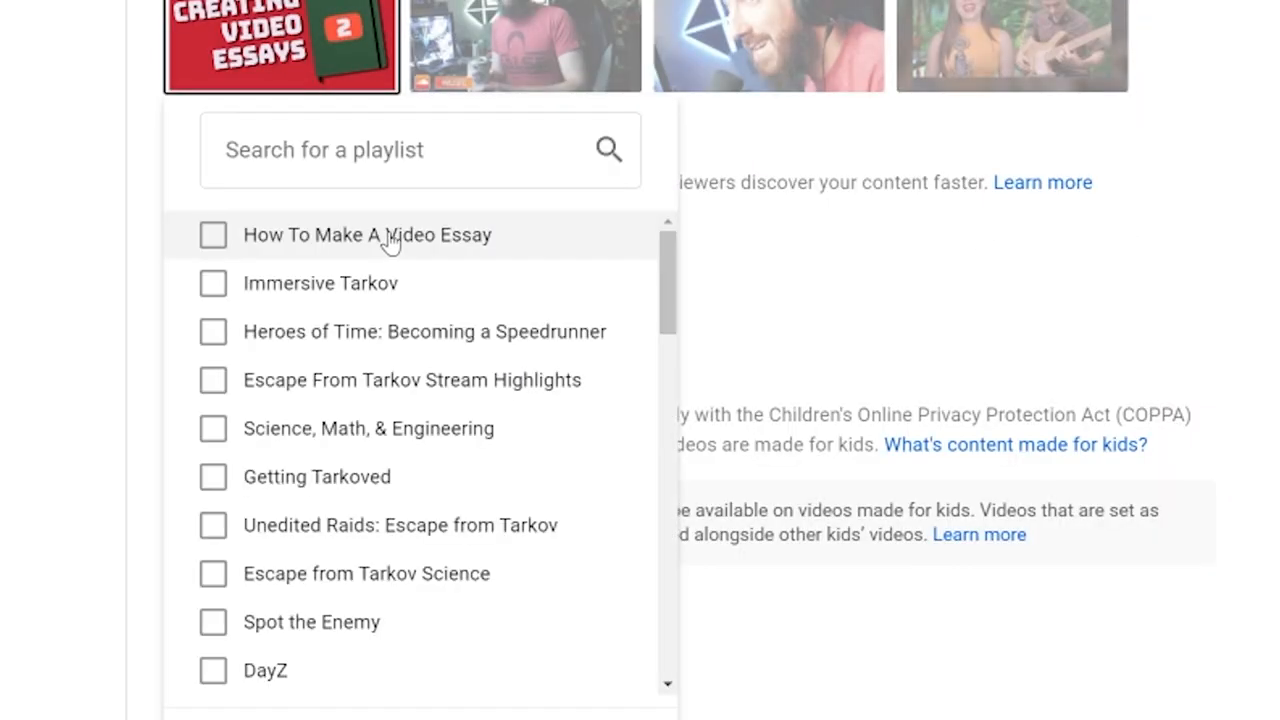
left_click(212, 235)
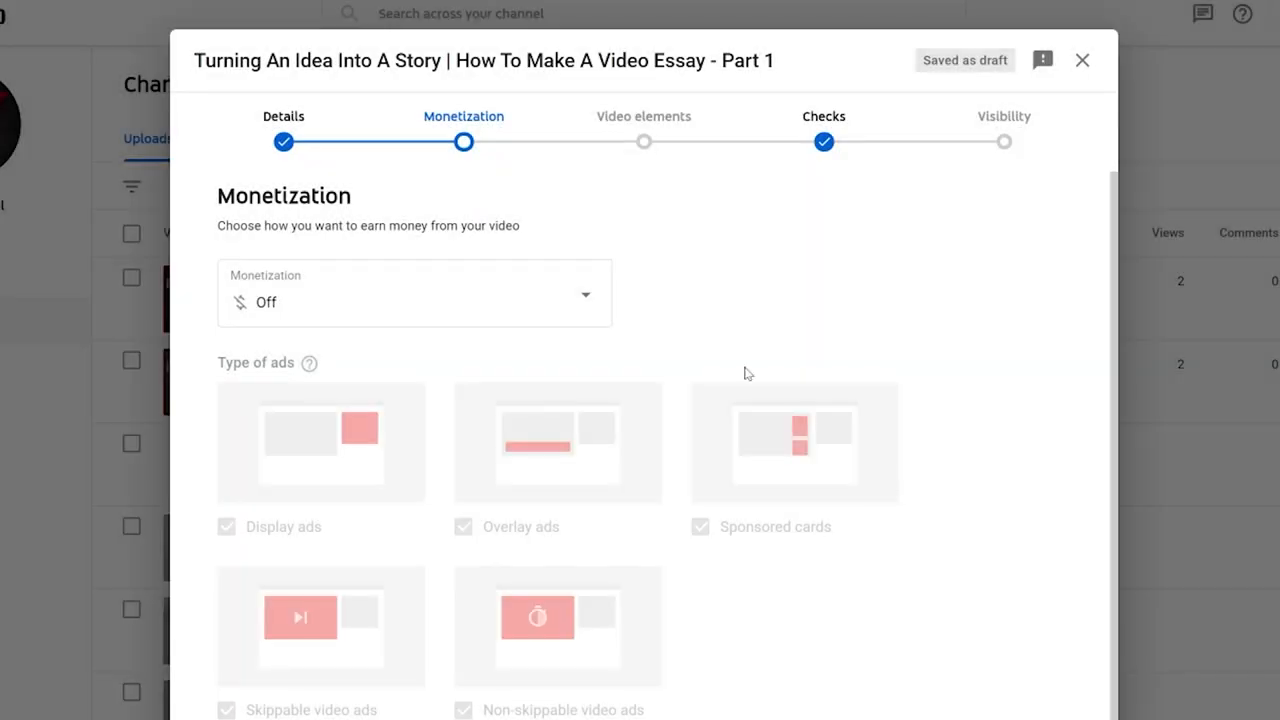
Step: Turn monetization On for the video and move to Ad suitability
left_click(413, 293)
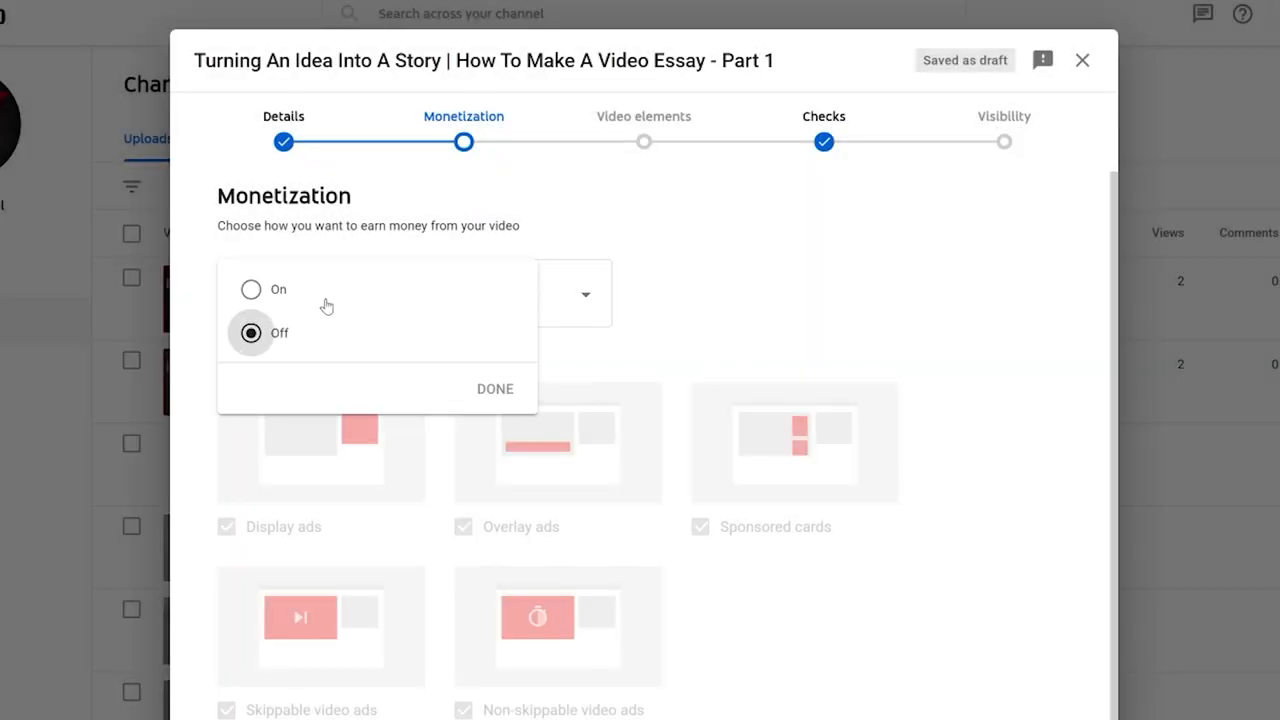
left_click(251, 289)
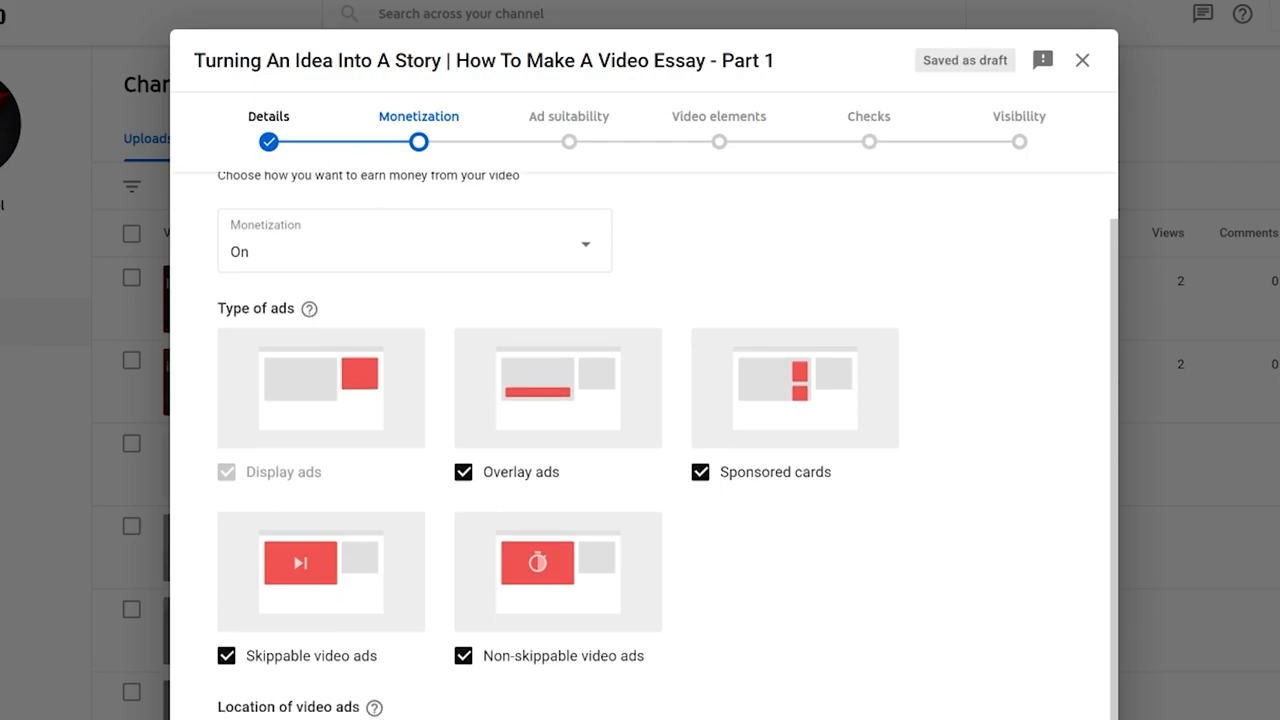
left_click(568, 116)
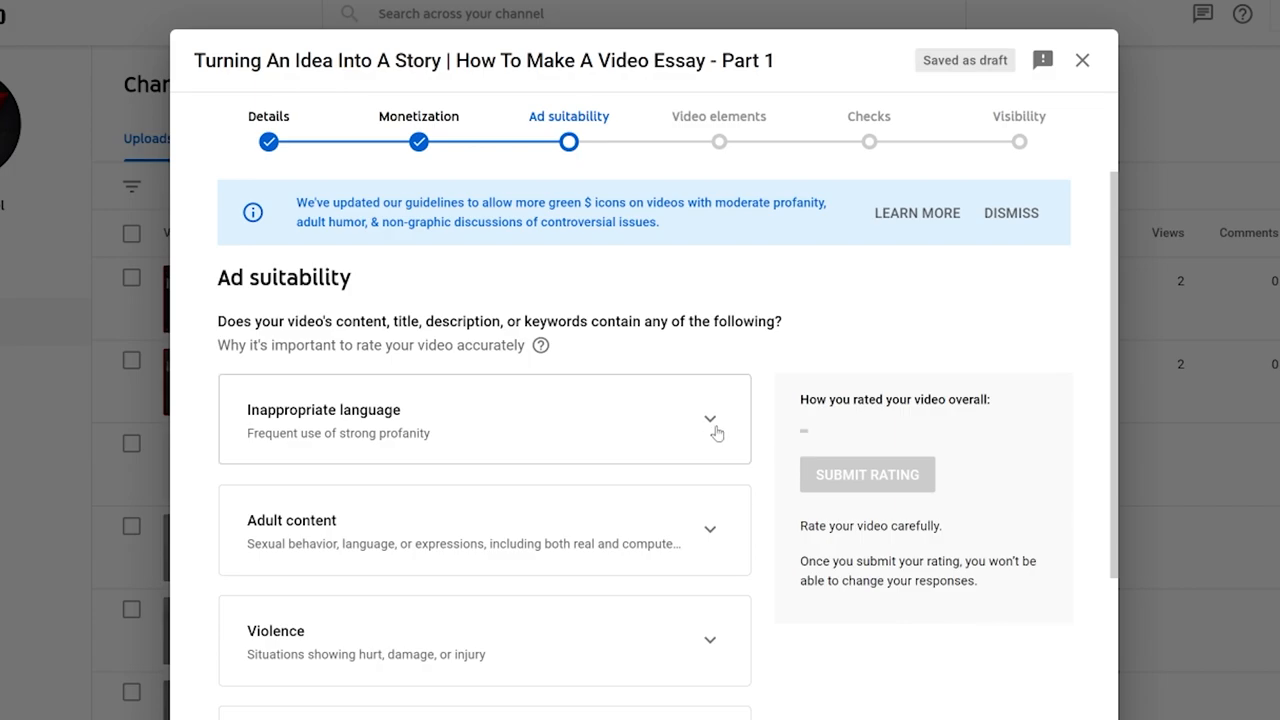
Step: Answer the Inappropriate language question in the ad suitability rating
left_click(710, 419)
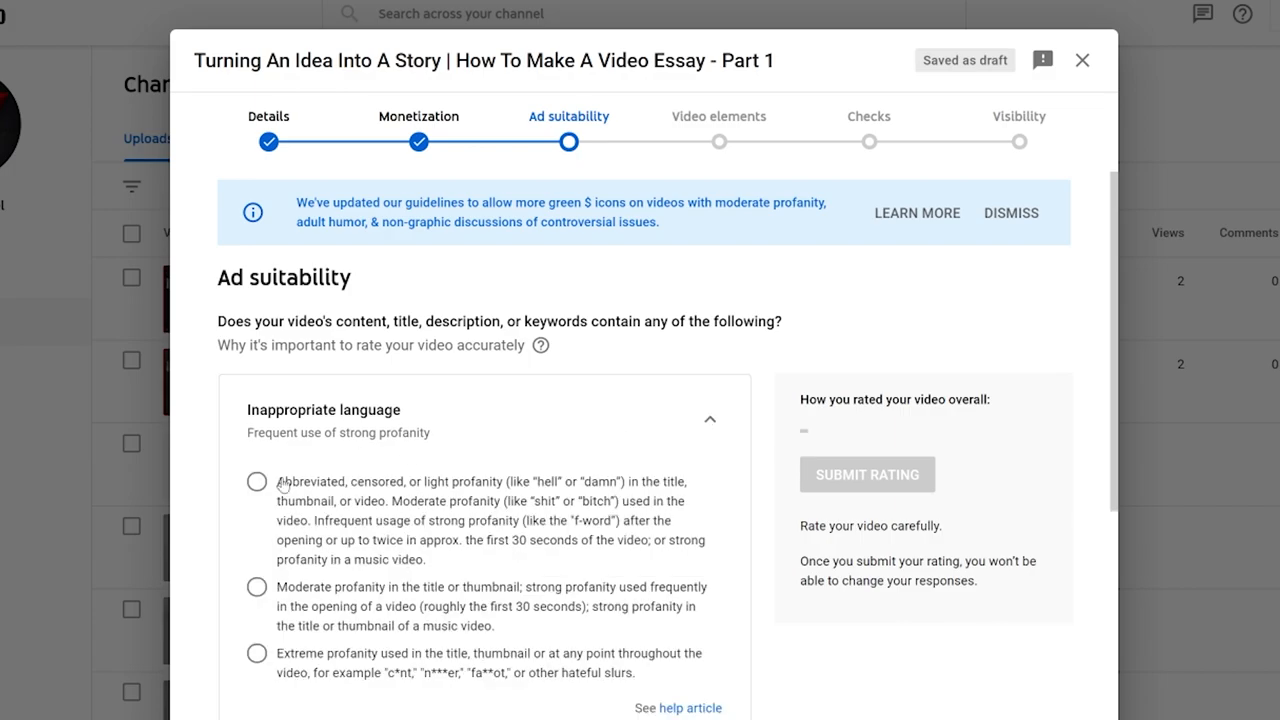
left_click(256, 481)
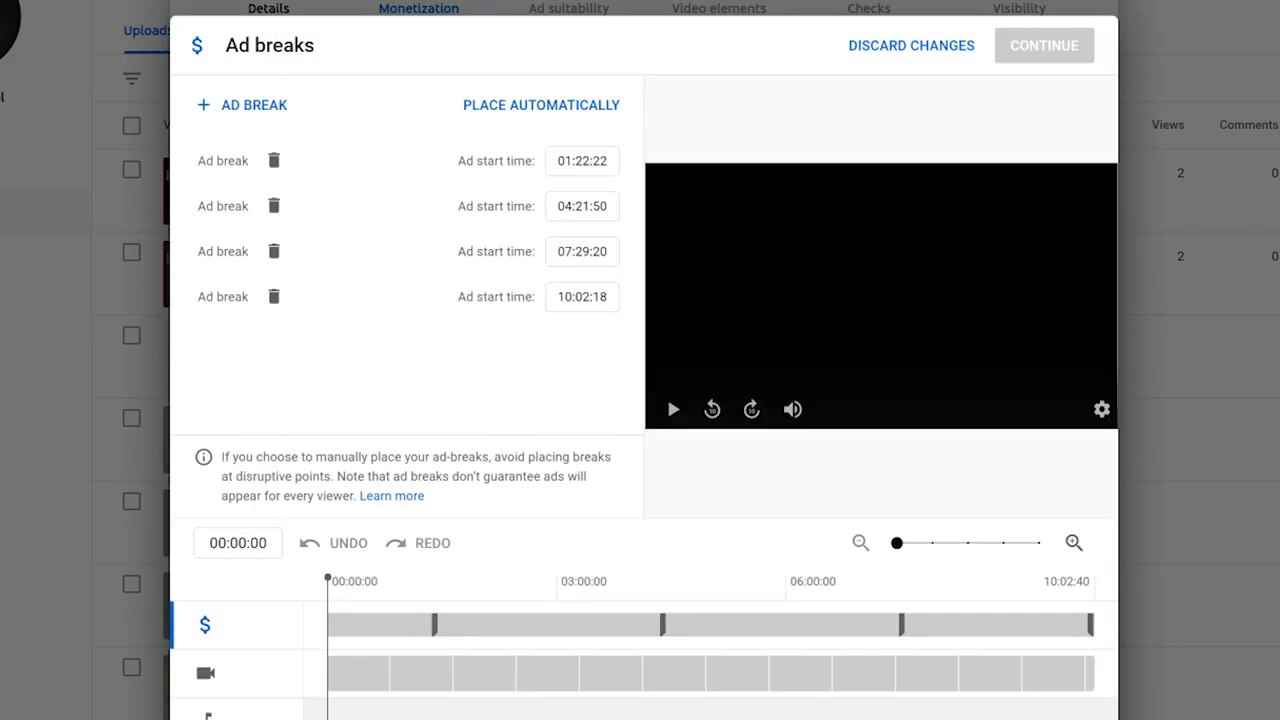
mouse_move(273, 161)
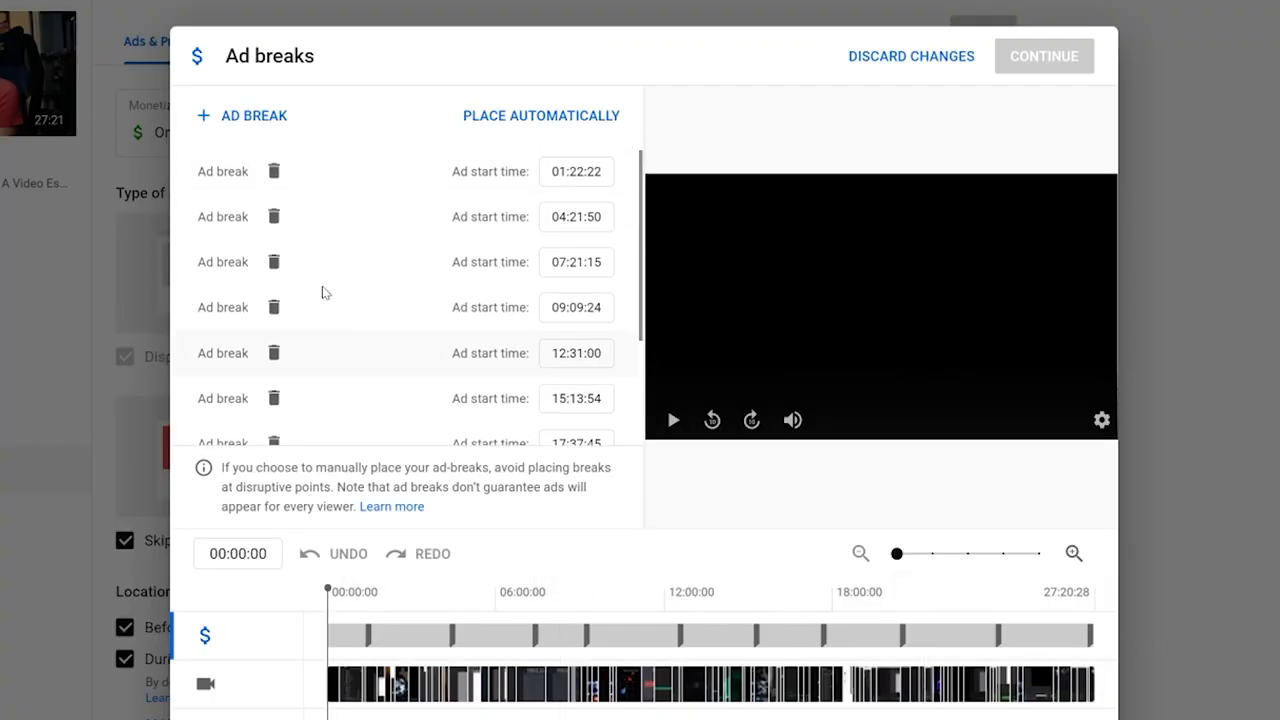
Step: Delete the existing ad breaks and add a new ad break manually
left_click(273, 171)
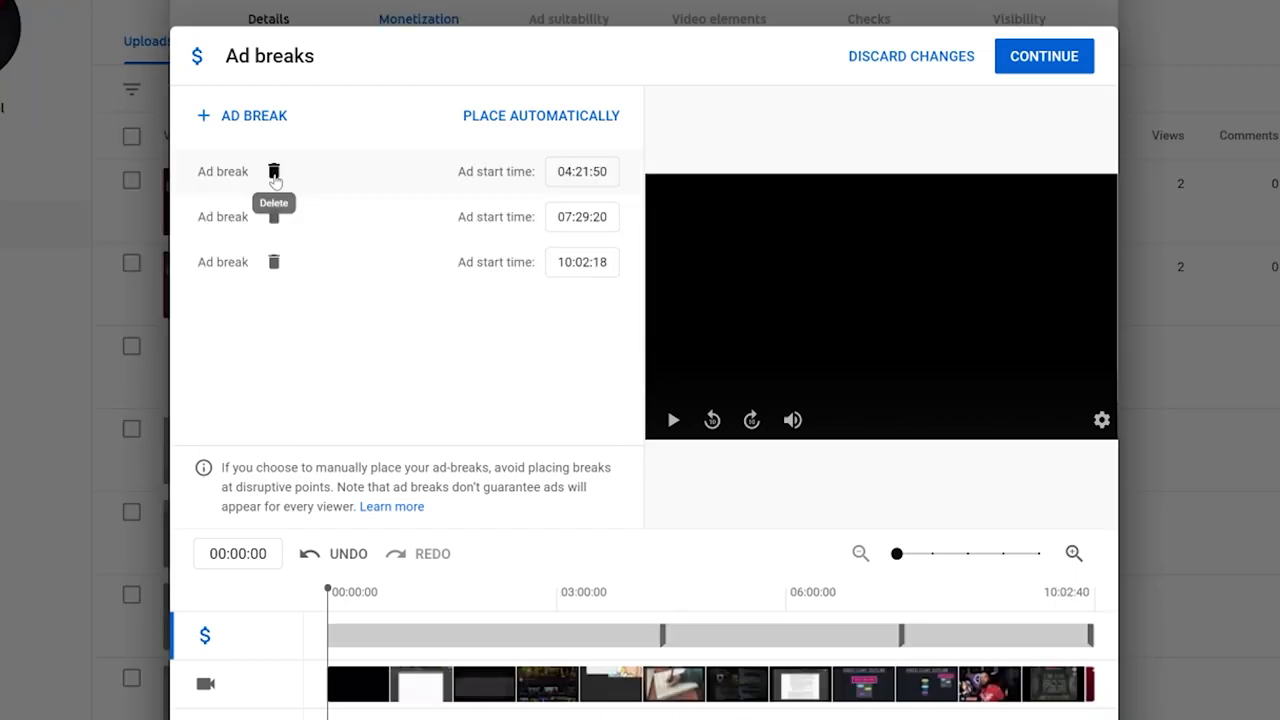
left_click(273, 171)
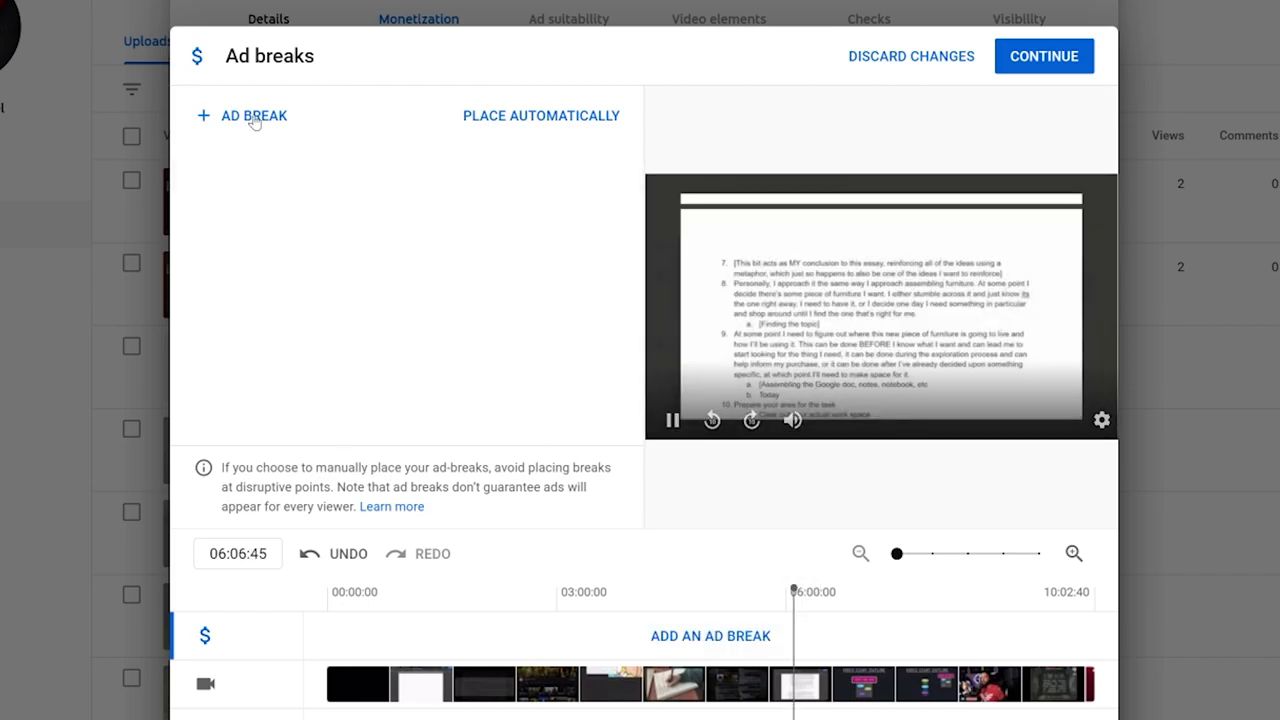
left_click(242, 115)
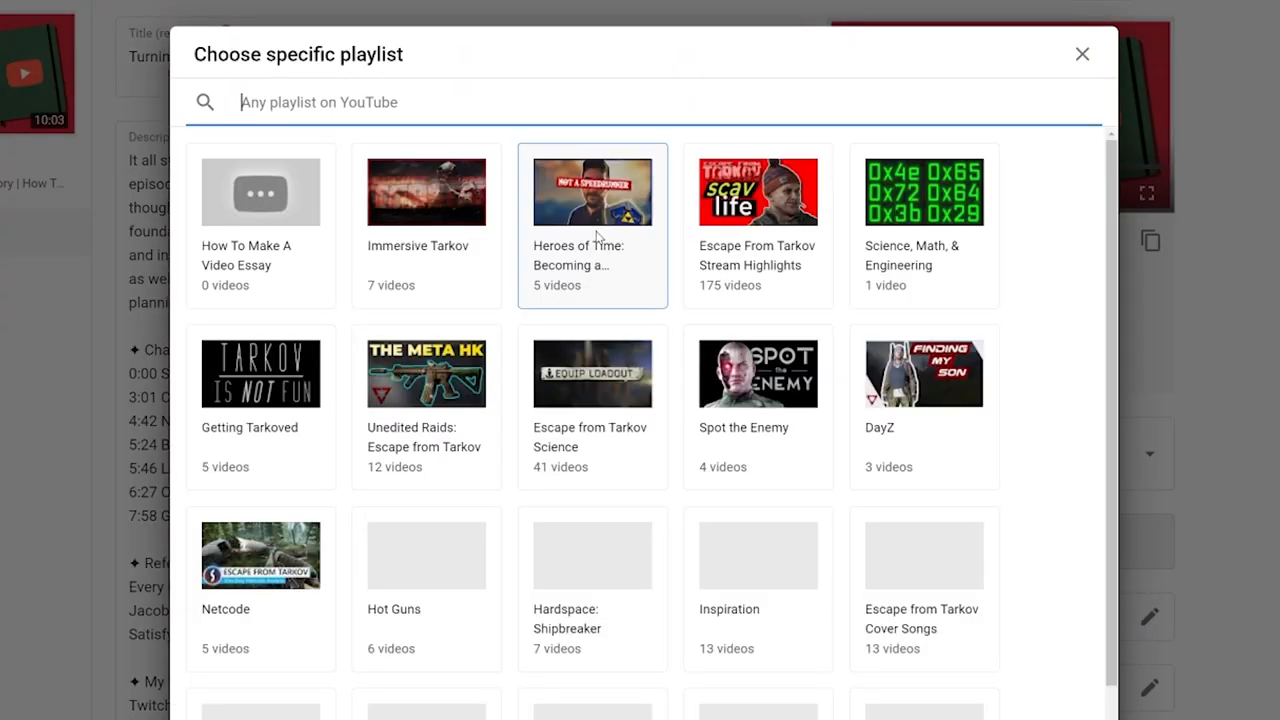
Step: Feature the How To Make A Video Essay playlist as an end screen element
left_click(260, 225)
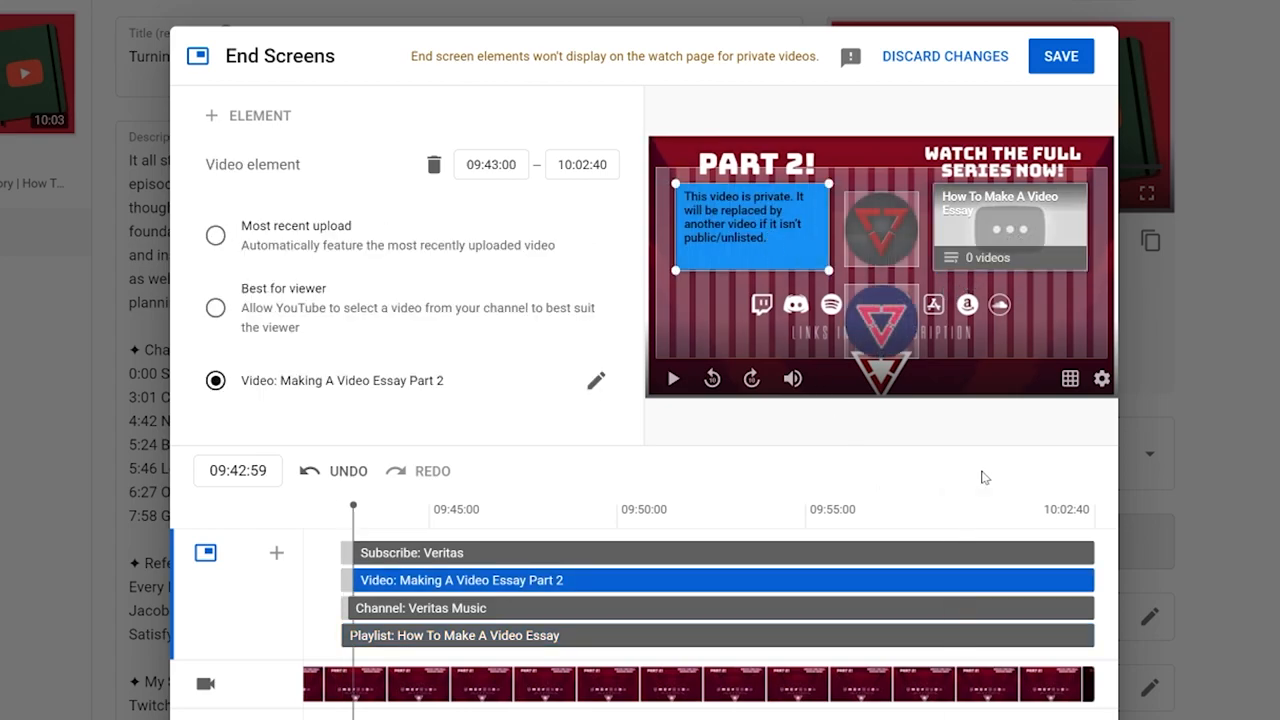
mouse_move(1061, 56)
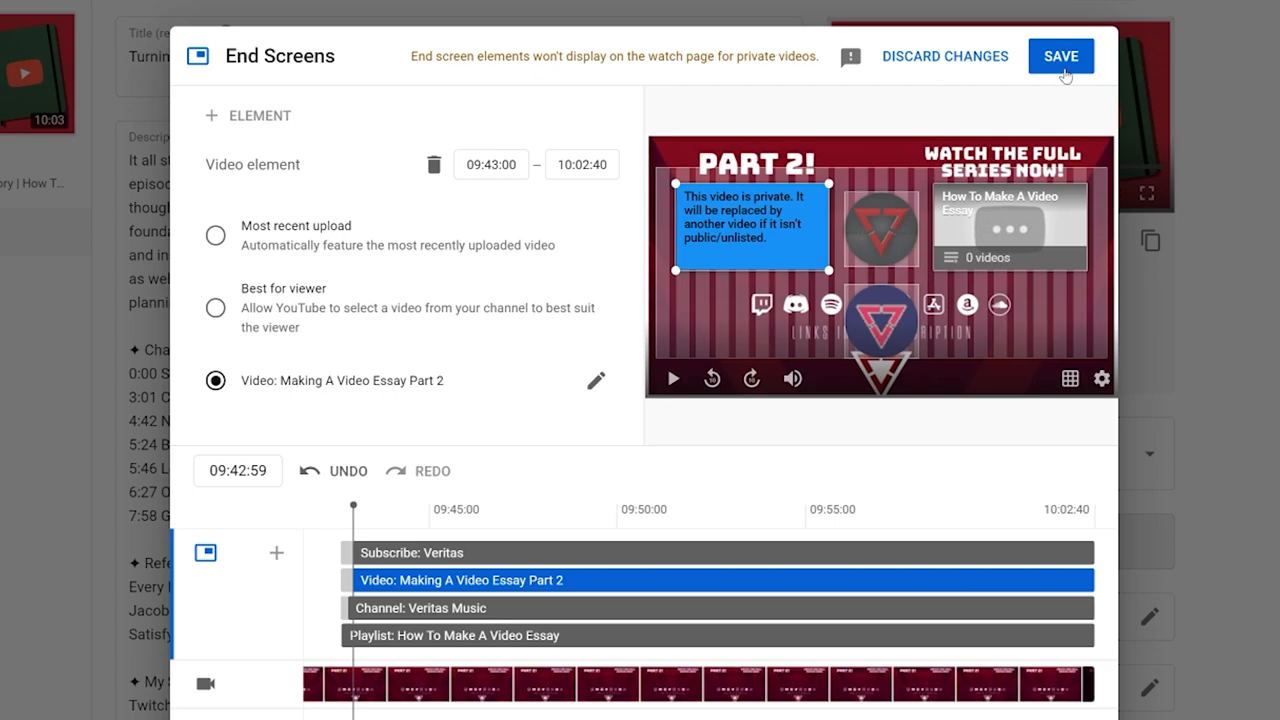
mouse_move(1069, 65)
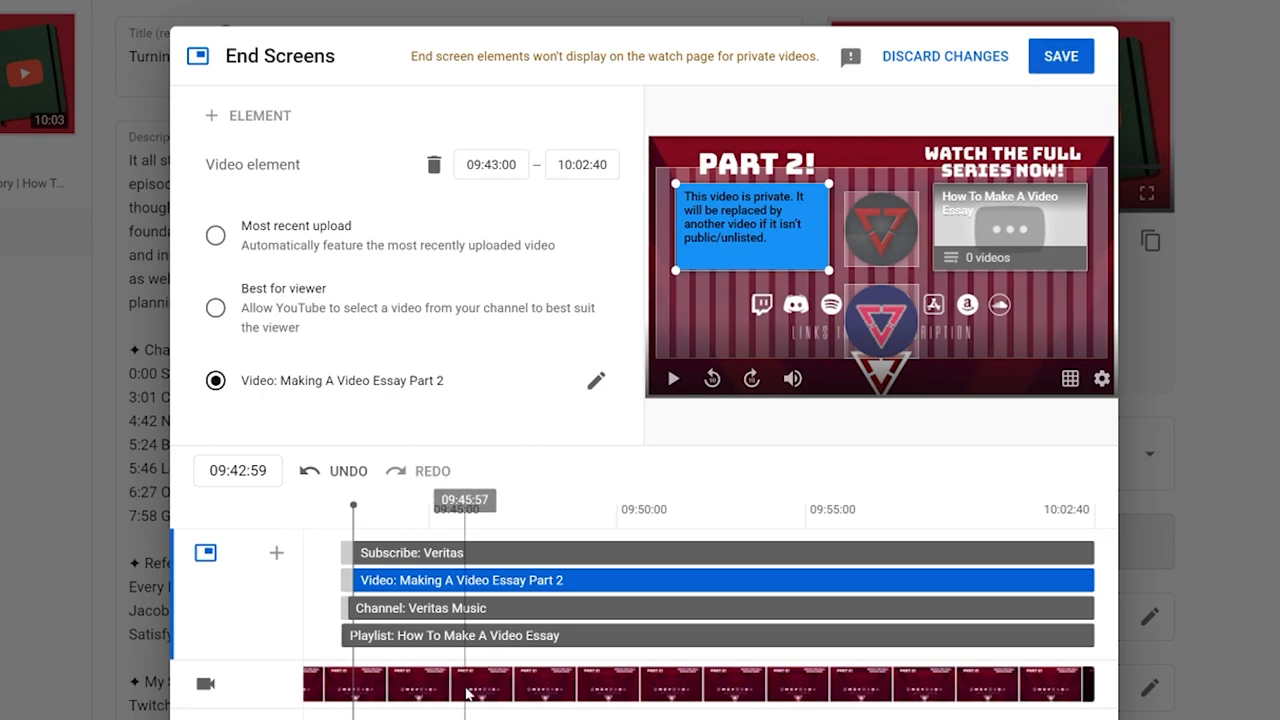
mouse_move(800, 598)
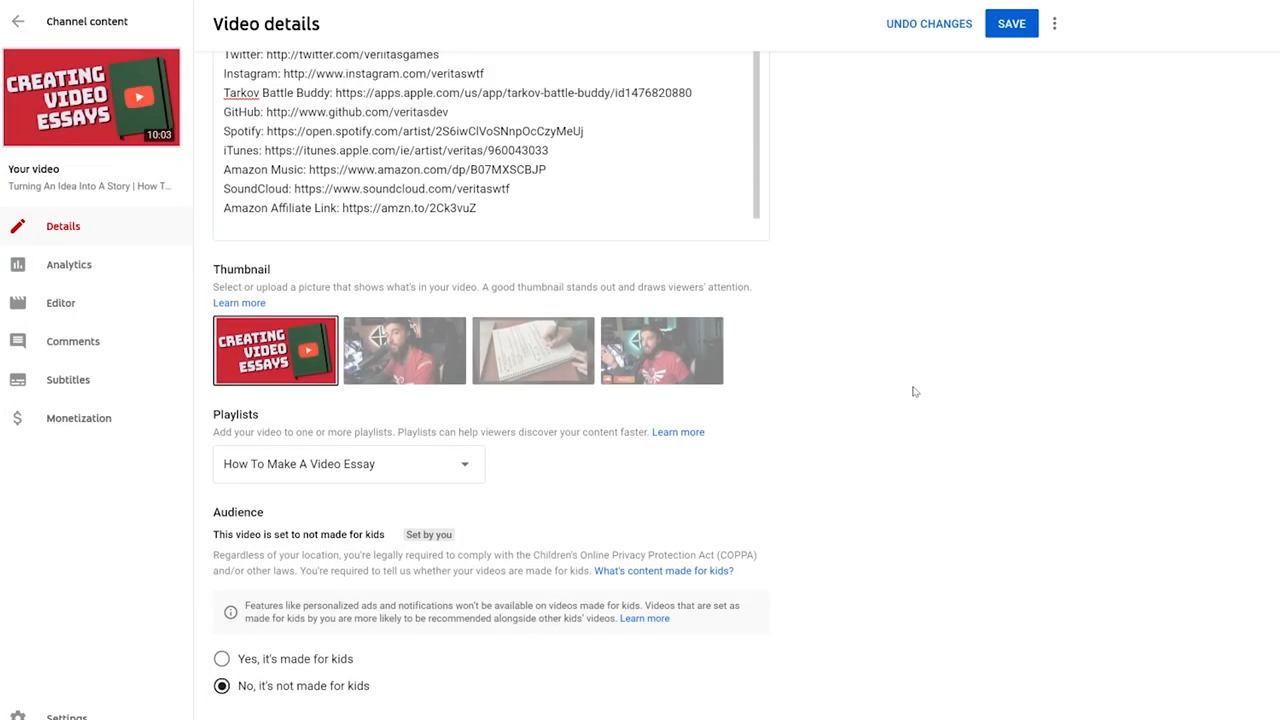
Step: Scroll back up the Video details page toward Playlists and Audience
scroll("up", 3)
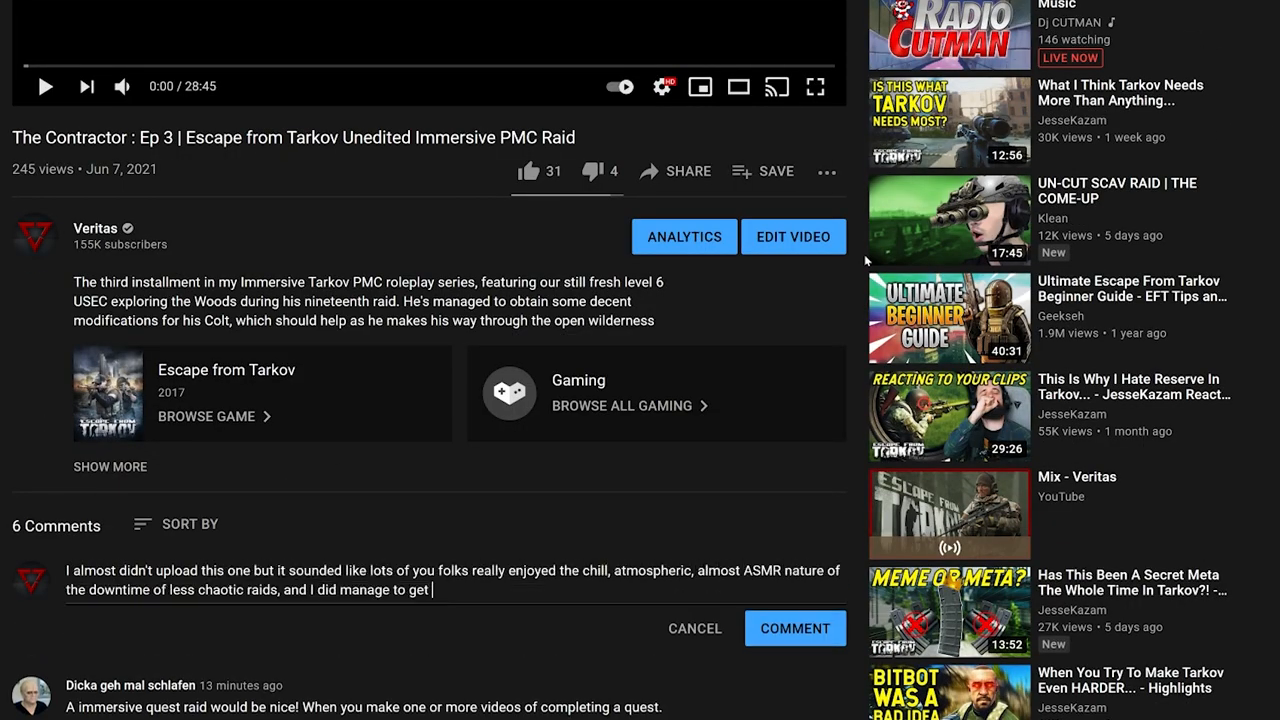
Step: Finish the comment ('...Hope you guys all enjoy') on The Contractor: Ep 3 and post it
type("a few quests done as well, so I figured what the hell! Hope you guys all enjoy - the next one gets a bit more action :)")
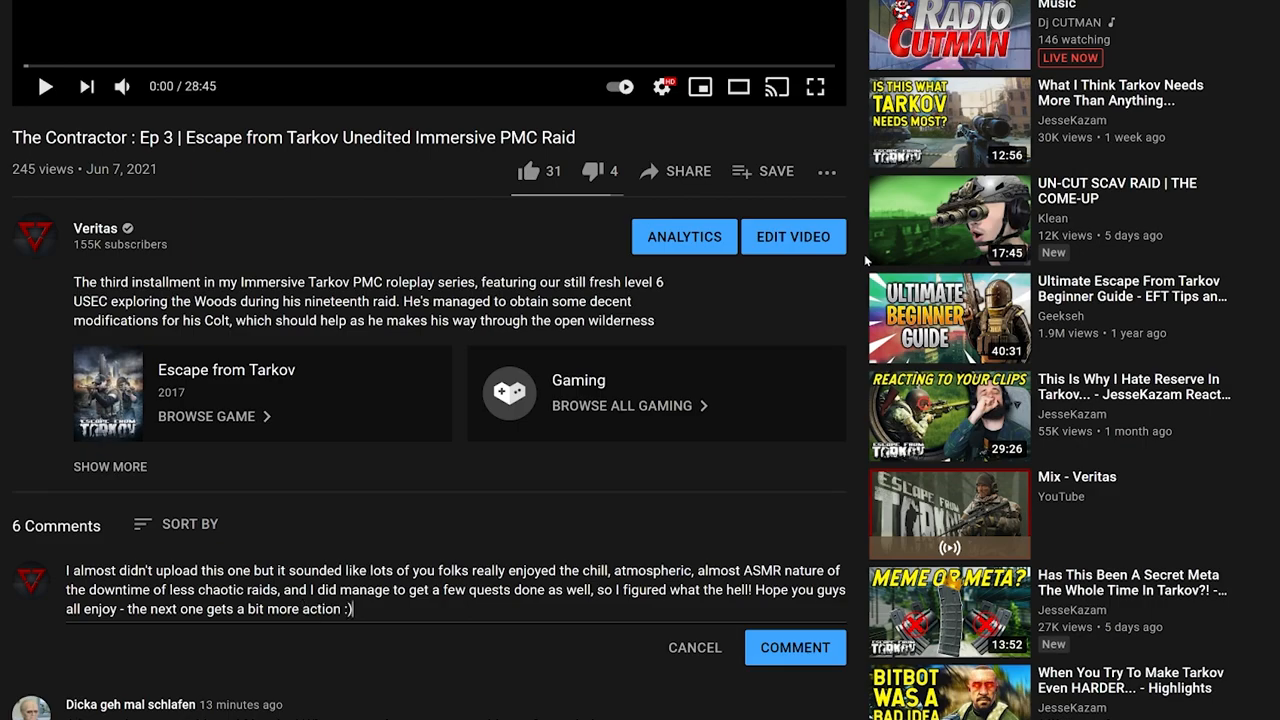
left_click(795, 647)
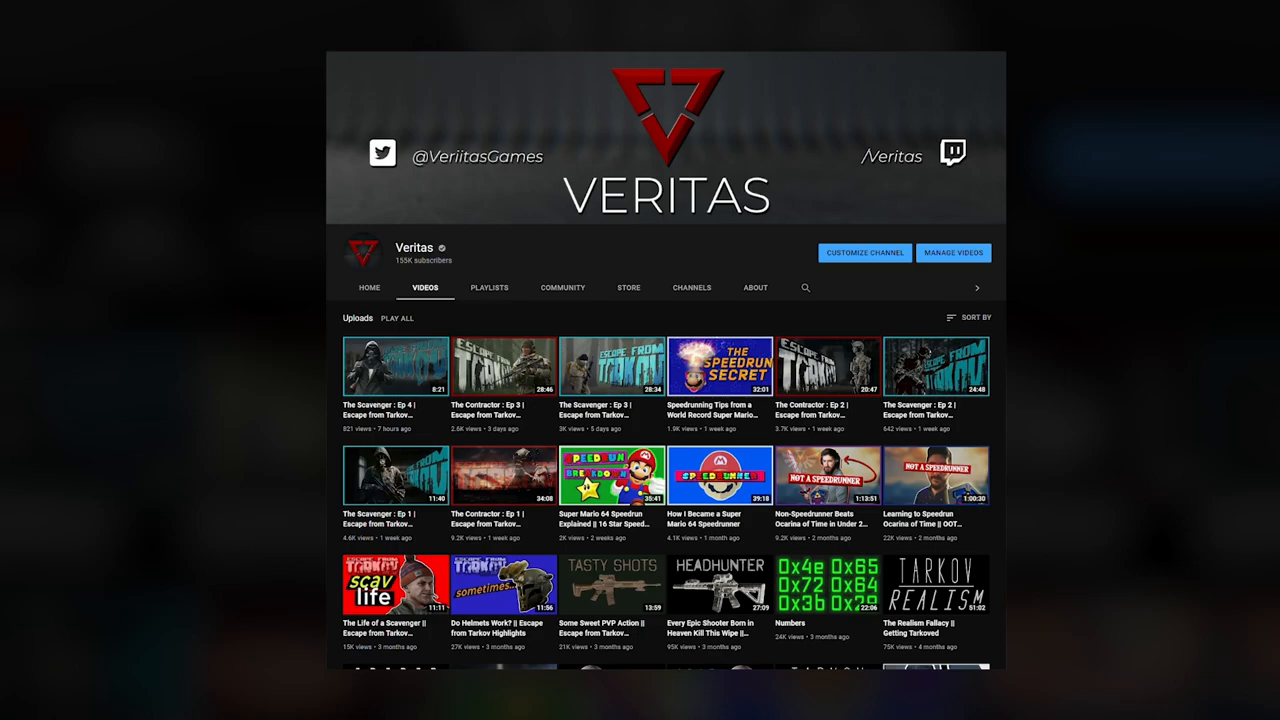
Step: Scroll far down the channel's Videos tab to reveal older Tarkov and Pogcast uploads
scroll("down", 3)
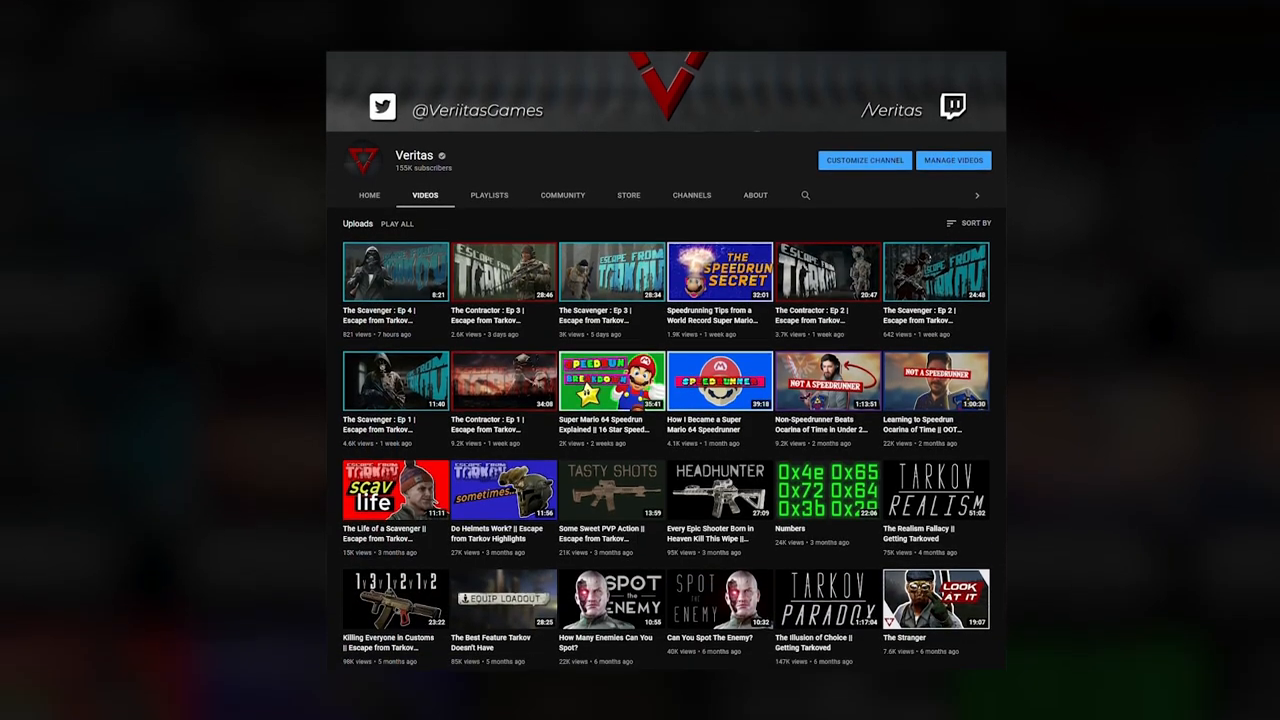
scroll("down", 3)
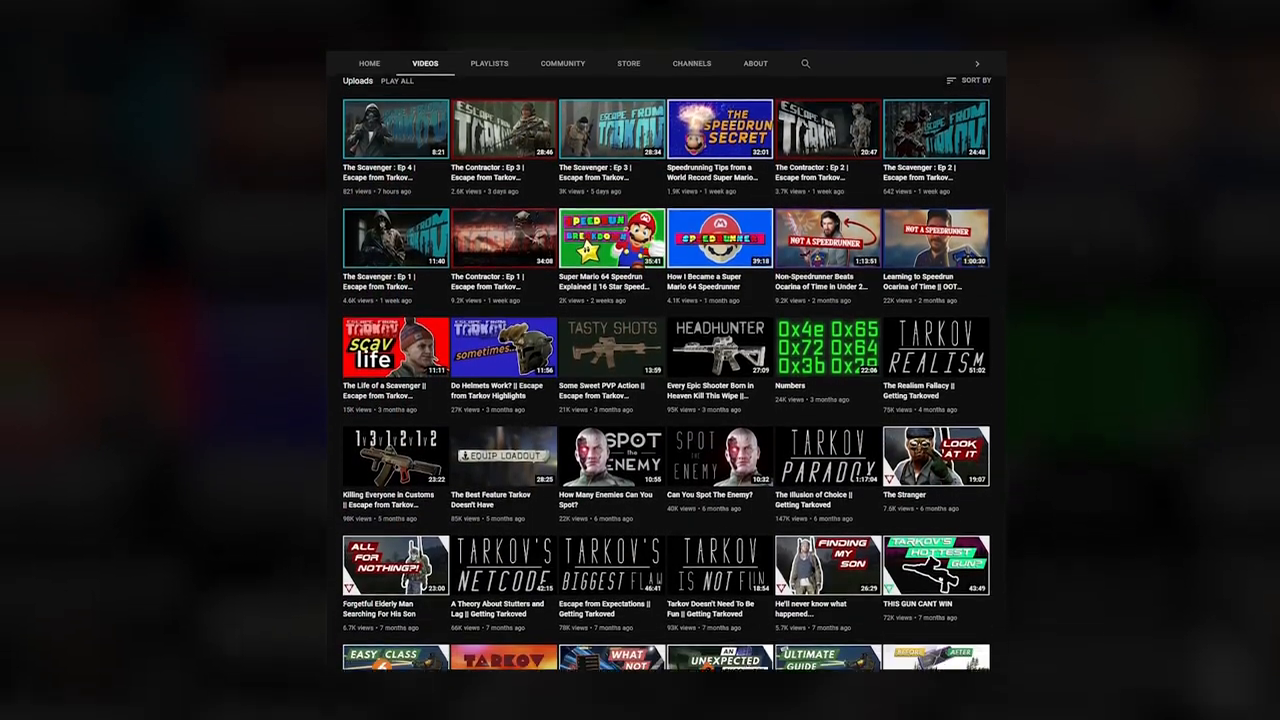
scroll("down", 3)
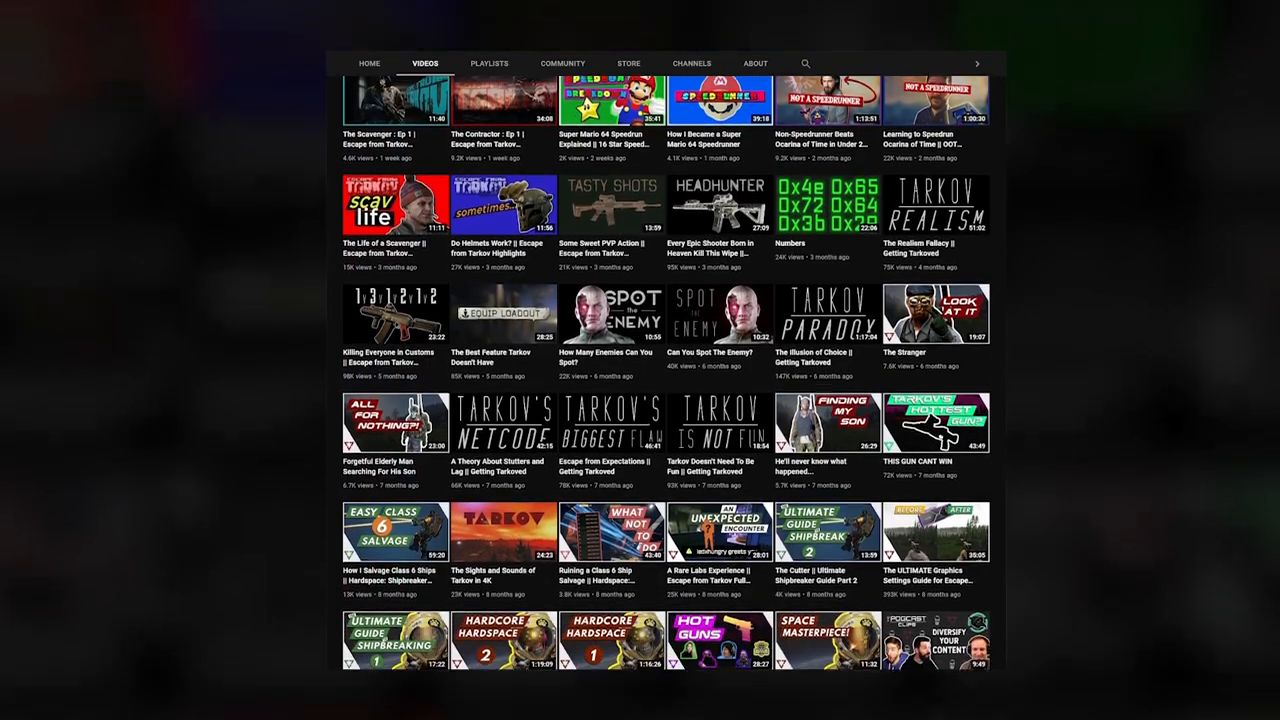
scroll("down", 3)
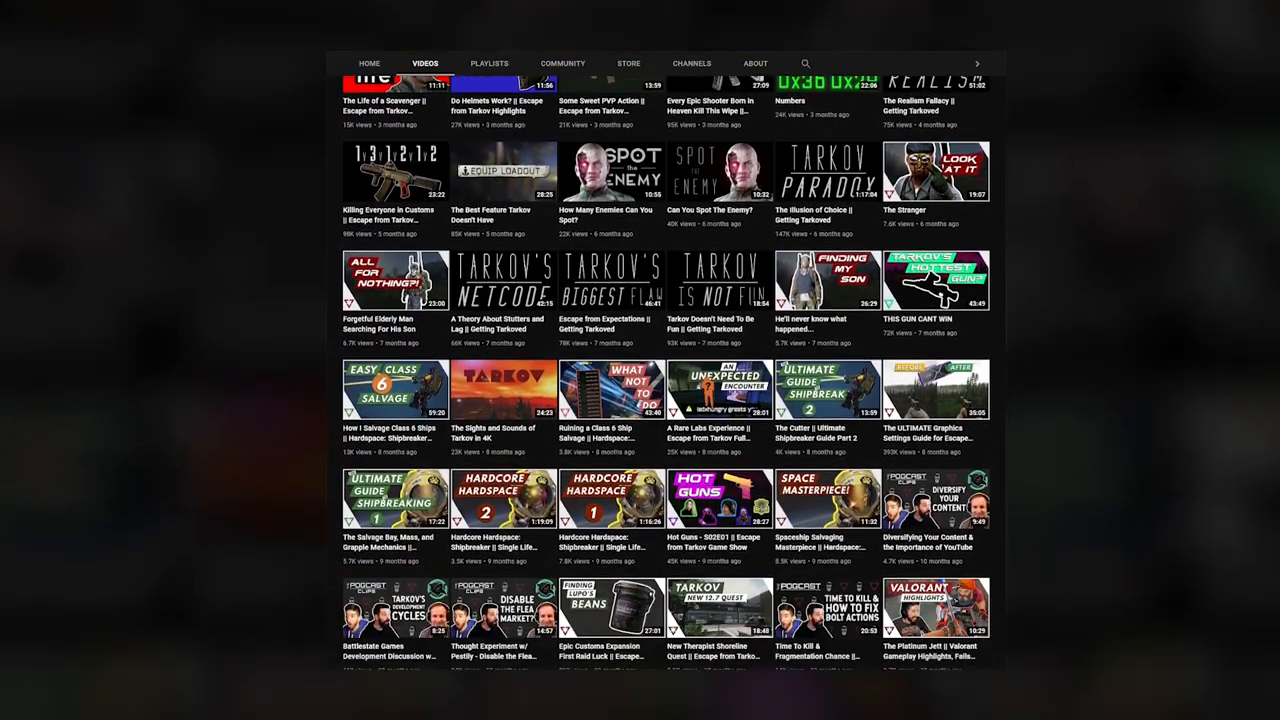
scroll("down", 3)
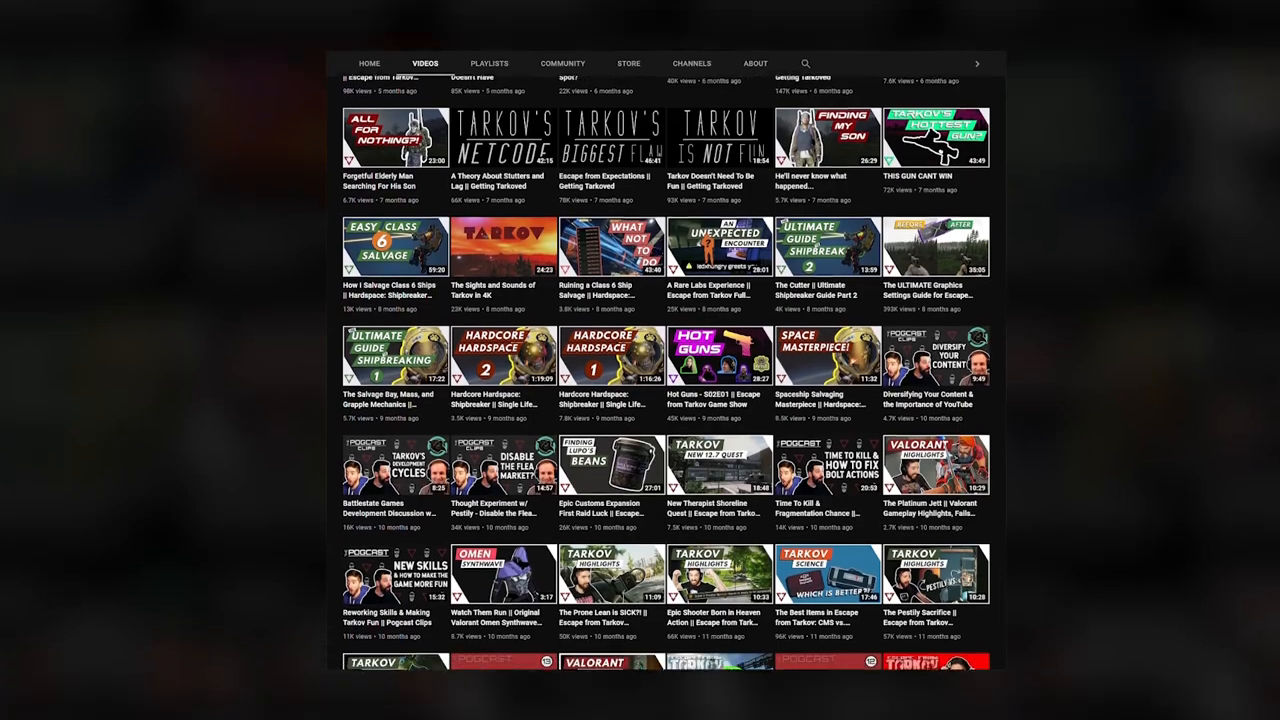
scroll("down", 3)
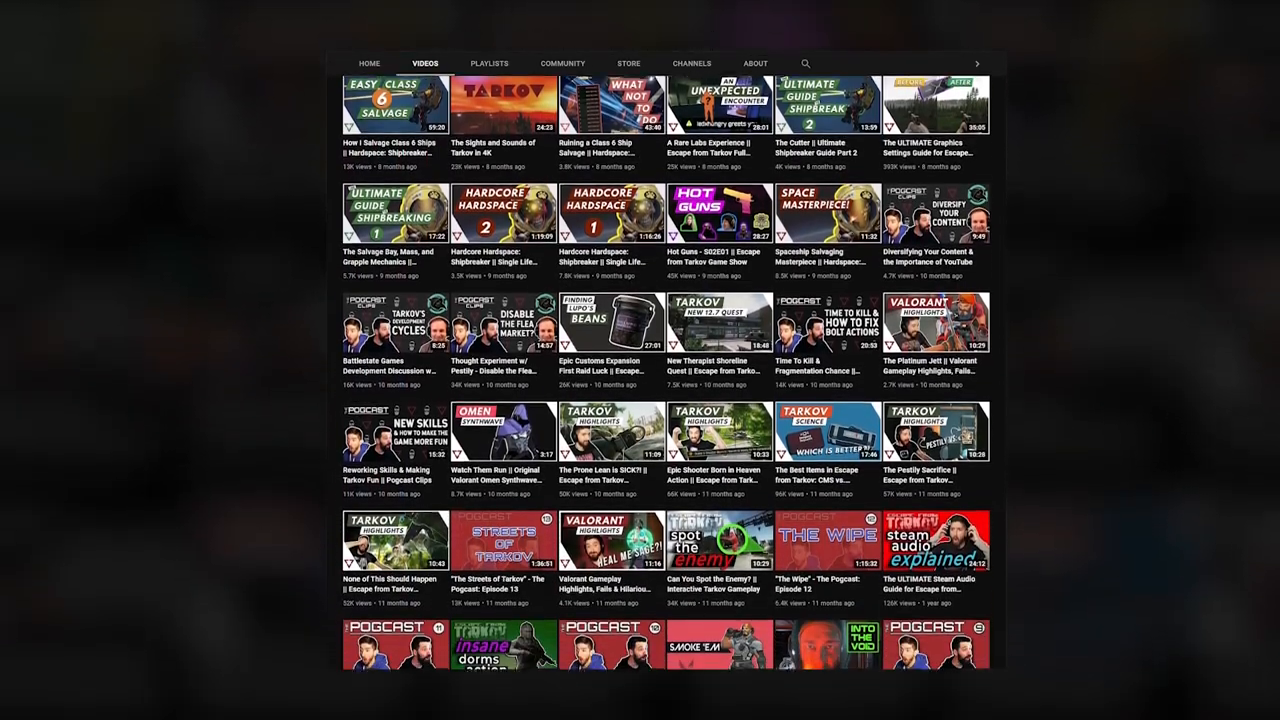
scroll("down", 3)
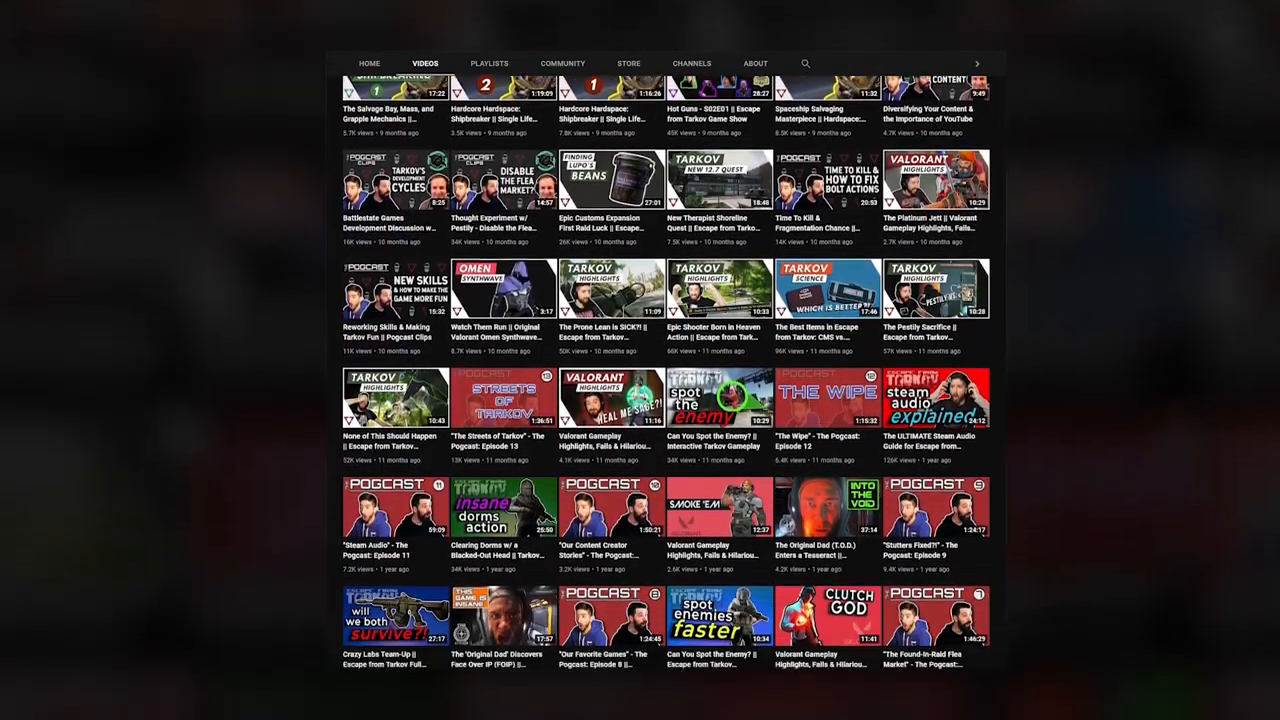
scroll("down", 3)
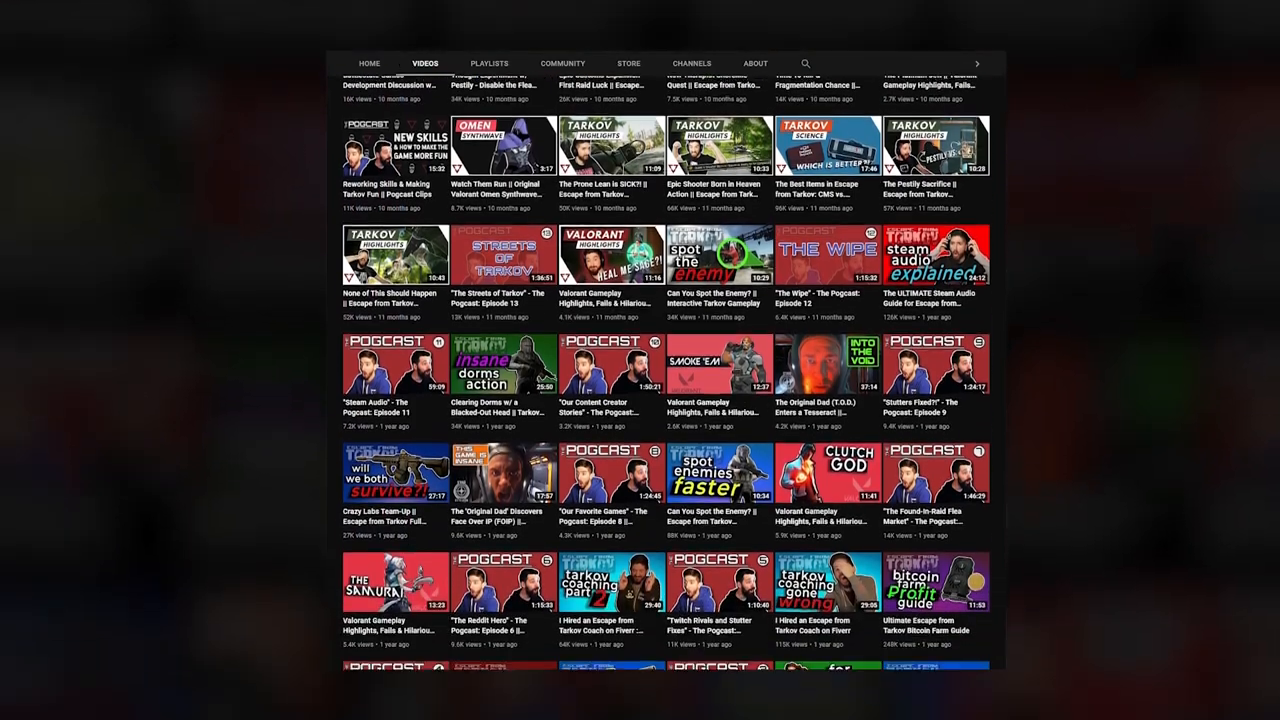
scroll("down", 3)
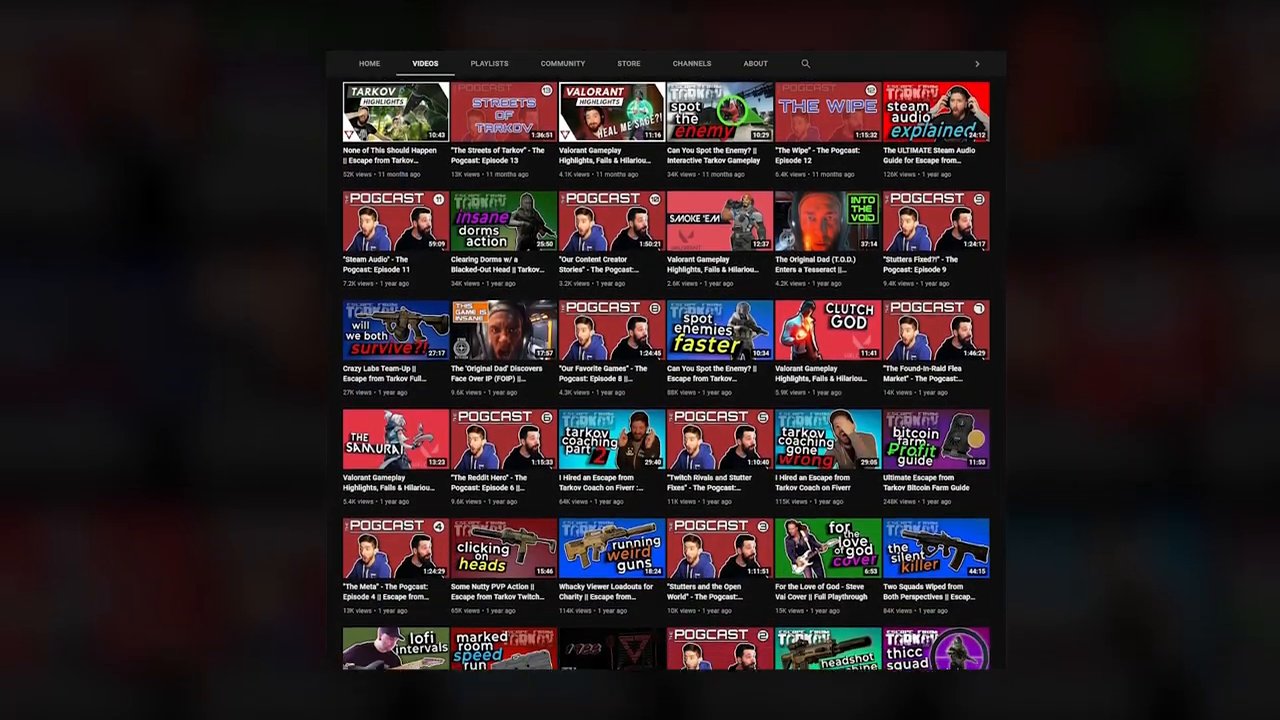
scroll("down", 3)
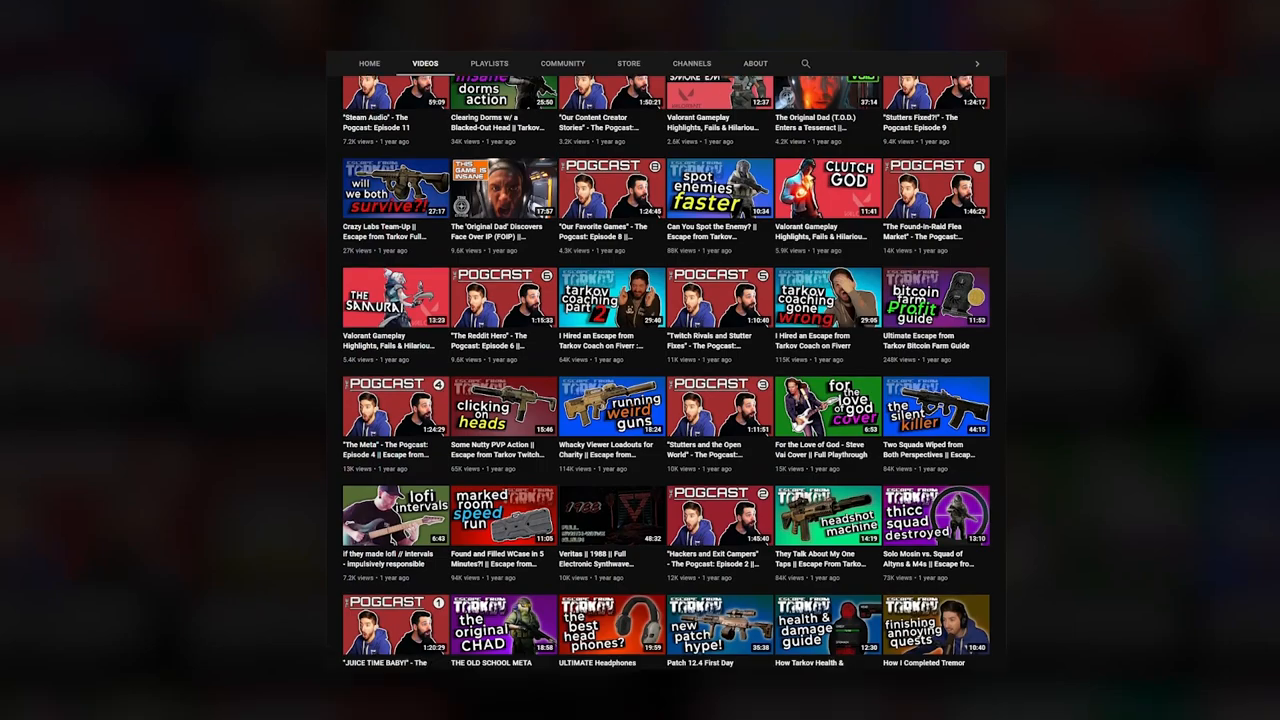
scroll("down", 3)
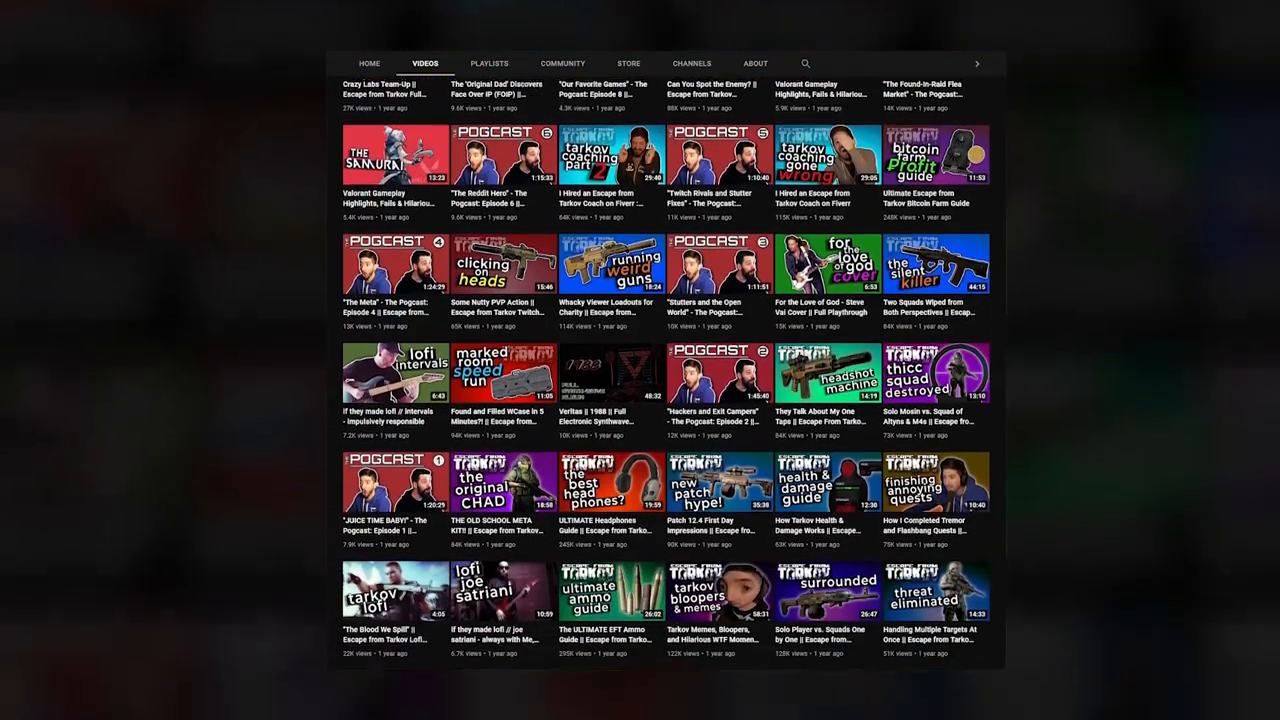
scroll("down", 3)
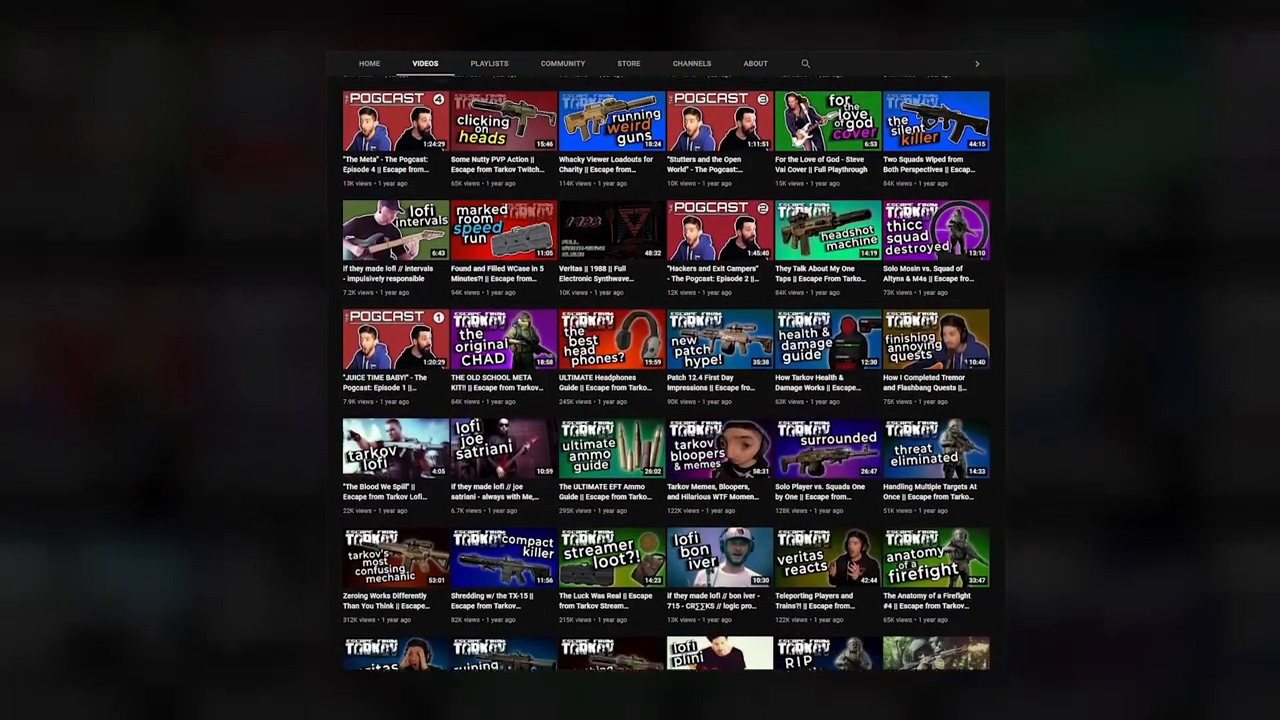
scroll("down", 3)
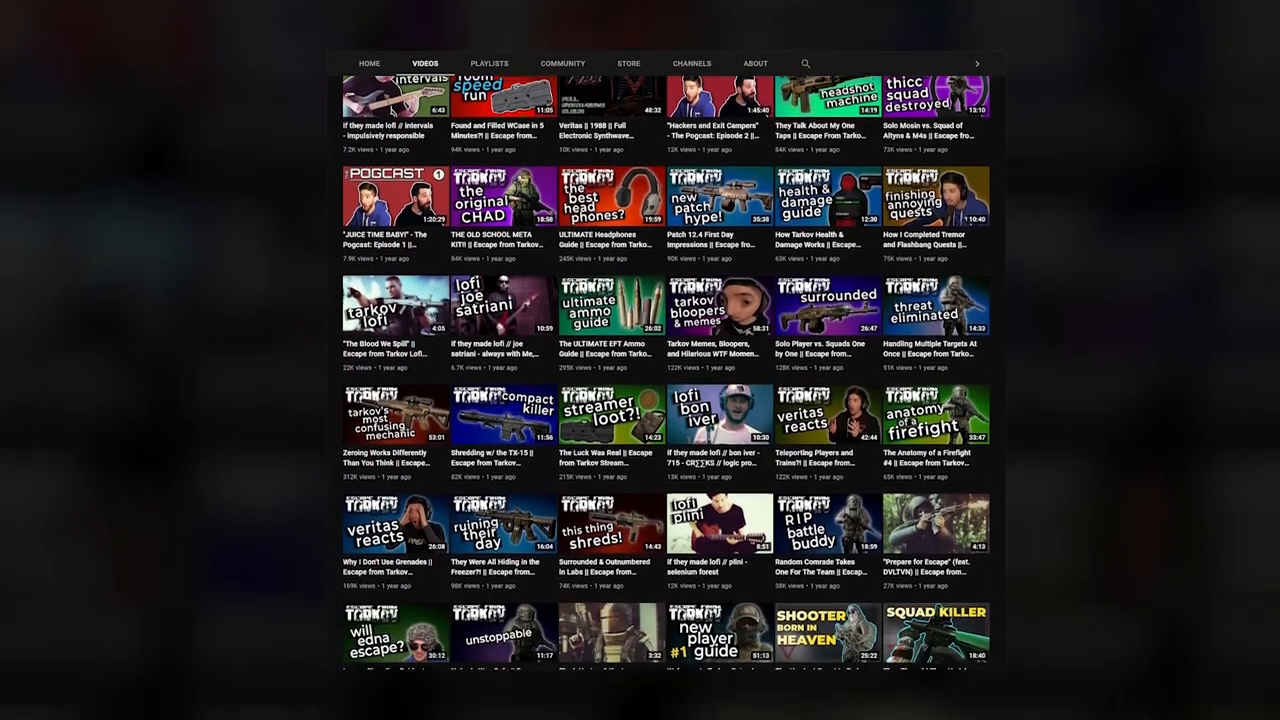
scroll("down", 3)
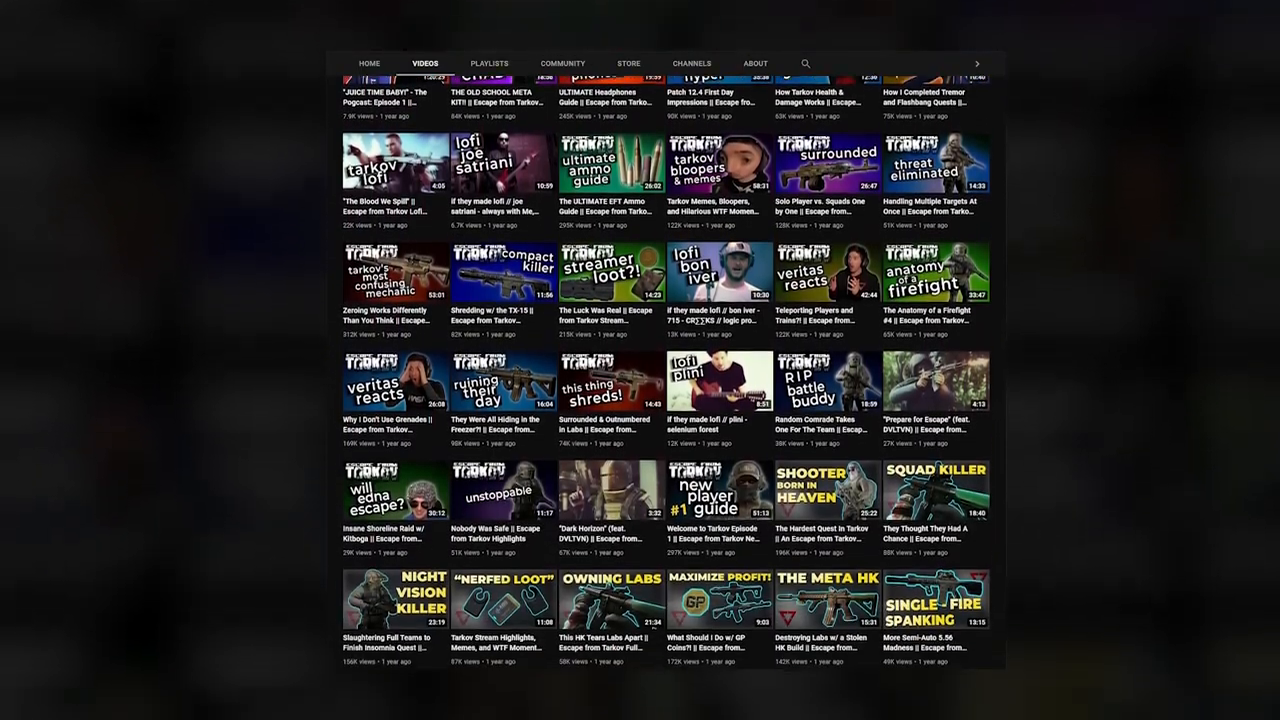
scroll("down", 3)
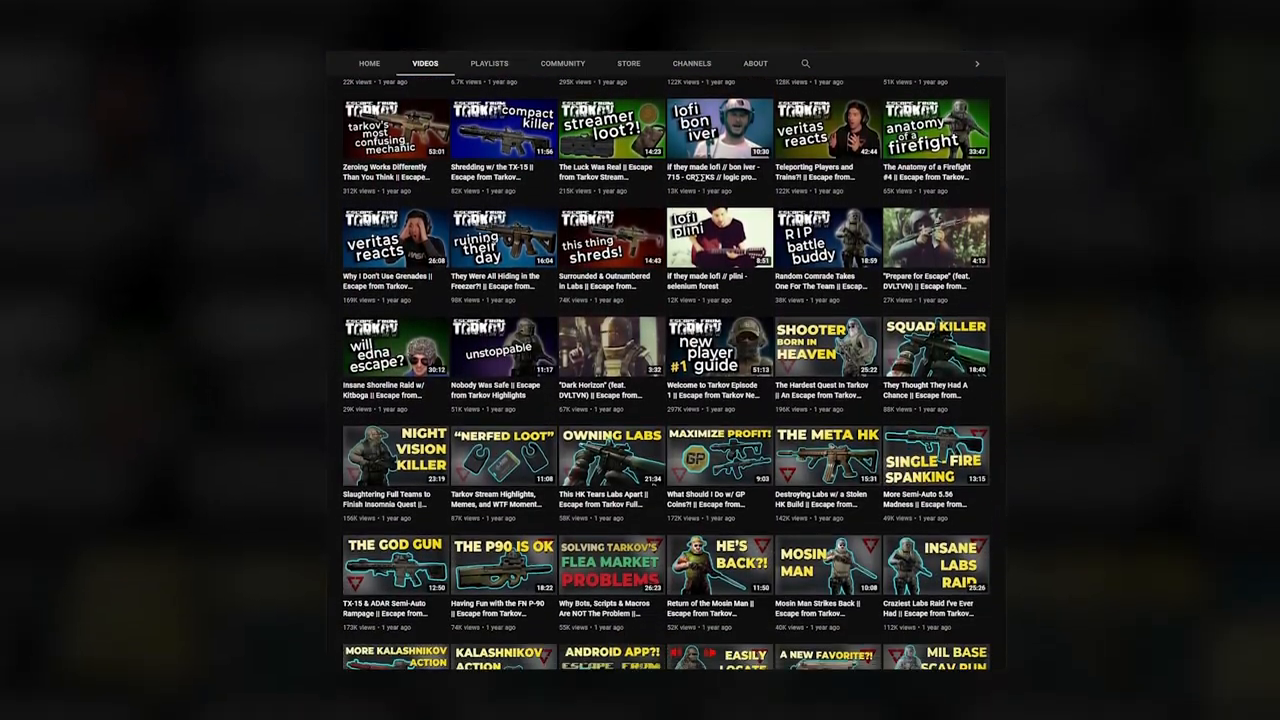
scroll("down", 3)
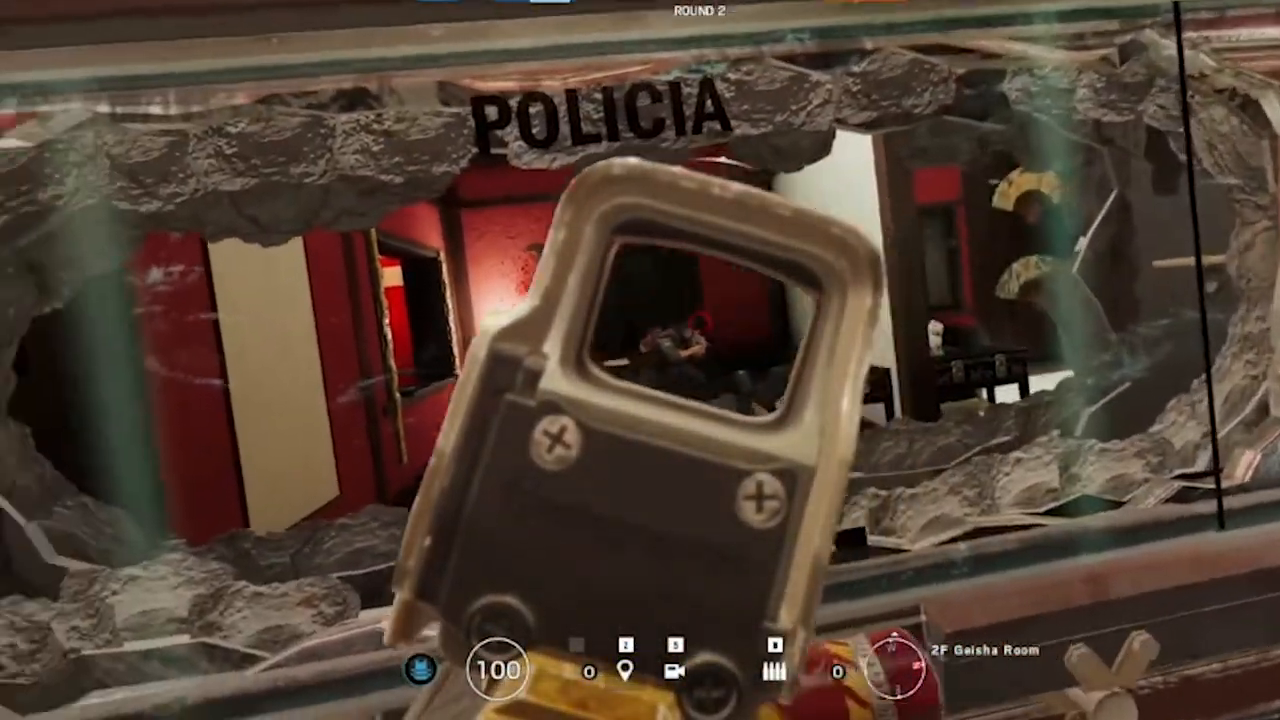
mouse_move(640, 360)
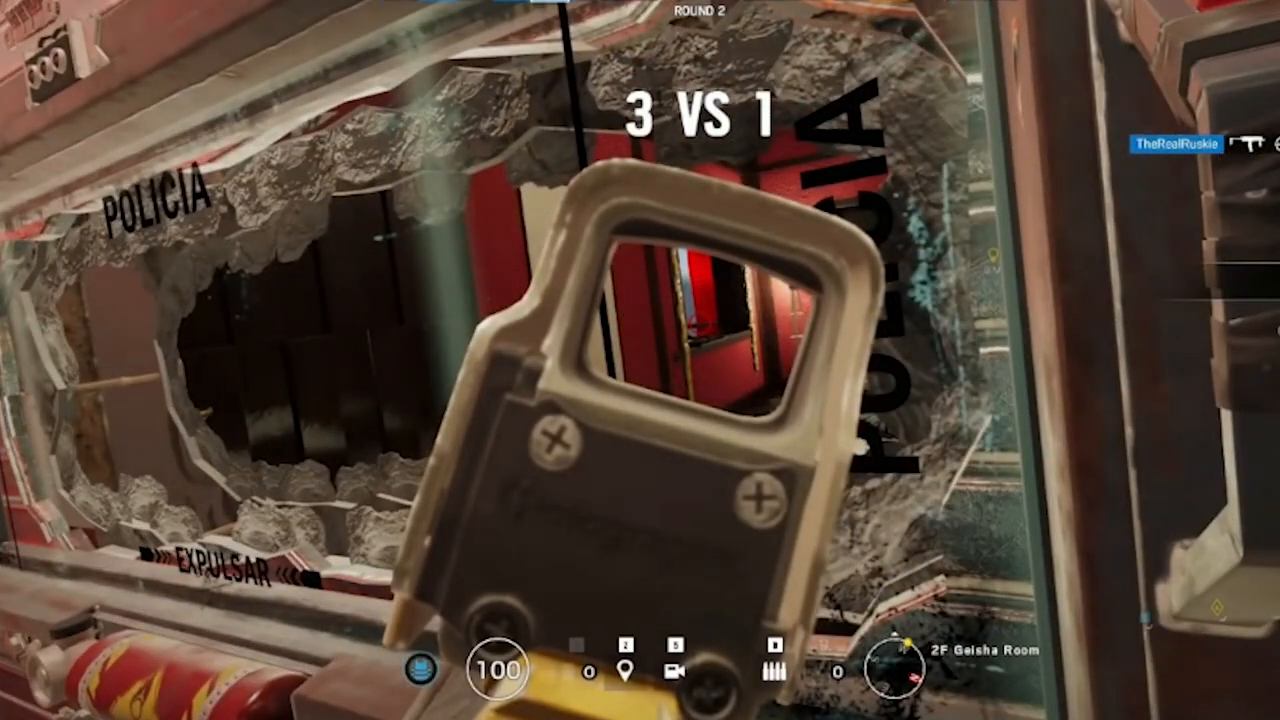
key("Escape")
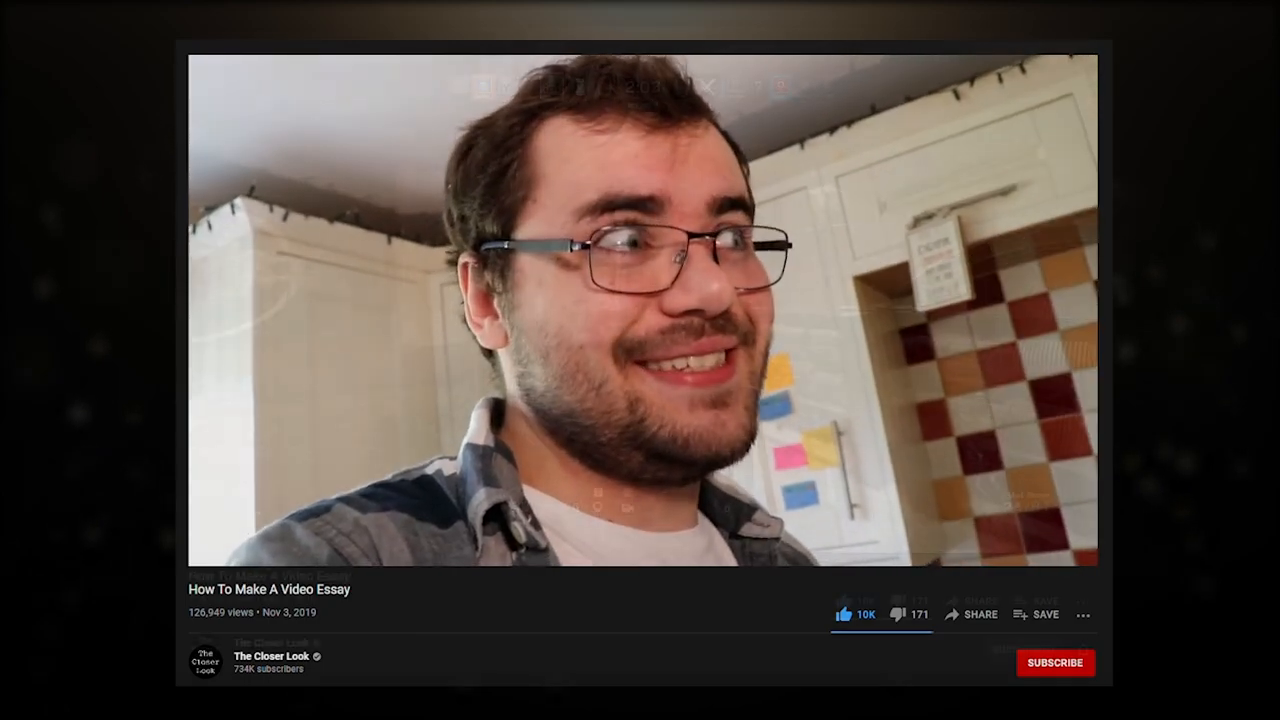
Step: Play The Closer Look's 'How To Make A Video Essay' video on its YouTube page
left_click(1055, 662)
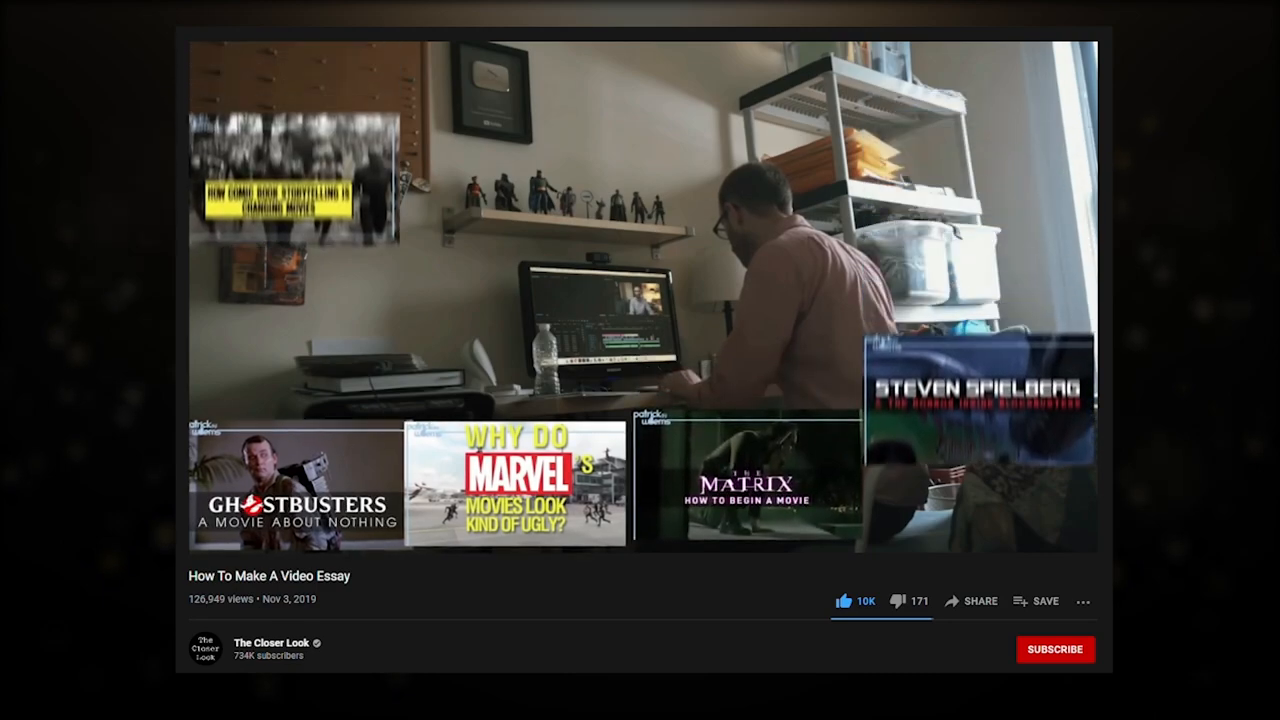
left_click(1054, 649)
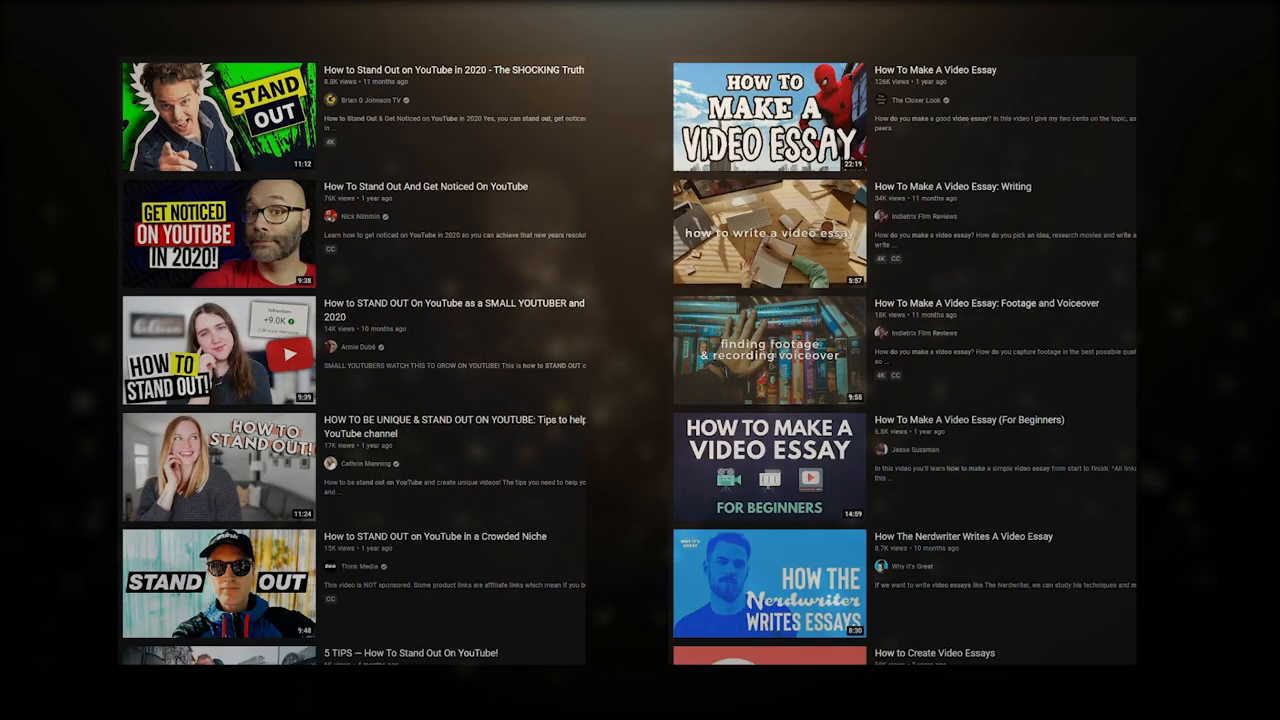
Step: Scroll both result lists further to reveal more videos like How To Be Funny and F for Fake
scroll("up", 3)
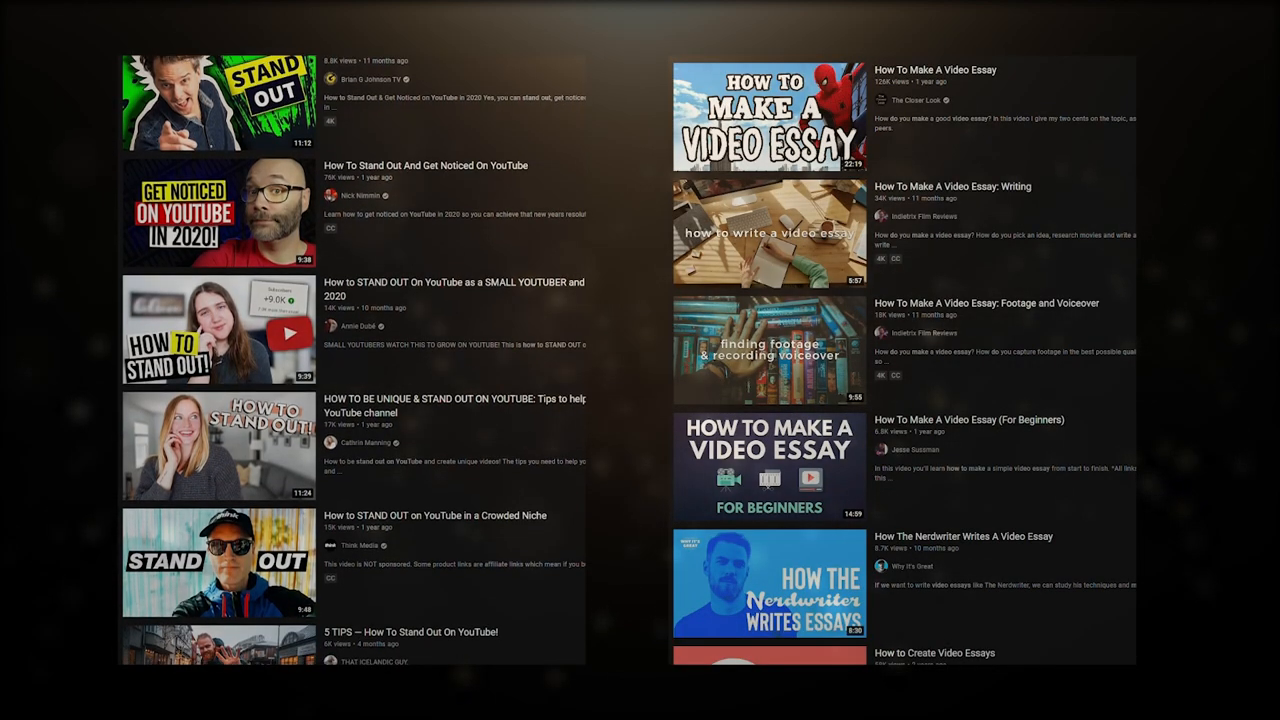
scroll("down", 3)
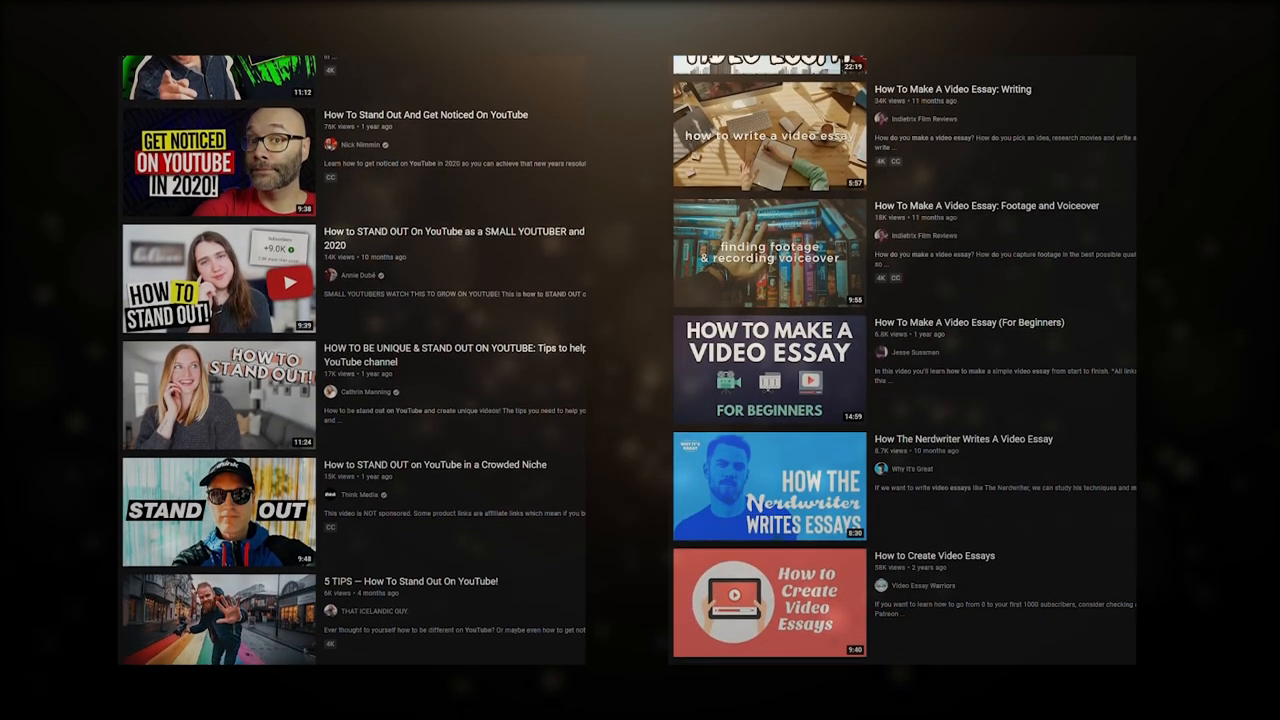
scroll("down", 3)
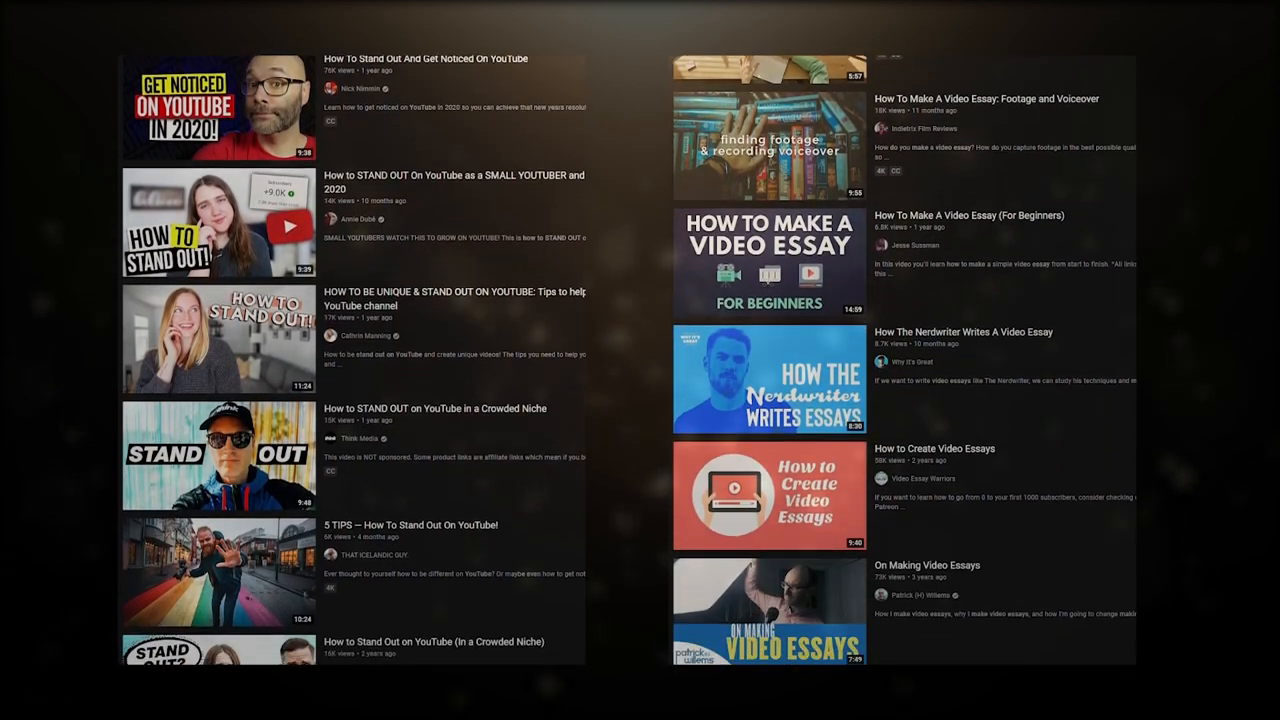
scroll("down", 3)
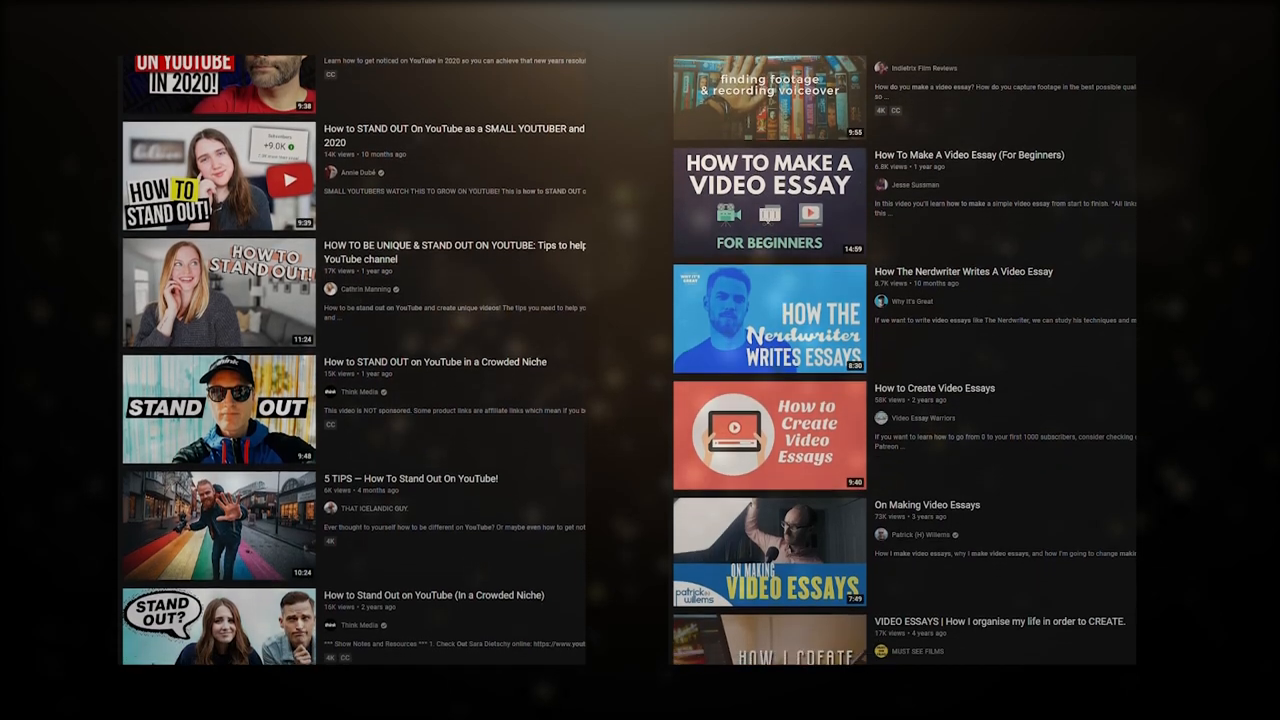
scroll("down", 3)
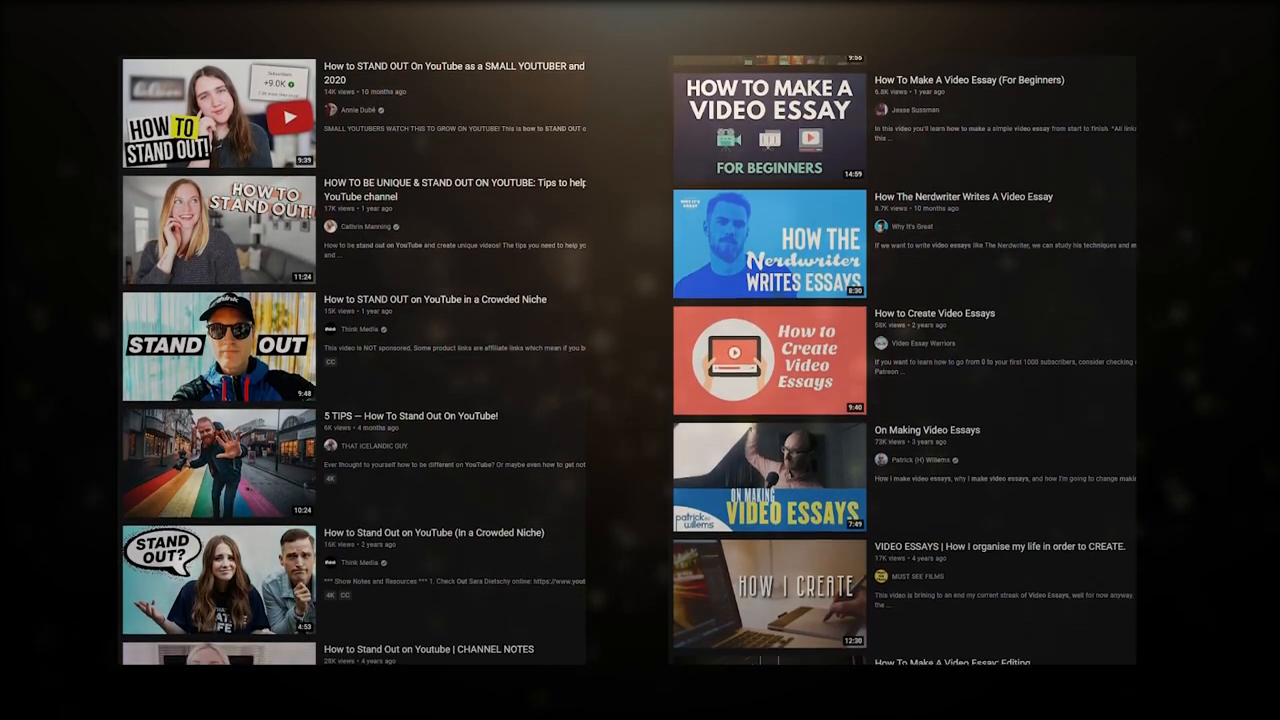
scroll("down", 3)
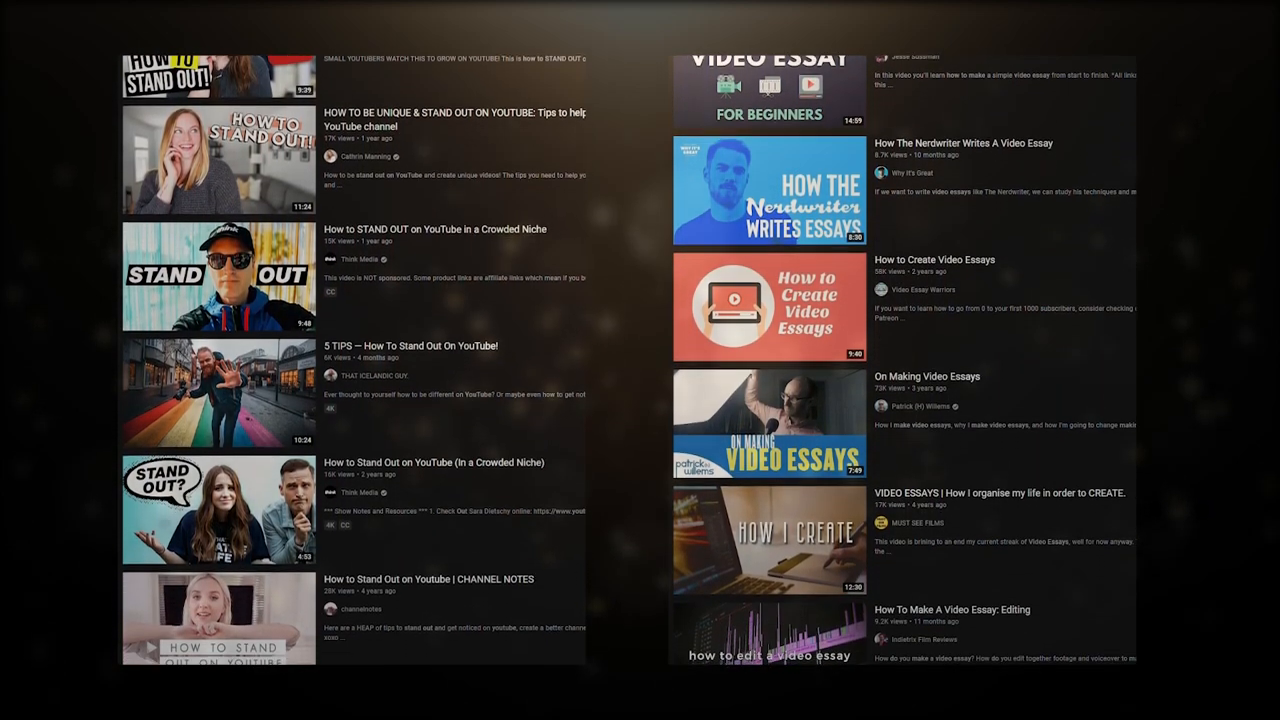
scroll("down", 3)
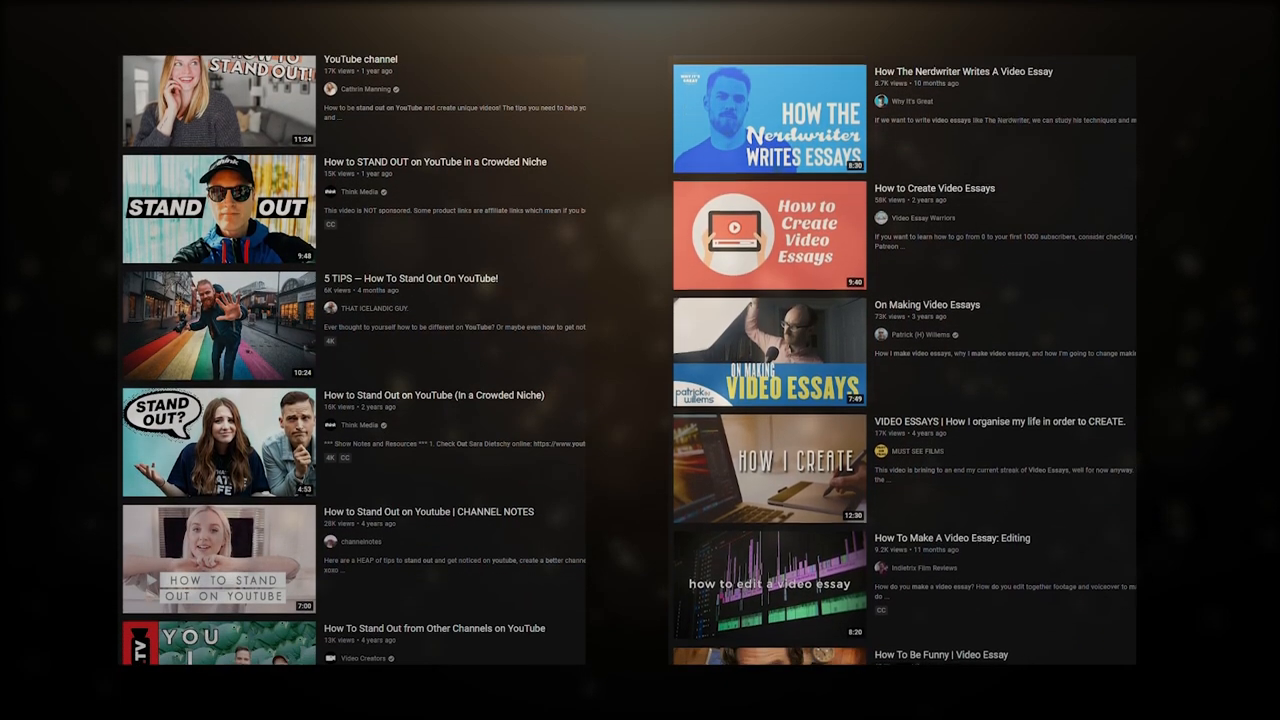
scroll("down", 3)
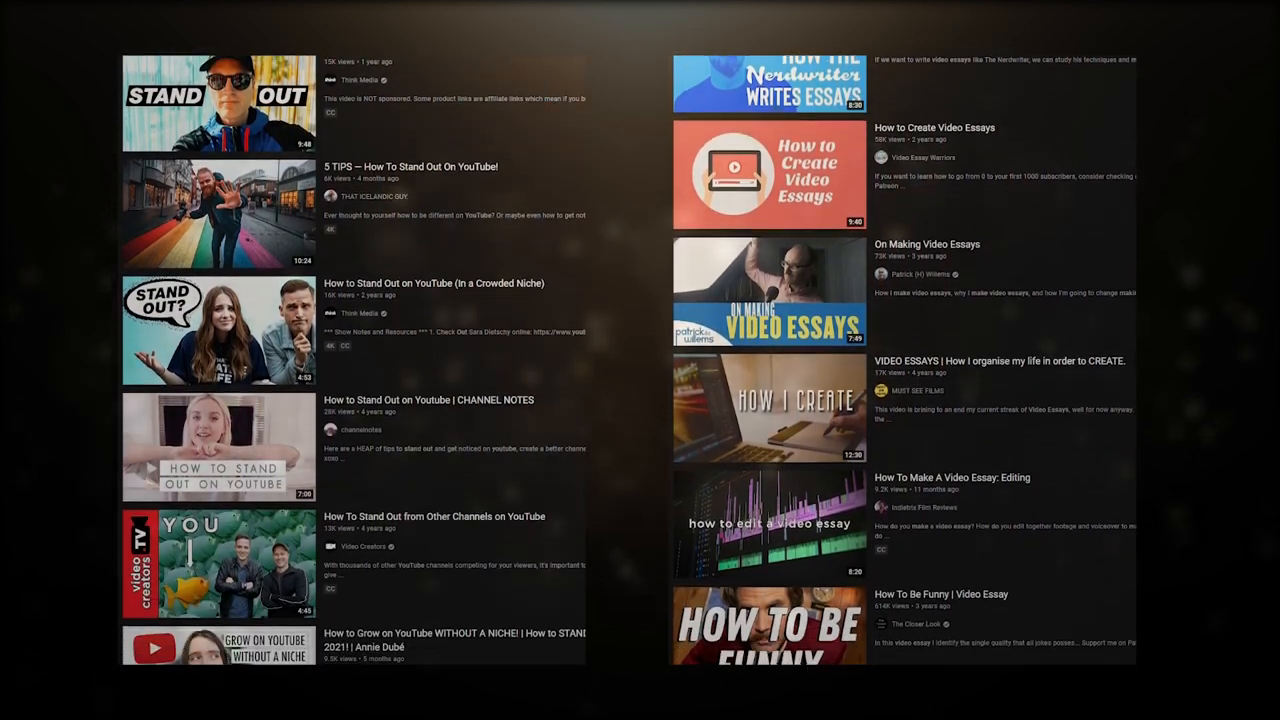
scroll("down", 3)
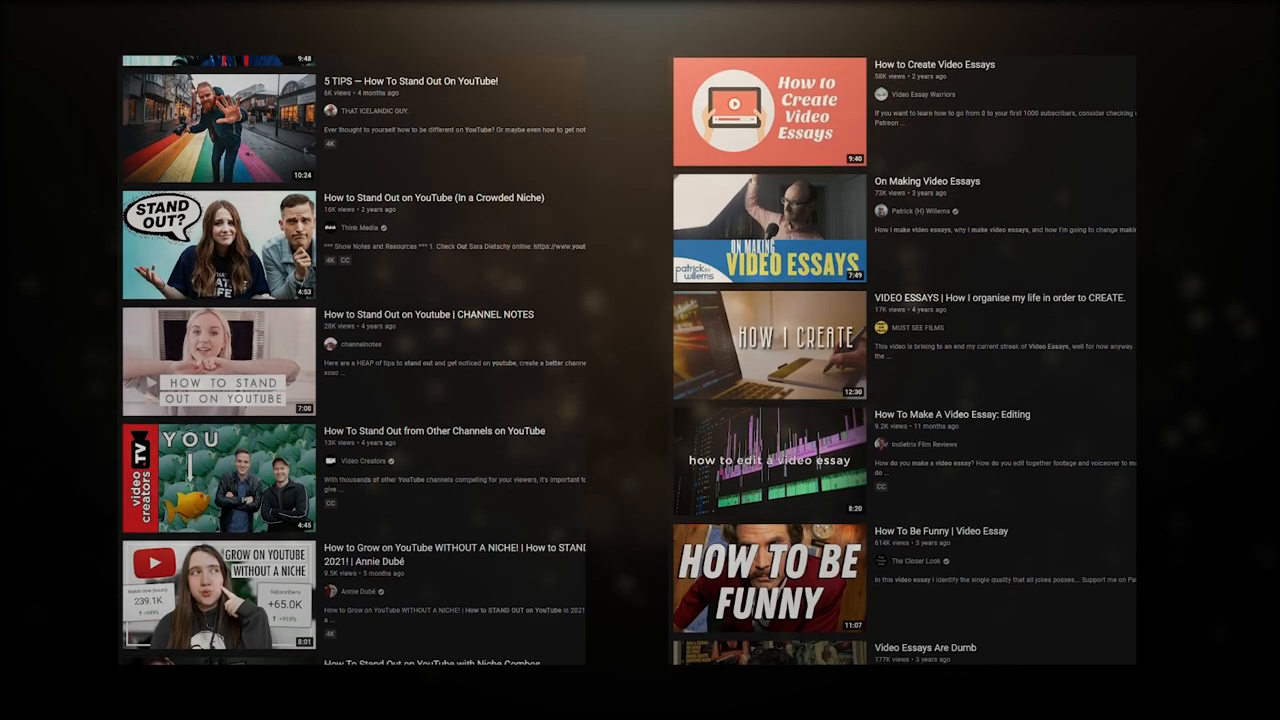
scroll("down", 3)
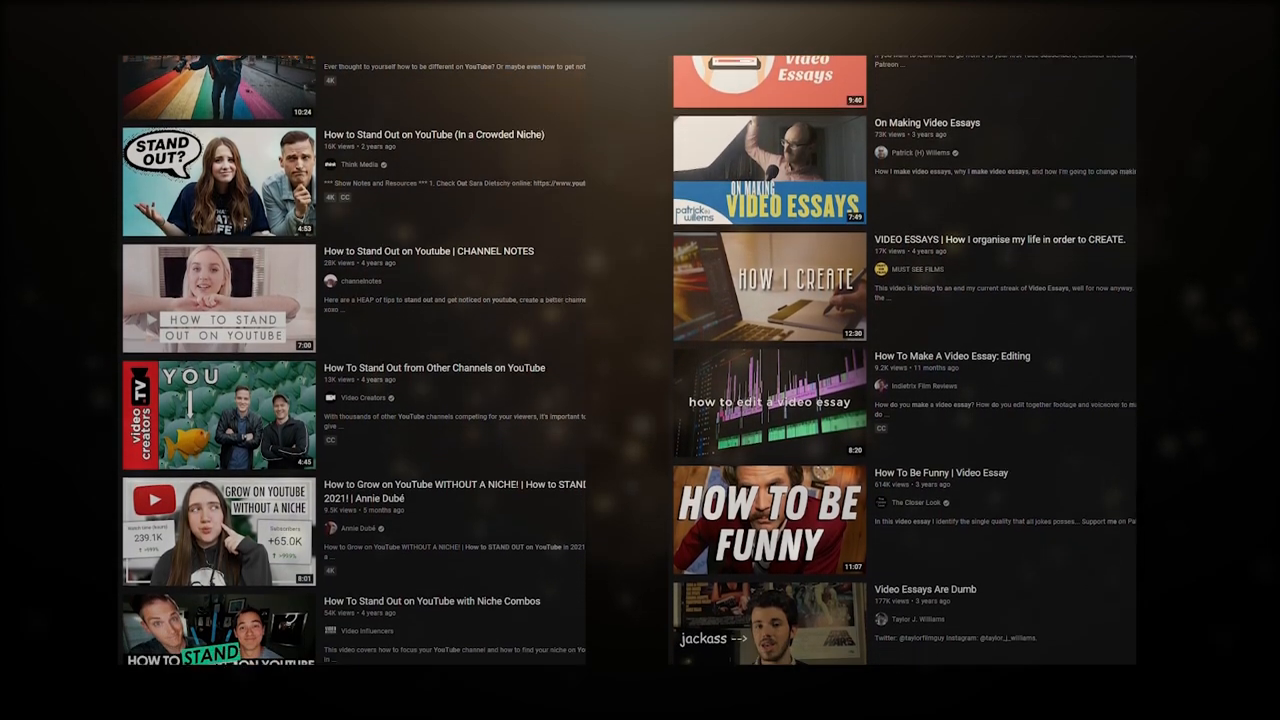
scroll("down", 3)
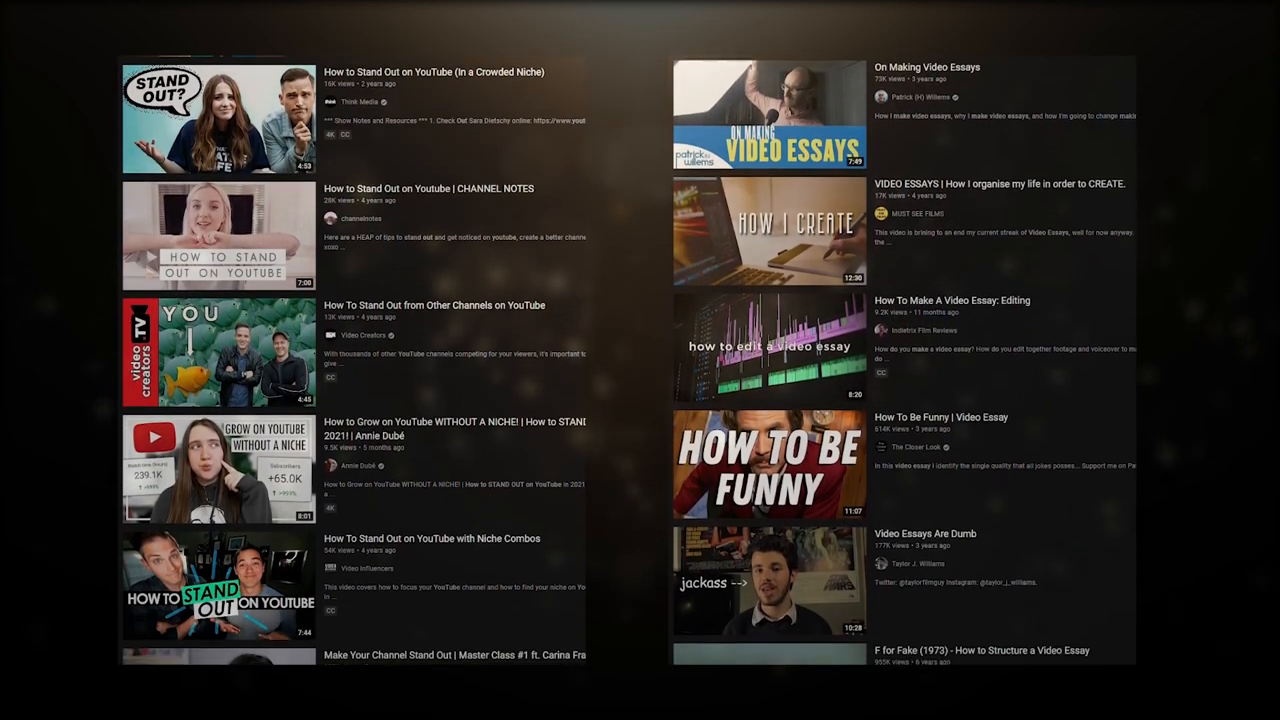
scroll("down", 3)
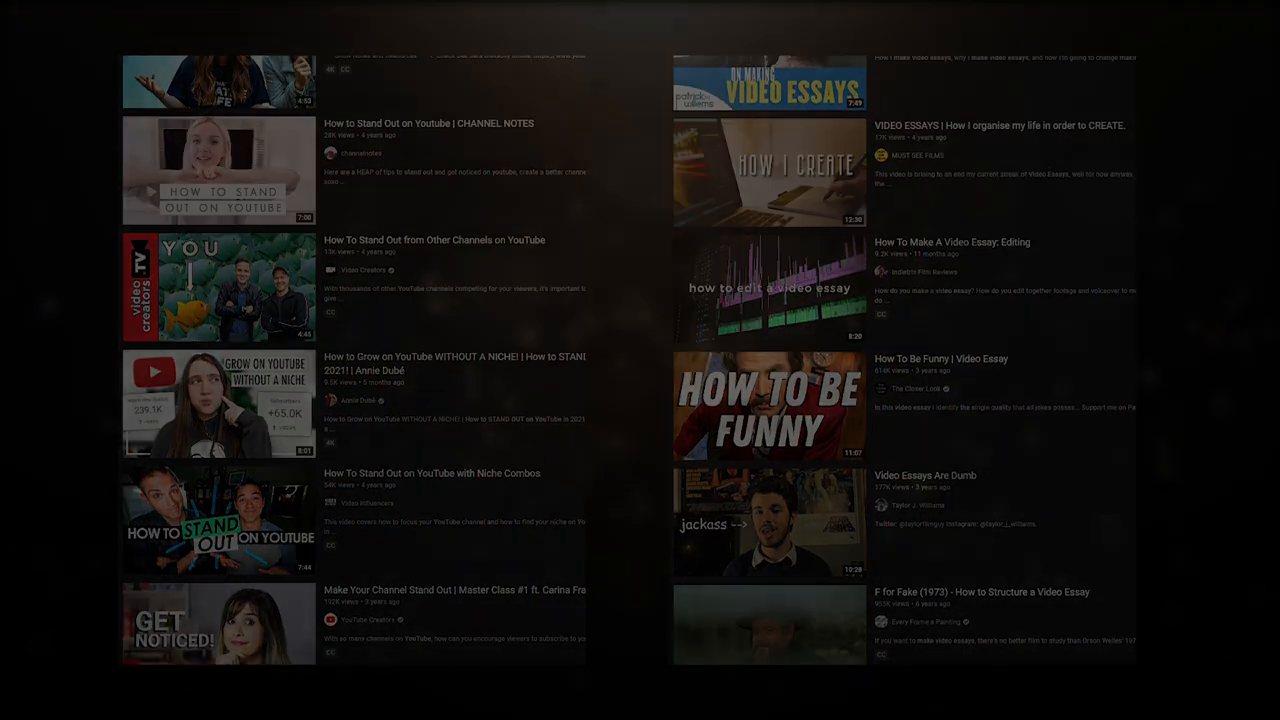